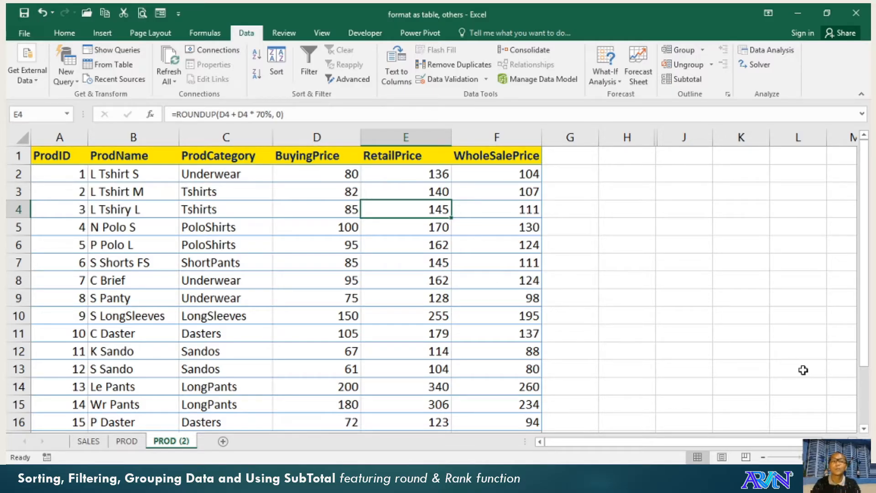
Step: Open Sort for the PROD (2) product table with 'My data has headers' checked
left_click(316, 262)
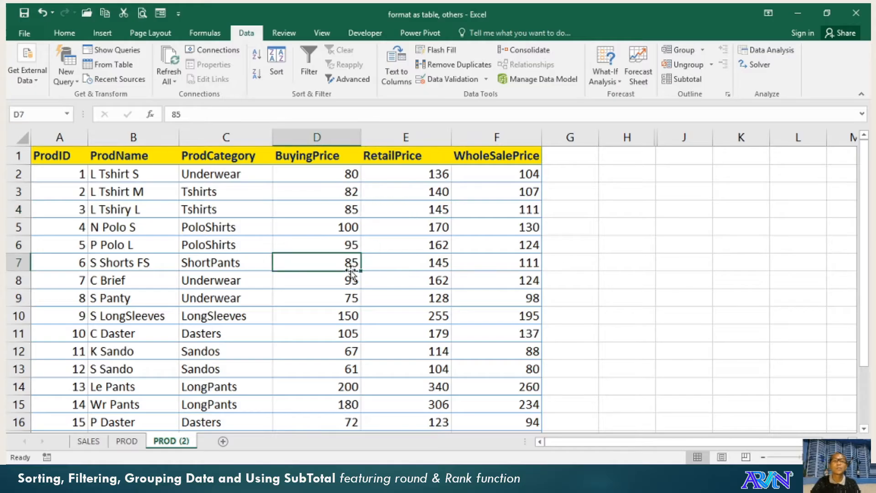
mouse_move(336, 274)
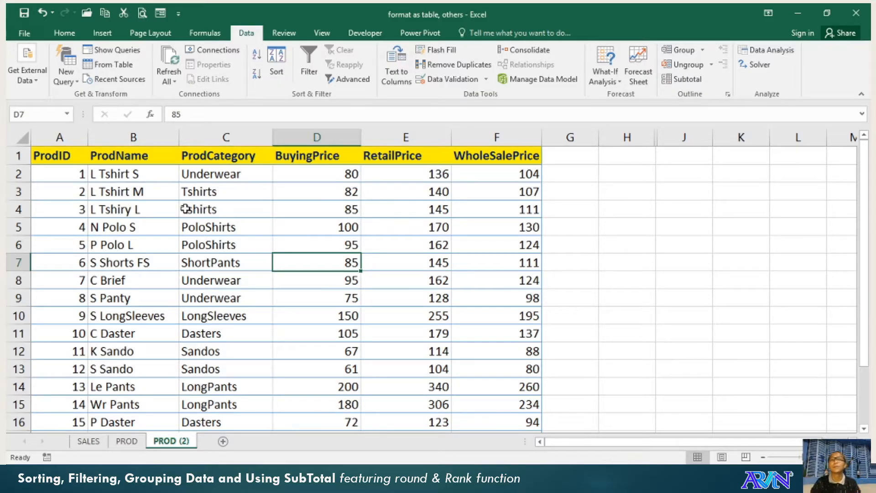
mouse_move(190, 199)
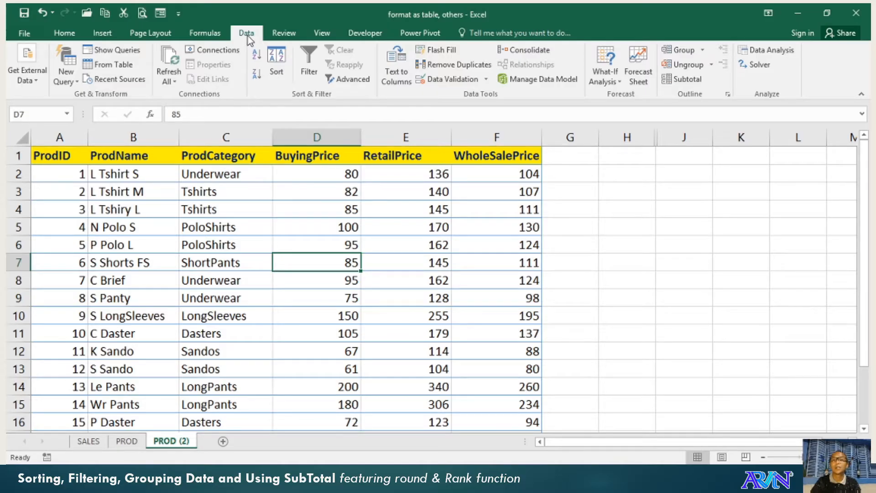
mouse_move(256, 44)
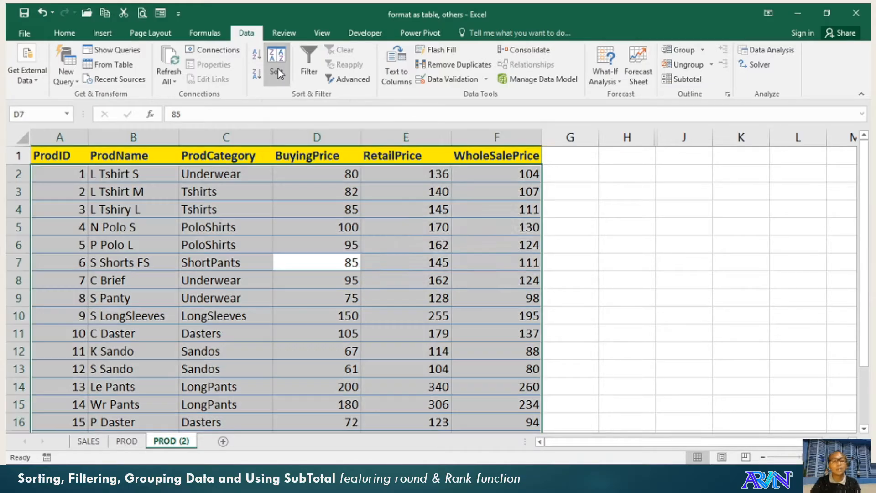
left_click(276, 62)
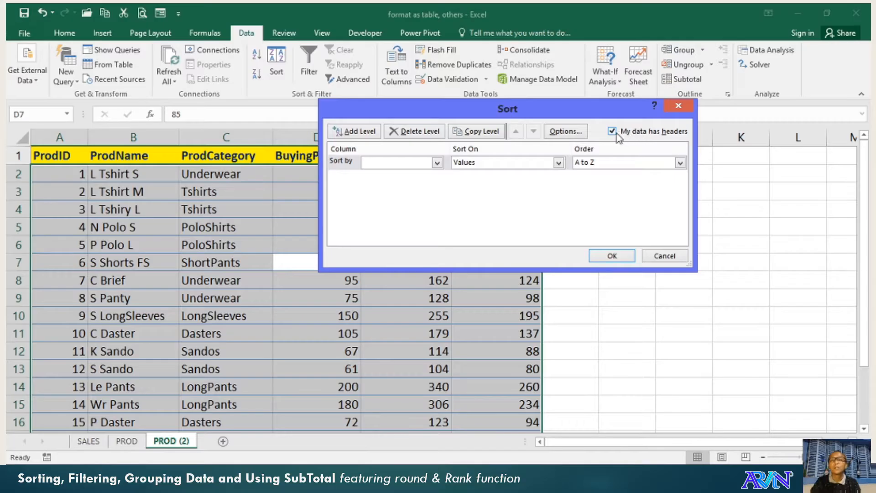
left_click(612, 131)
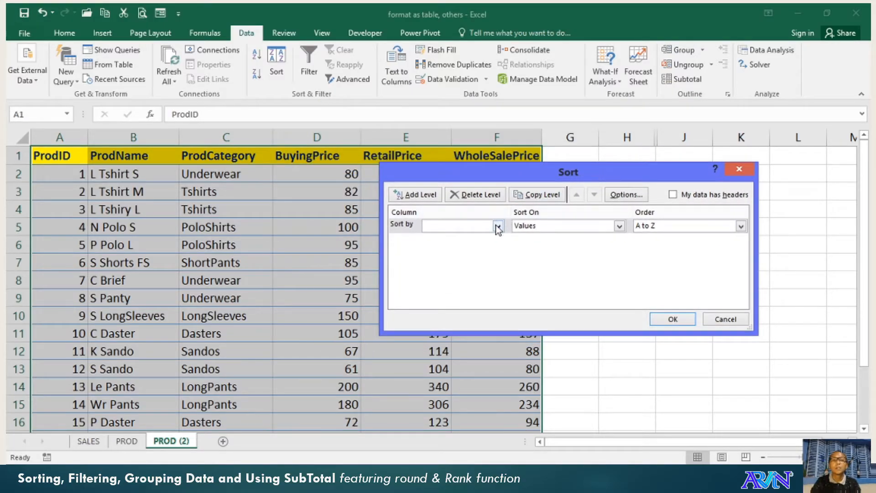
left_click(498, 226)
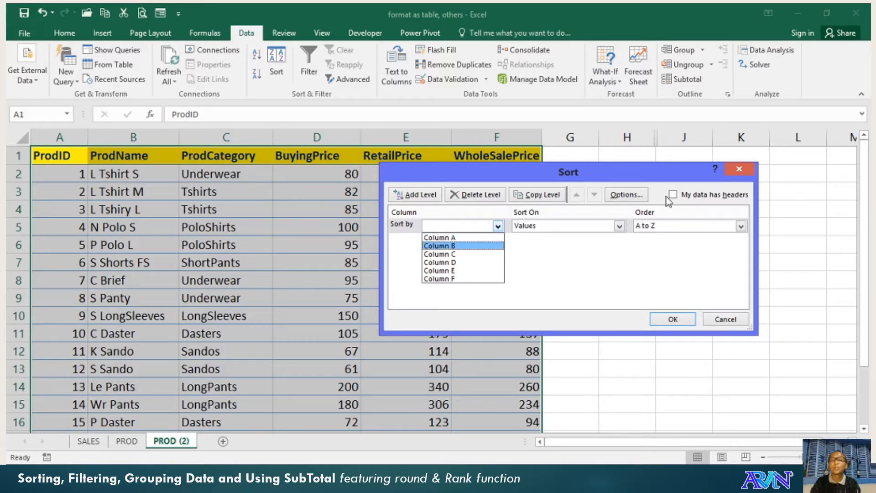
left_click(672, 194)
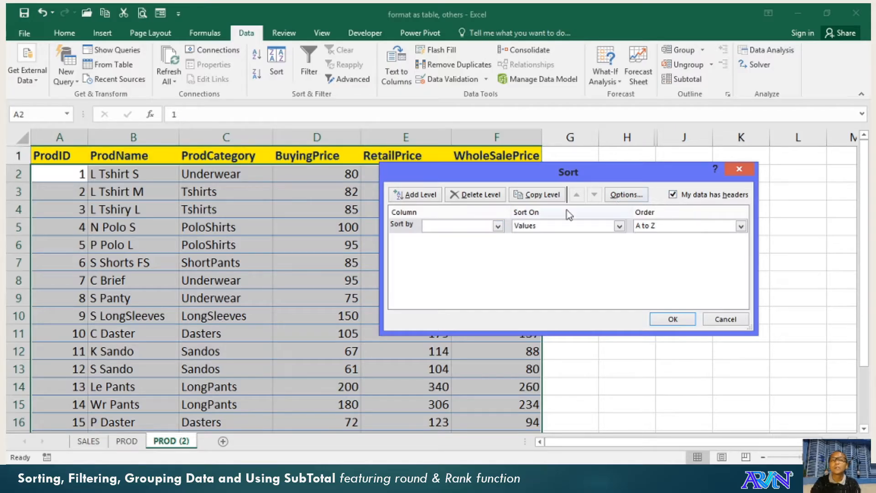
left_click(497, 226)
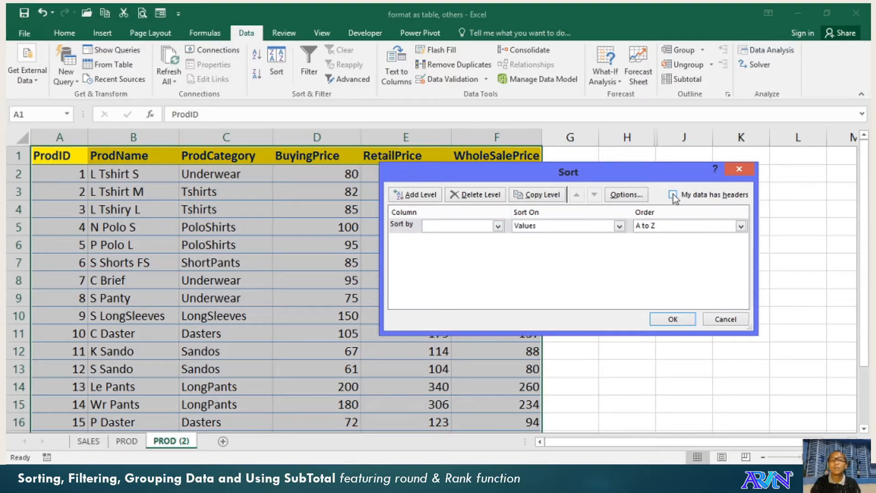
left_click(674, 195)
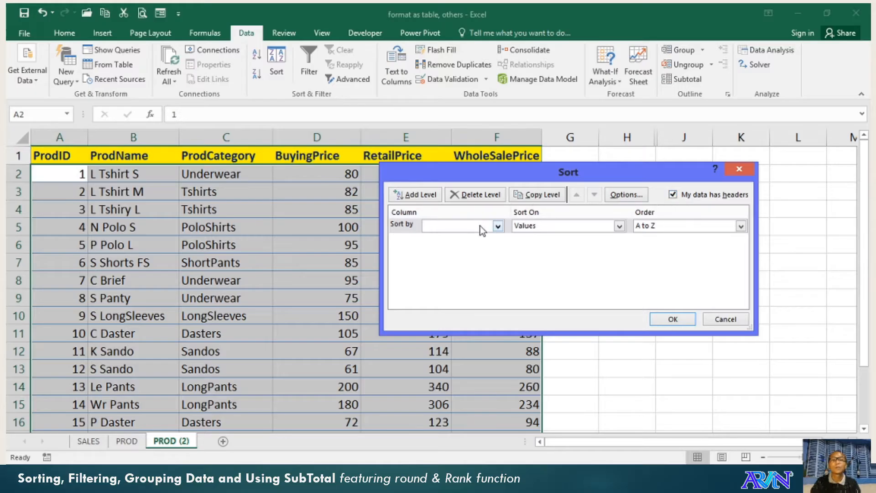
left_click(496, 226)
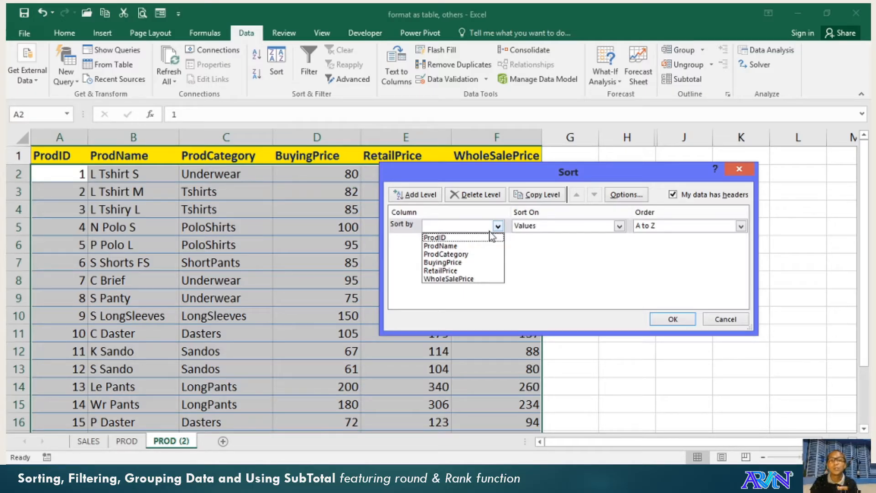
mouse_move(488, 237)
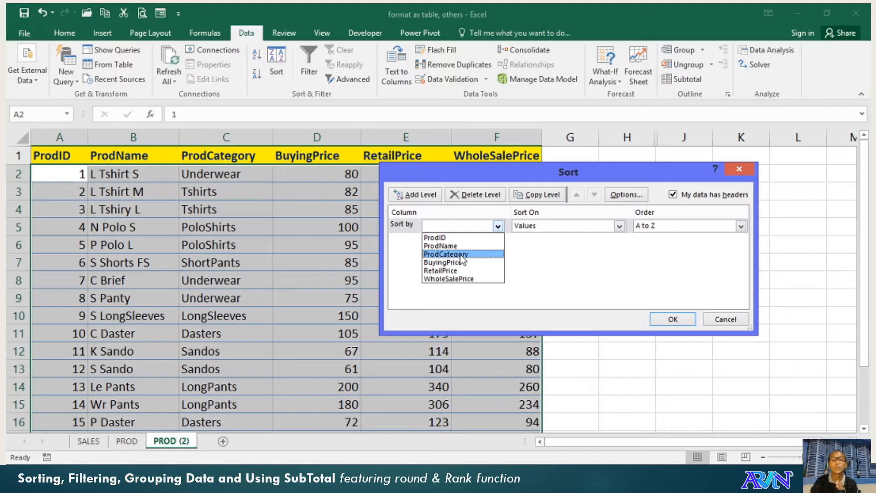
Step: Sort the product table A to Z by ProdCategory, then by ProdName
left_click(445, 254)
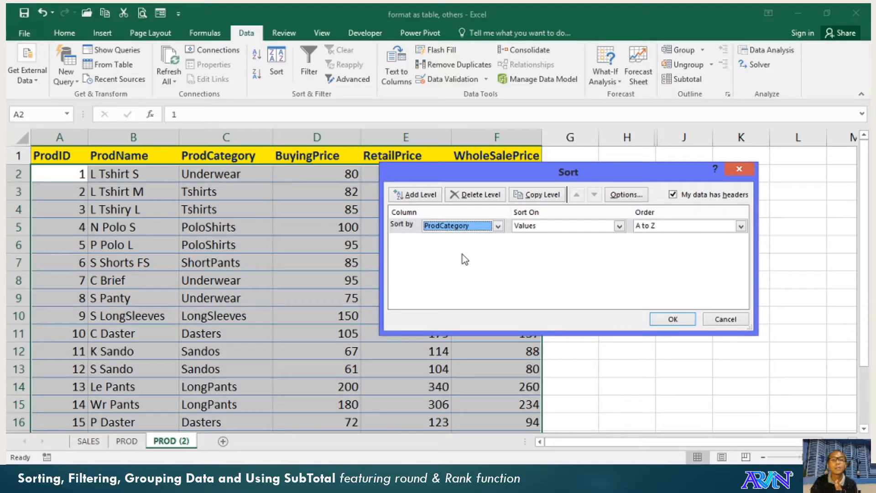
mouse_move(467, 259)
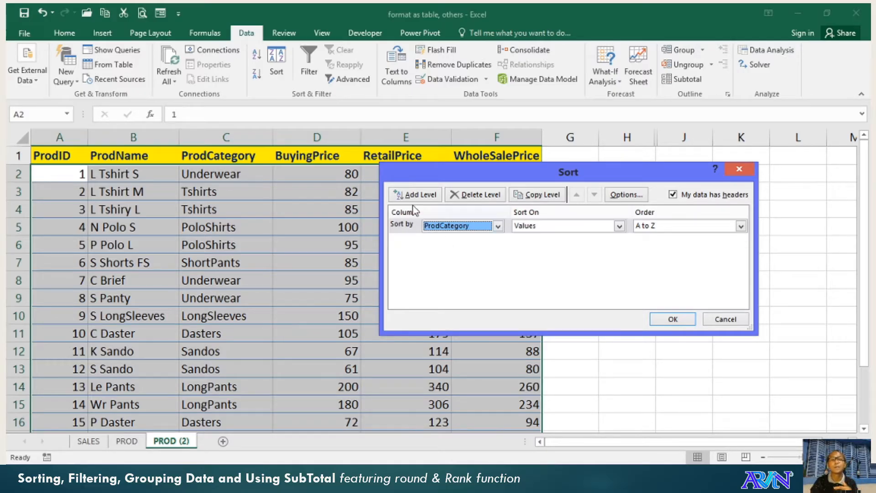
left_click(414, 195)
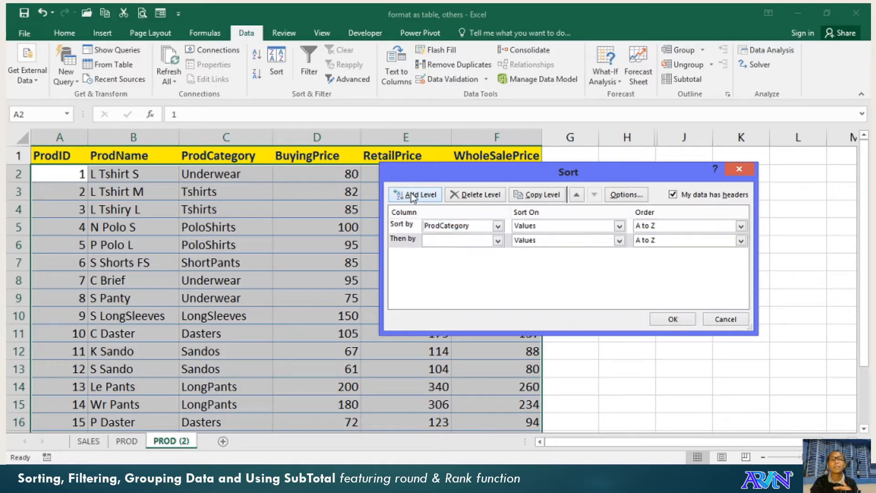
left_click(497, 240)
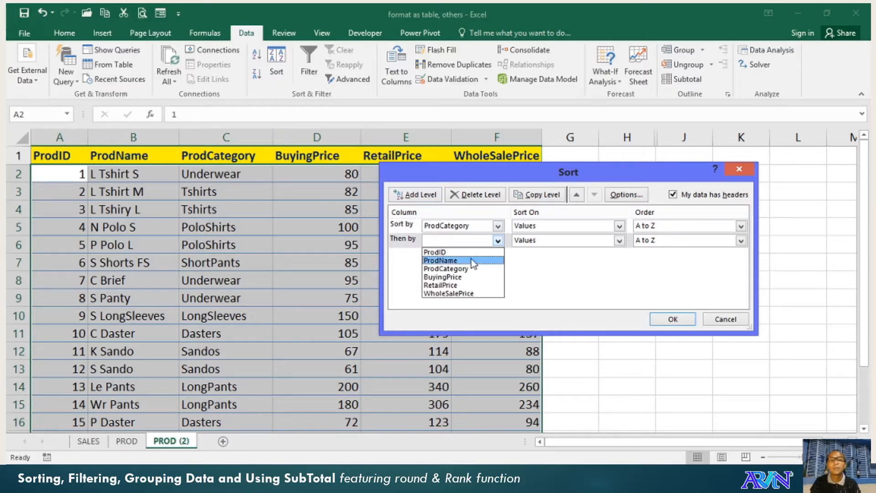
left_click(441, 261)
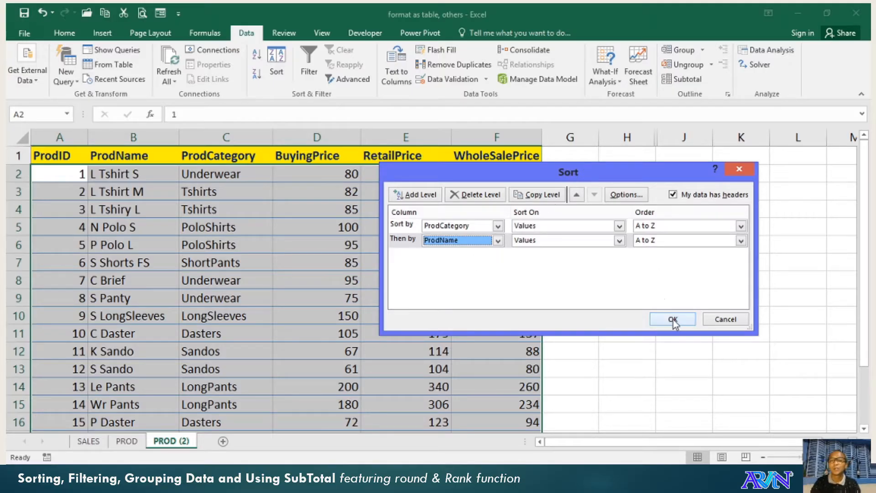
left_click(672, 319)
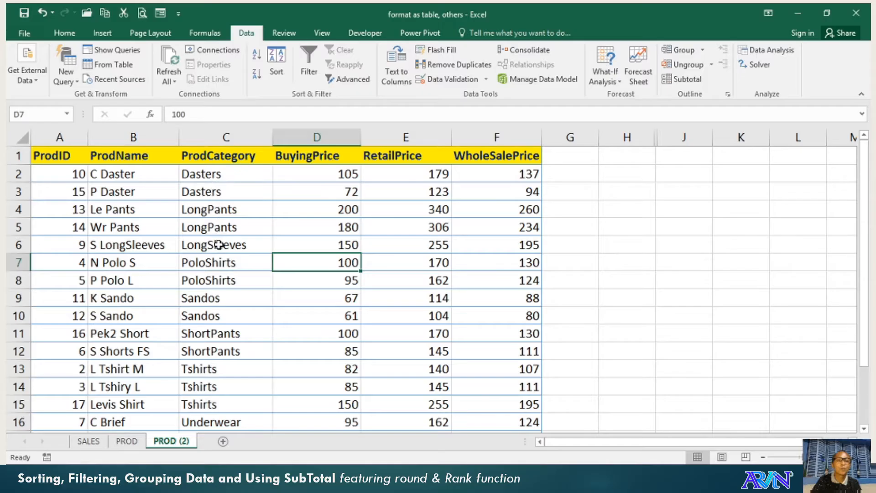
mouse_move(211, 289)
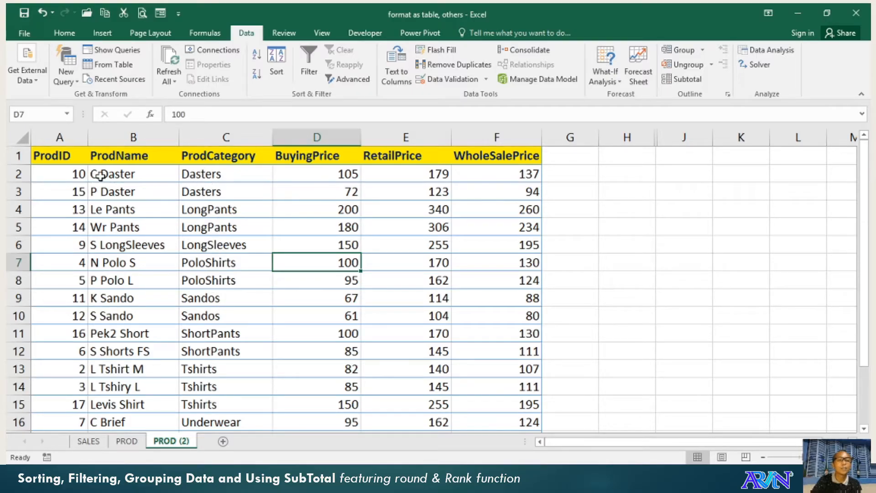
mouse_move(117, 217)
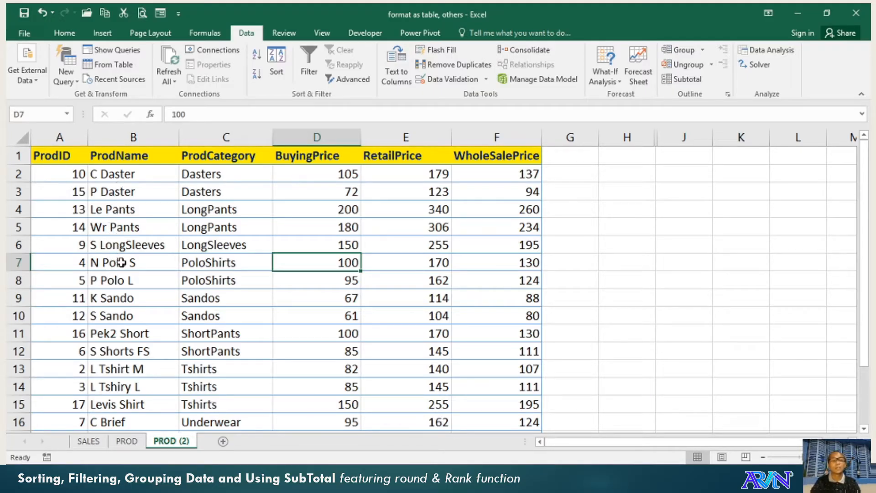
Step: On the PROD sheet, sort the product table A to Z by ProdCategory
left_click(126, 441)
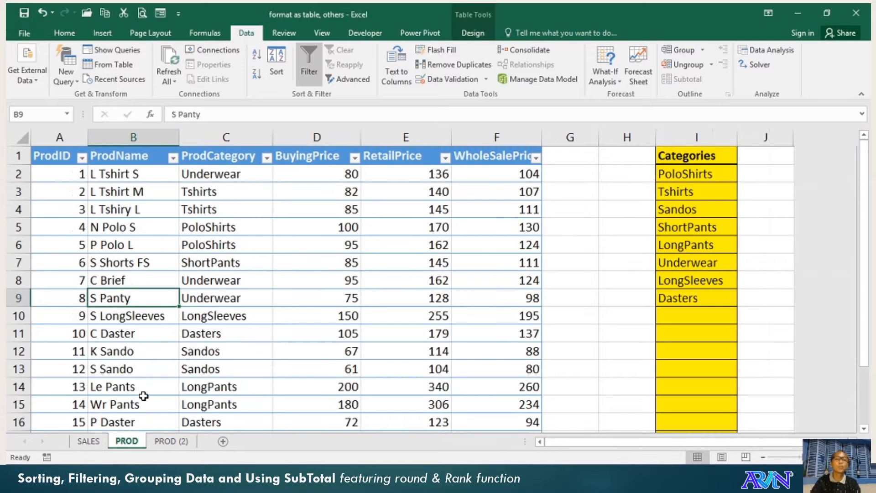
left_click(316, 226)
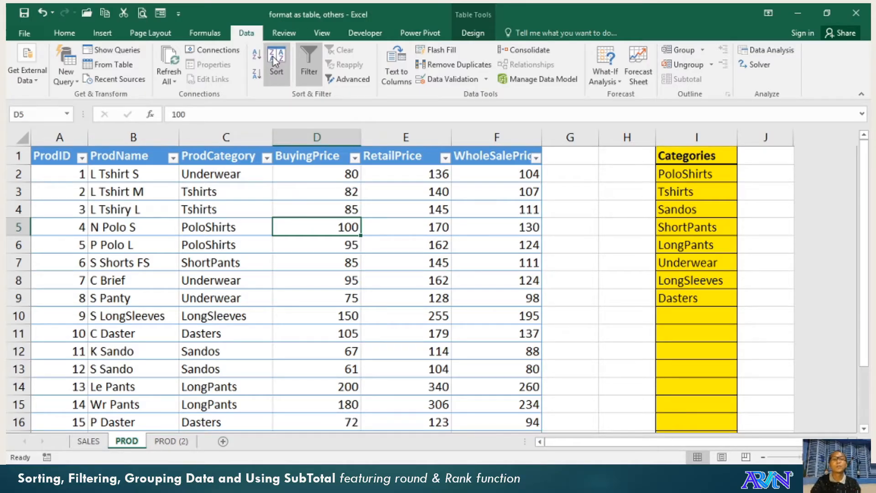
left_click(276, 59)
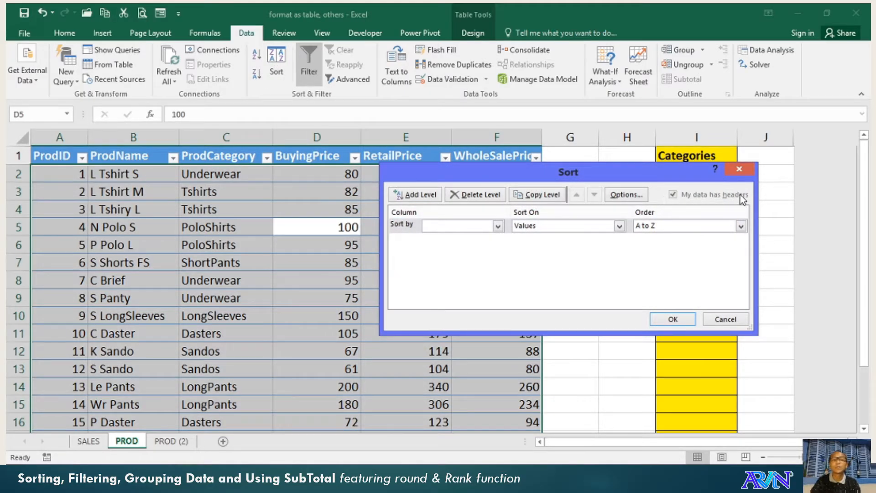
mouse_move(695, 202)
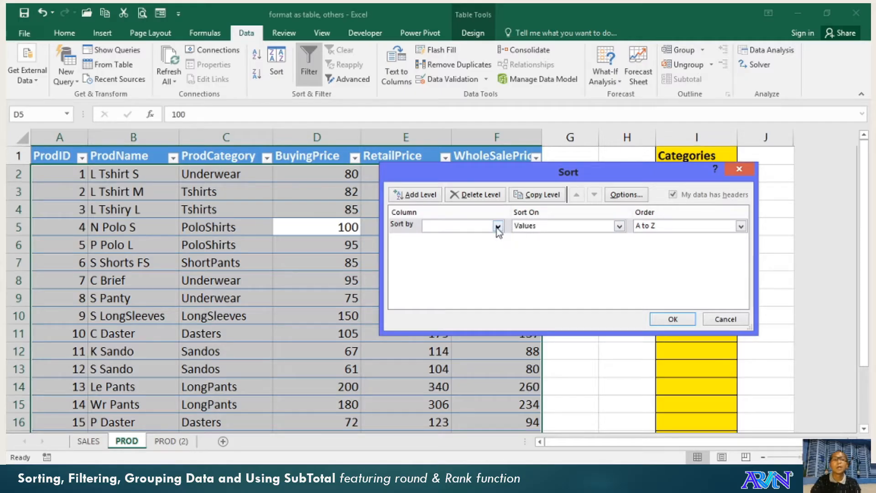
left_click(498, 226)
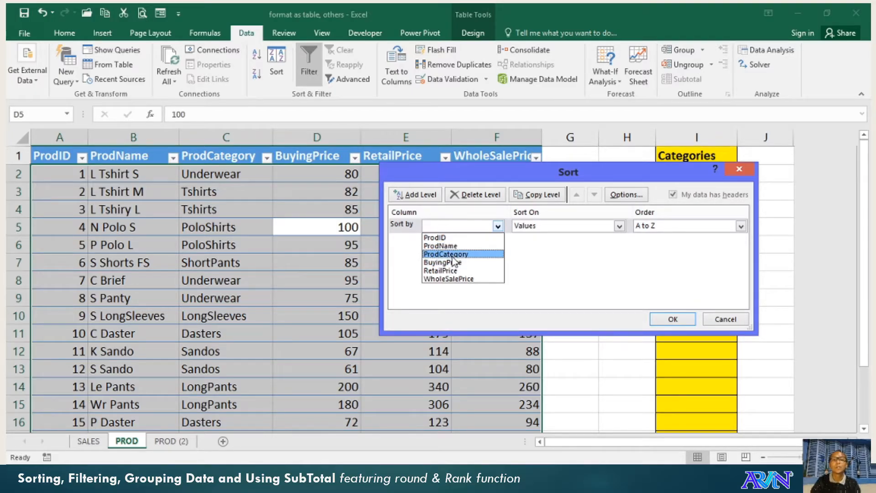
left_click(446, 254)
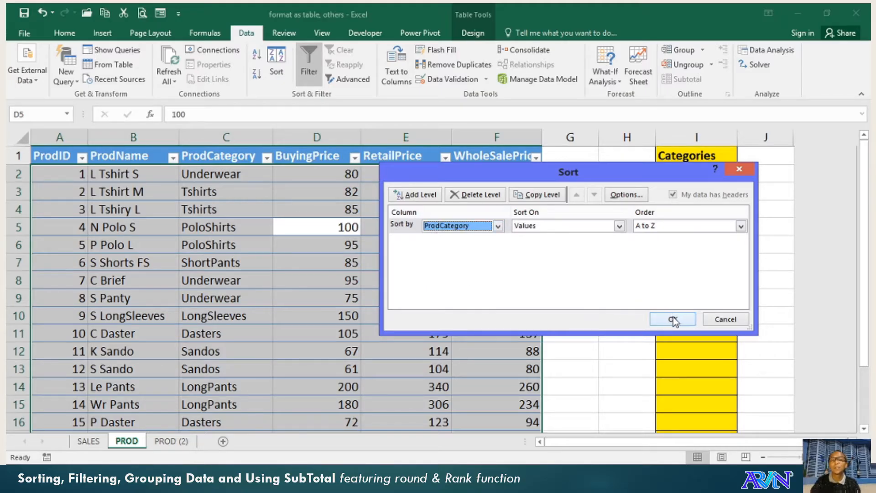
left_click(672, 318)
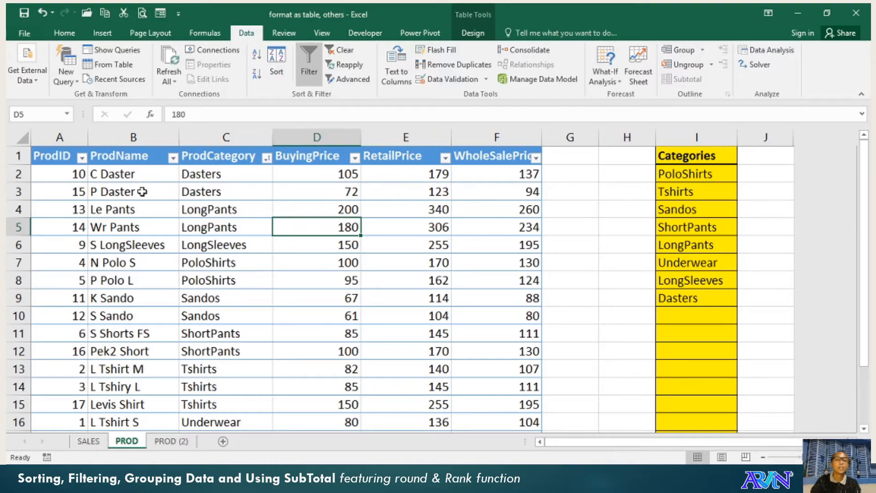
mouse_move(173, 185)
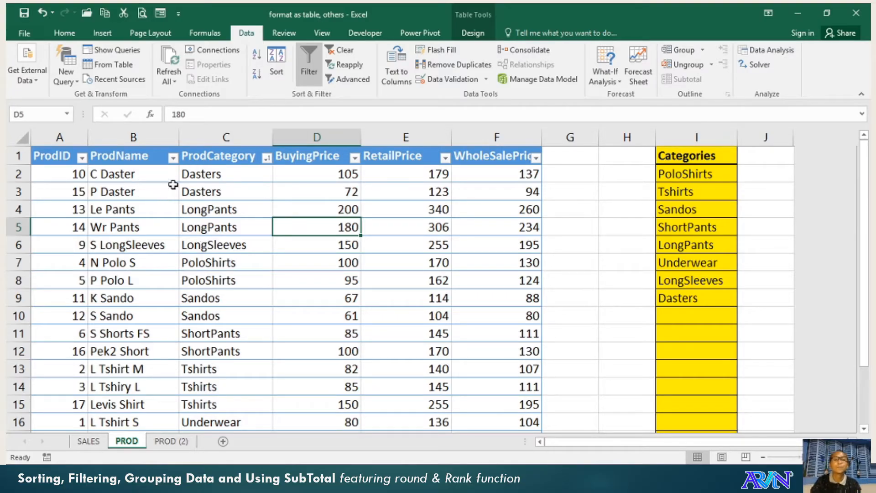
mouse_move(276, 62)
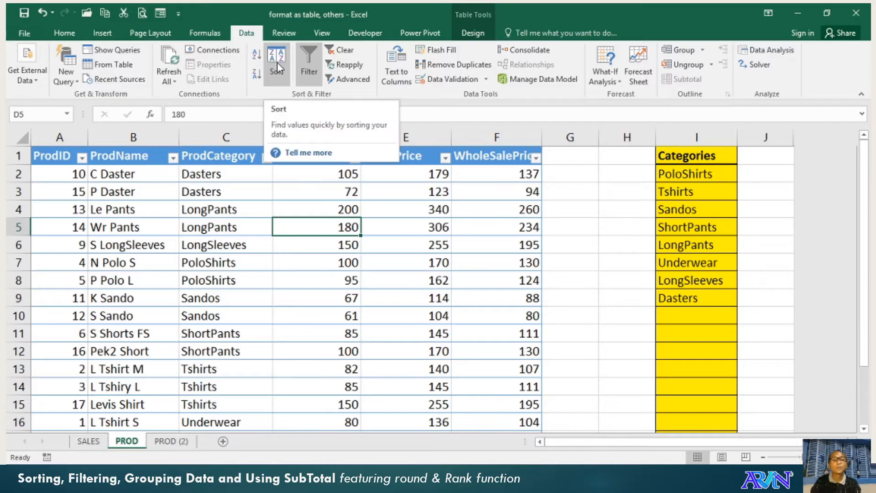
Step: Delete the ProdCategory sort level on PROD, keeping the category-sorted row order
left_click(276, 56)
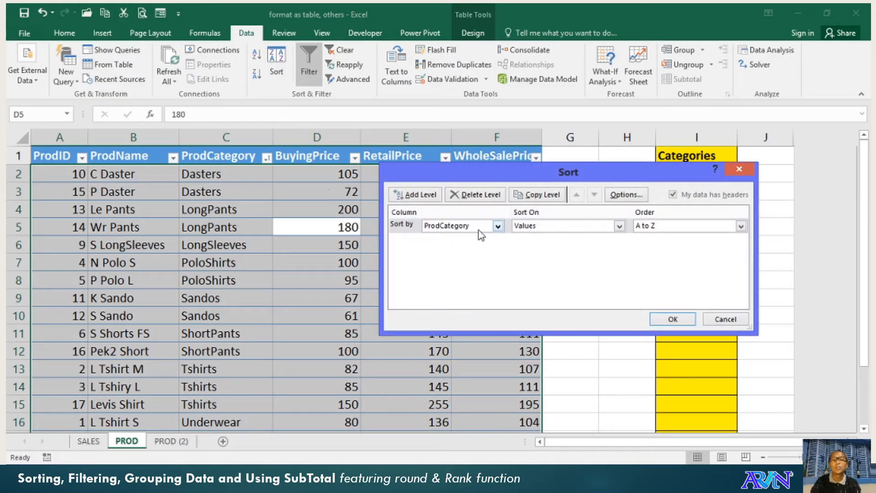
left_click(497, 225)
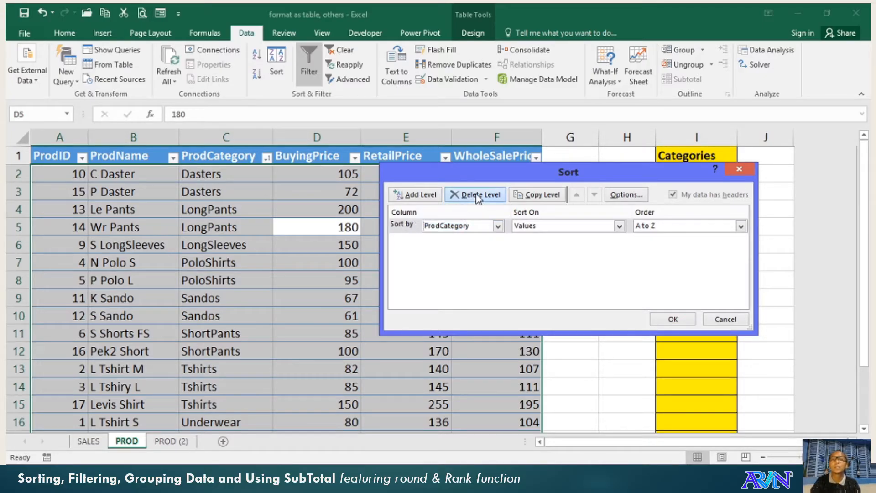
left_click(475, 194)
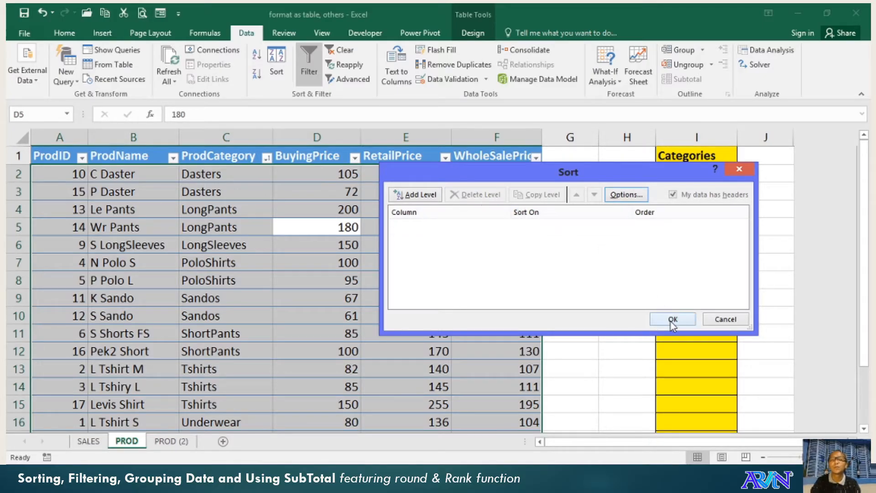
left_click(673, 318)
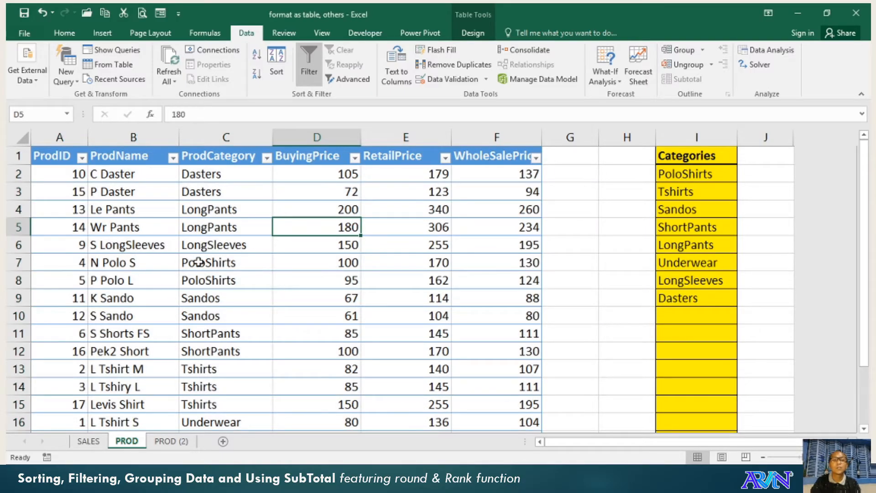
Step: On PROD (2), remove the ProdName 'Then by' level, keeping ProdCategory A to Z
left_click(171, 441)
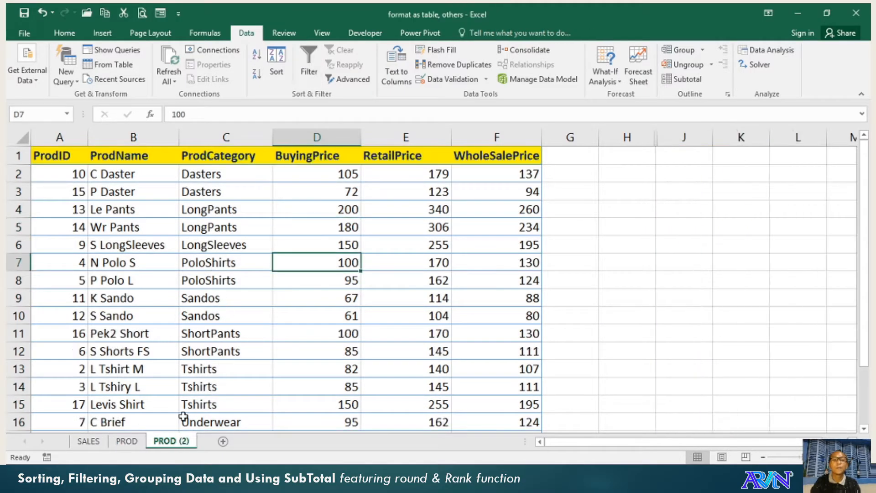
left_click(277, 58)
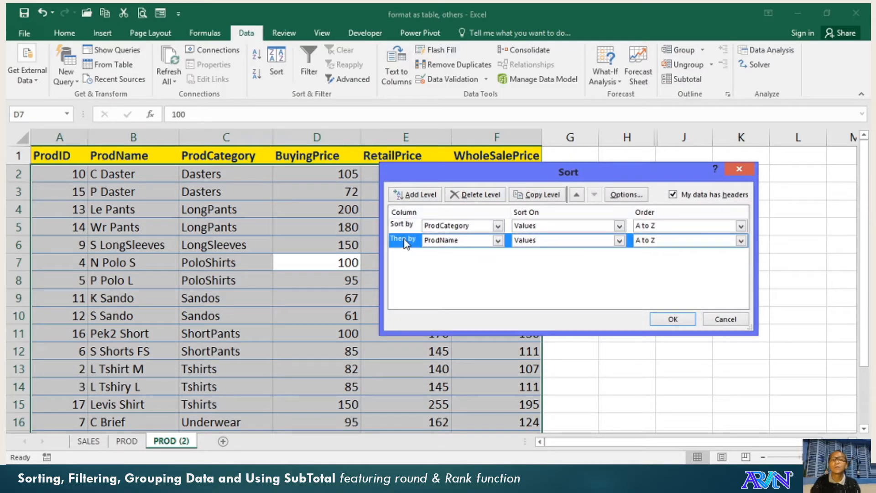
left_click(476, 195)
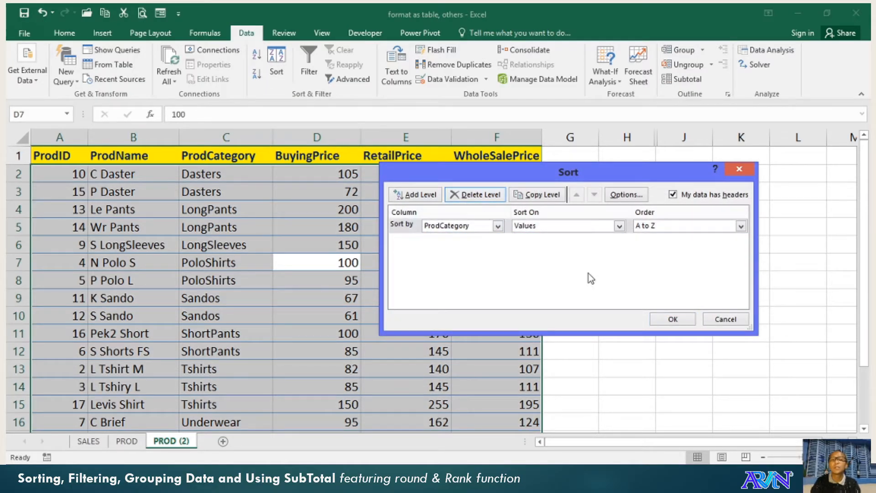
left_click(672, 319)
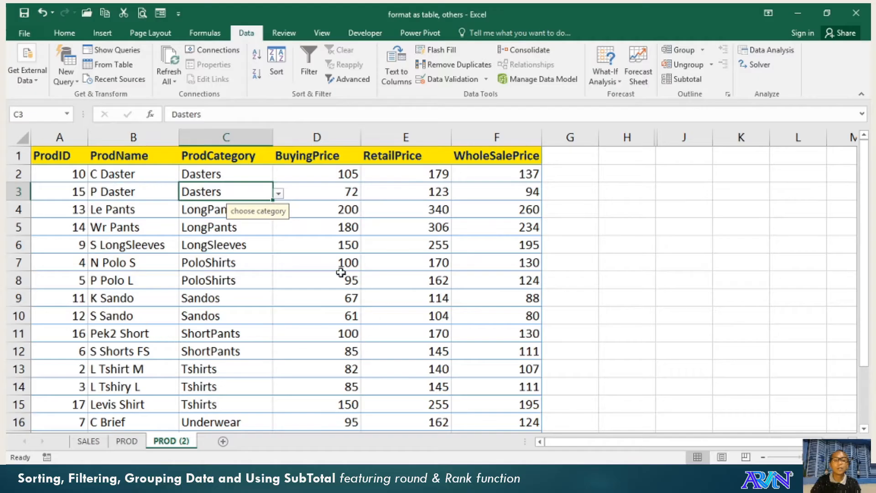
mouse_move(228, 246)
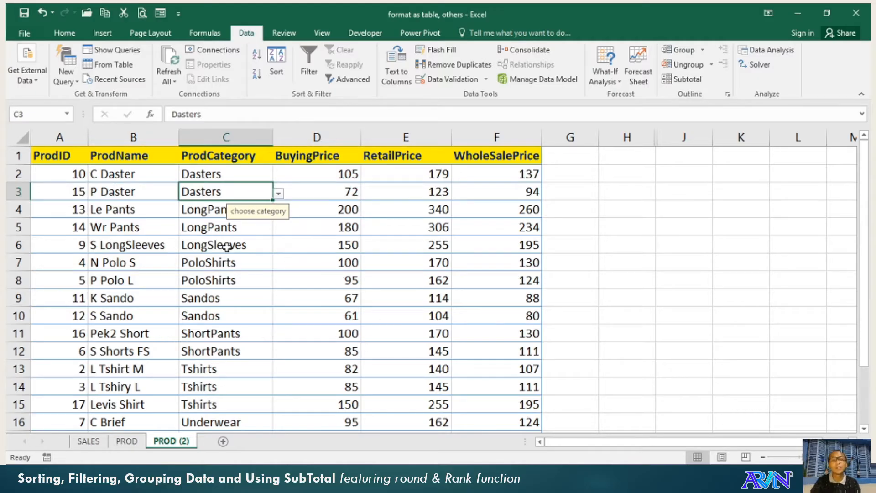
mouse_move(308, 58)
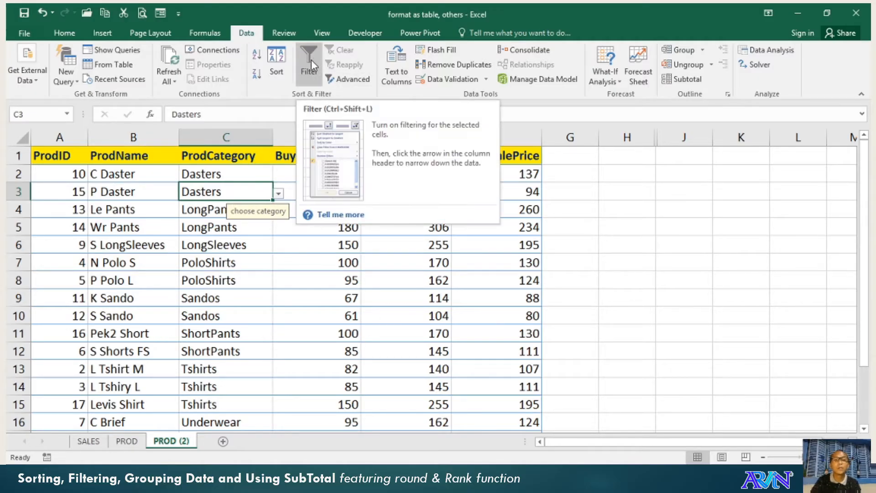
Step: Turn on filtering and show only LongPants in the ProdCategory filter
left_click(309, 57)
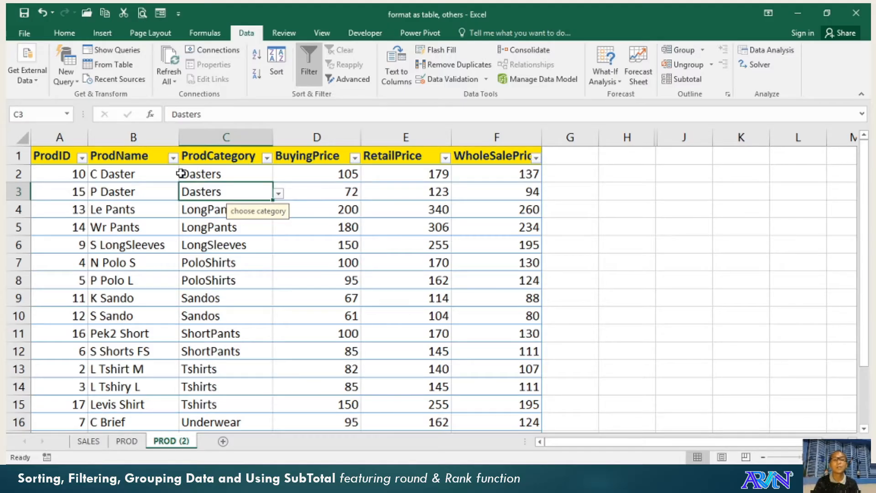
mouse_move(268, 162)
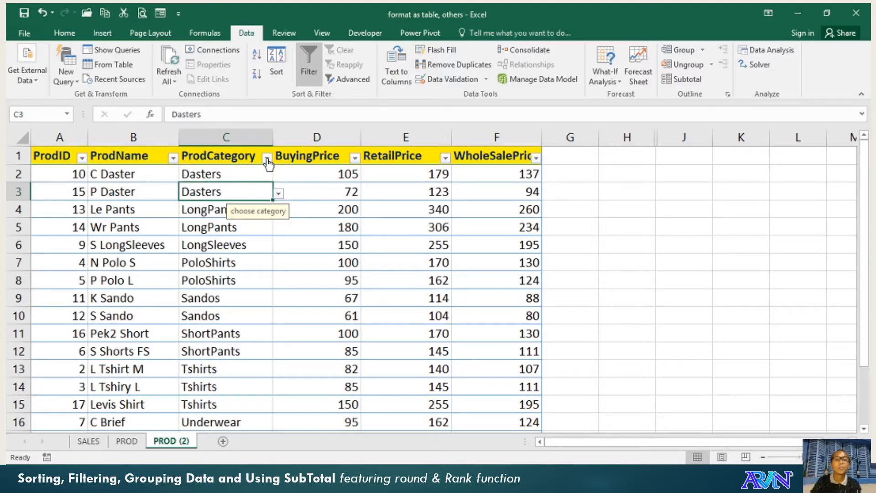
left_click(267, 156)
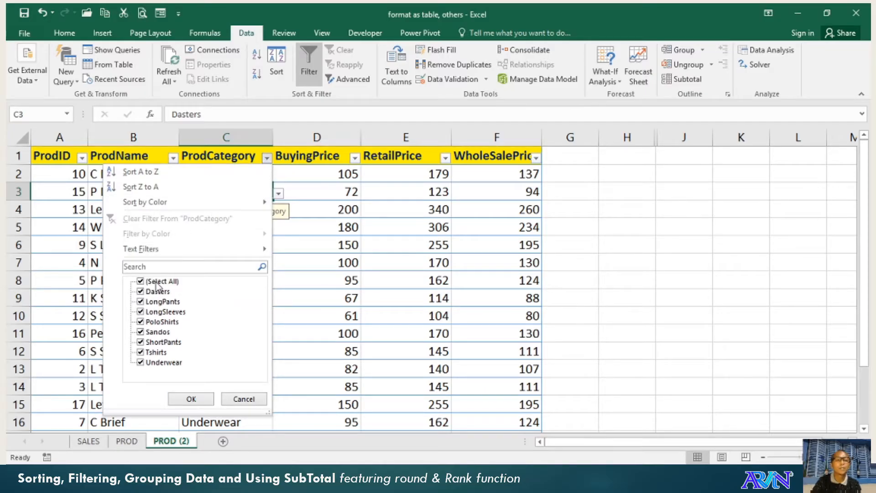
left_click(141, 281)
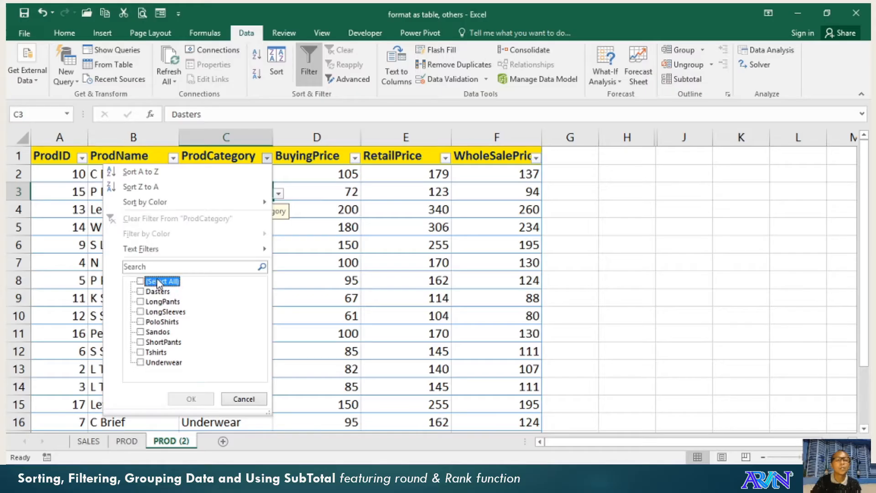
mouse_move(164, 311)
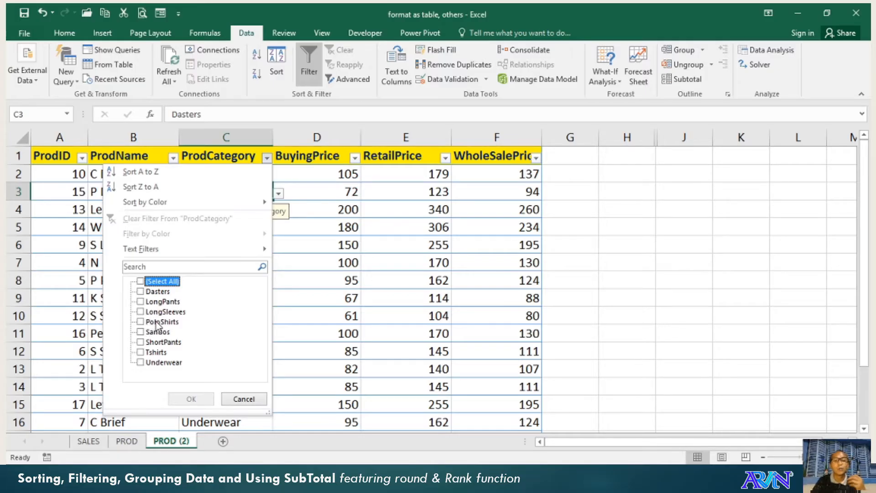
mouse_move(160, 324)
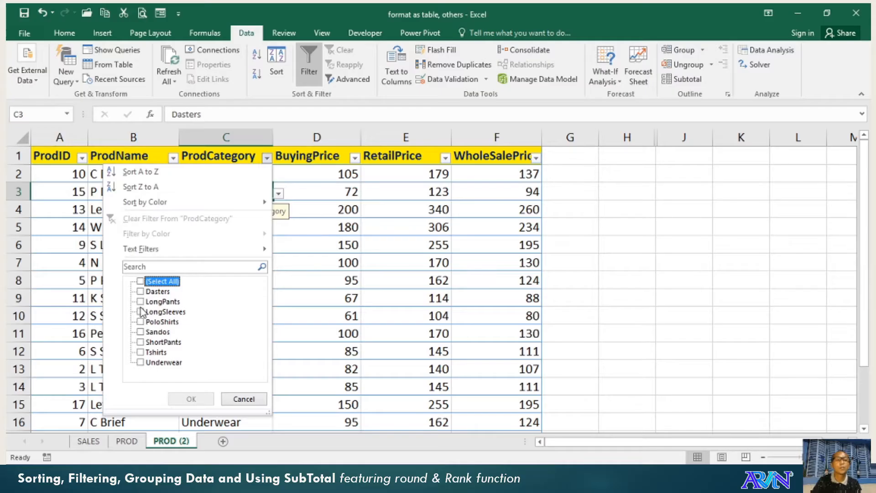
left_click(141, 301)
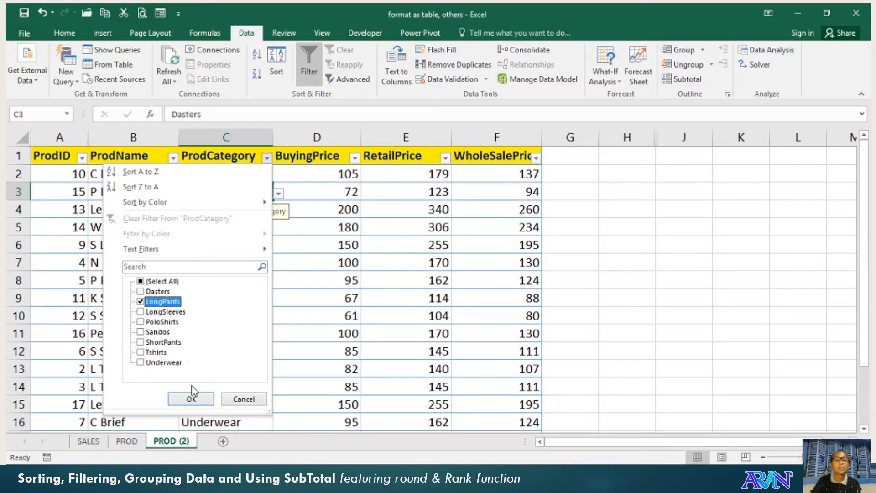
left_click(190, 398)
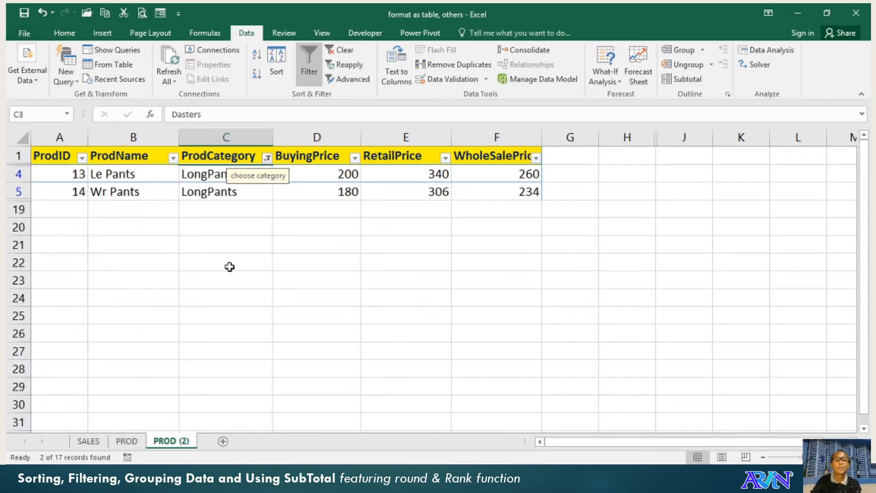
left_click(226, 227)
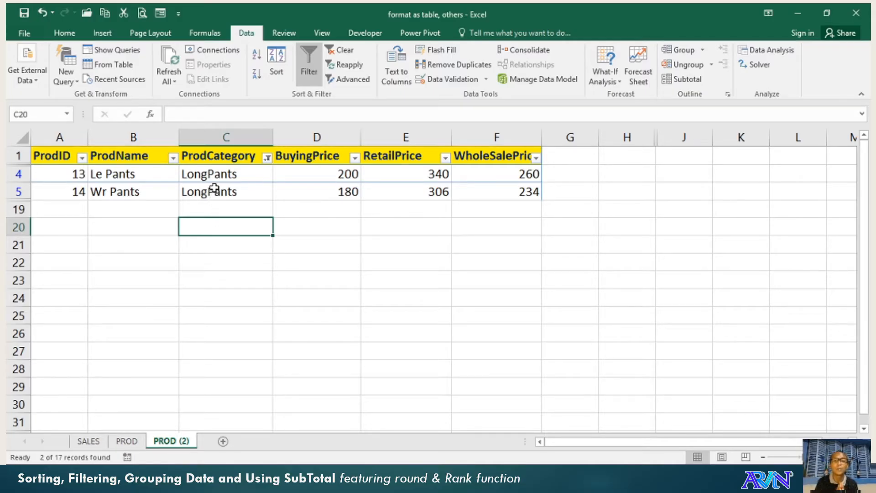
left_click(226, 174)
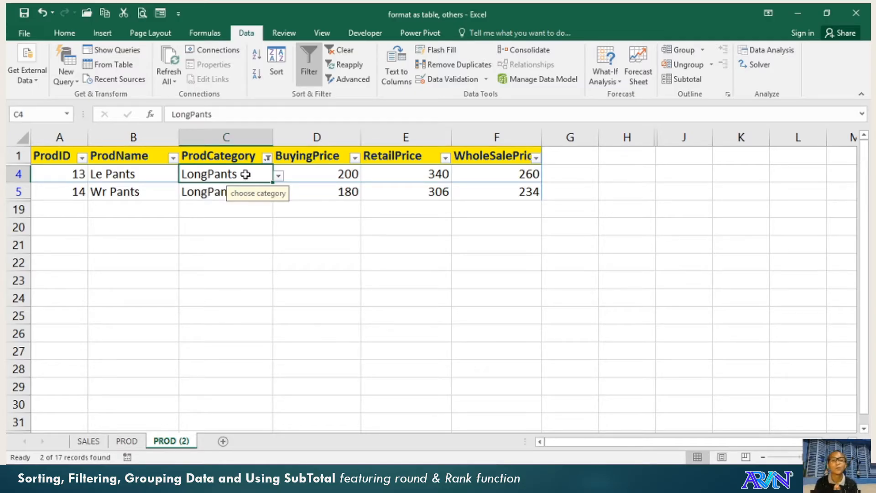
mouse_move(336, 169)
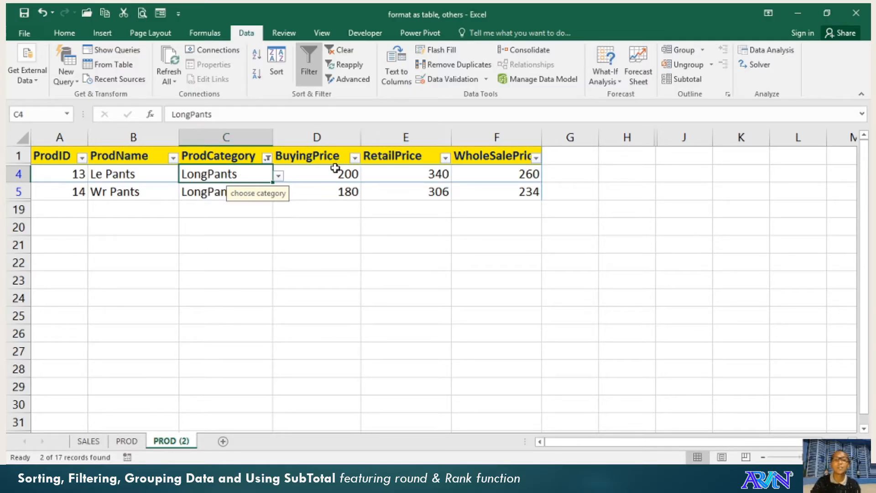
left_click(316, 173)
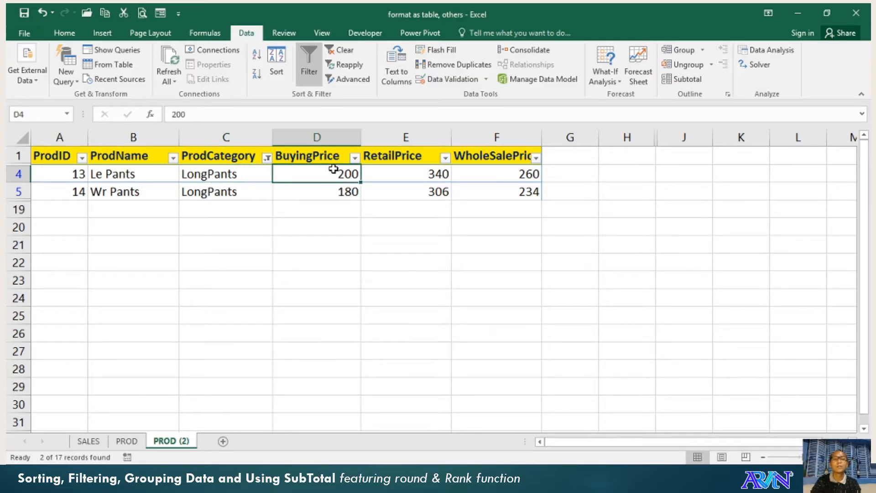
mouse_move(334, 169)
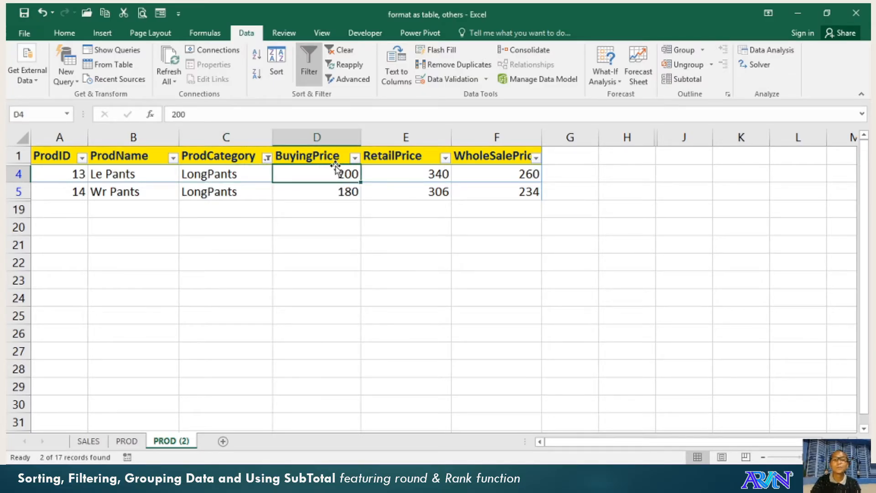
Step: Filter BuyingPrice to 180 only, leaving just the Wr Pants row
left_click(354, 157)
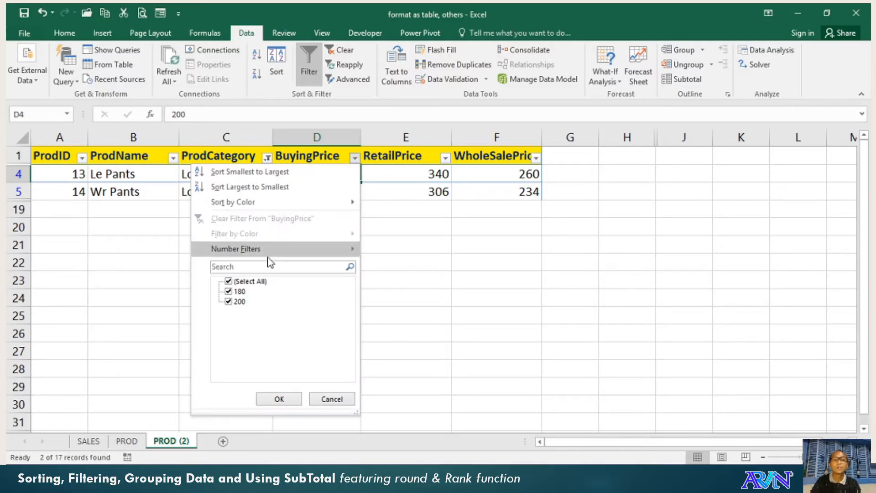
left_click(229, 281)
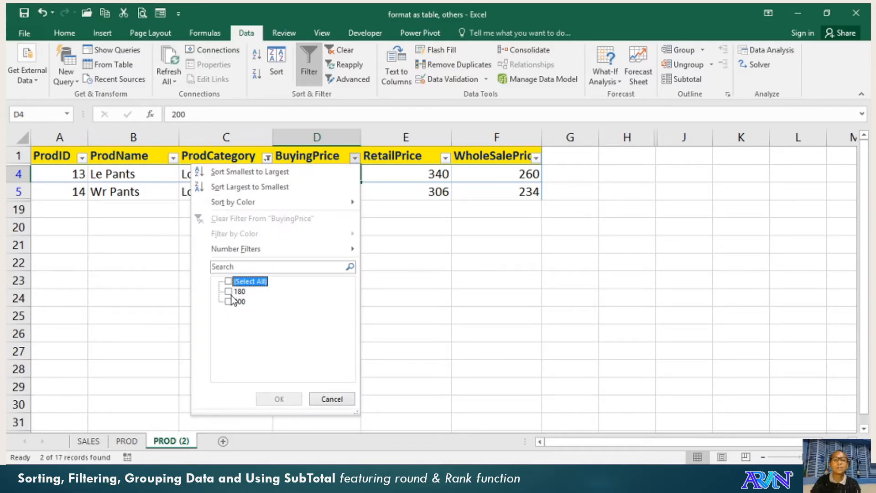
left_click(229, 291)
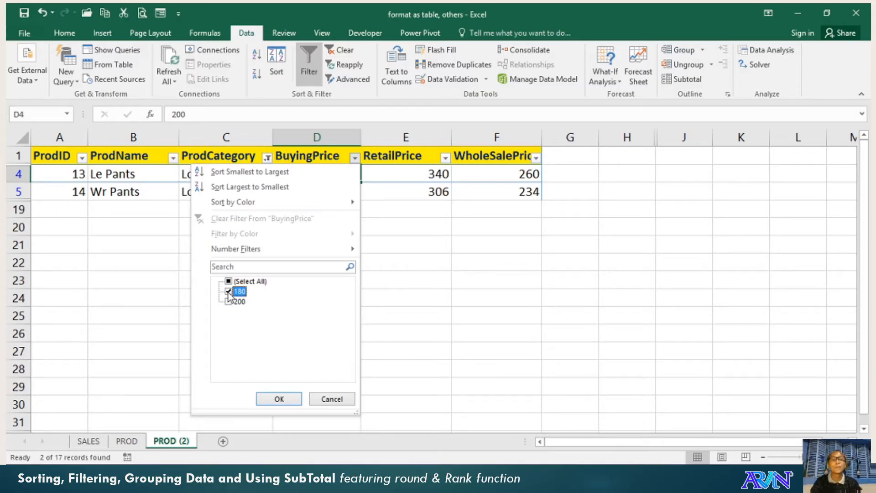
left_click(228, 291)
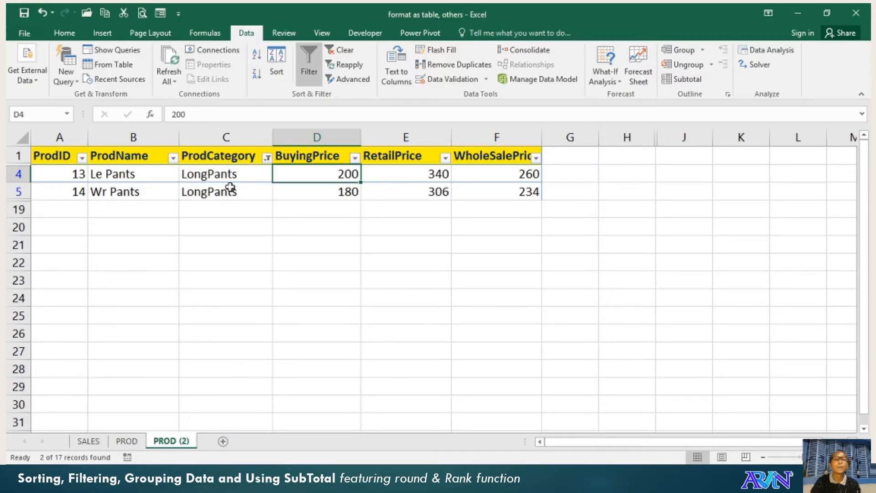
left_click(355, 156)
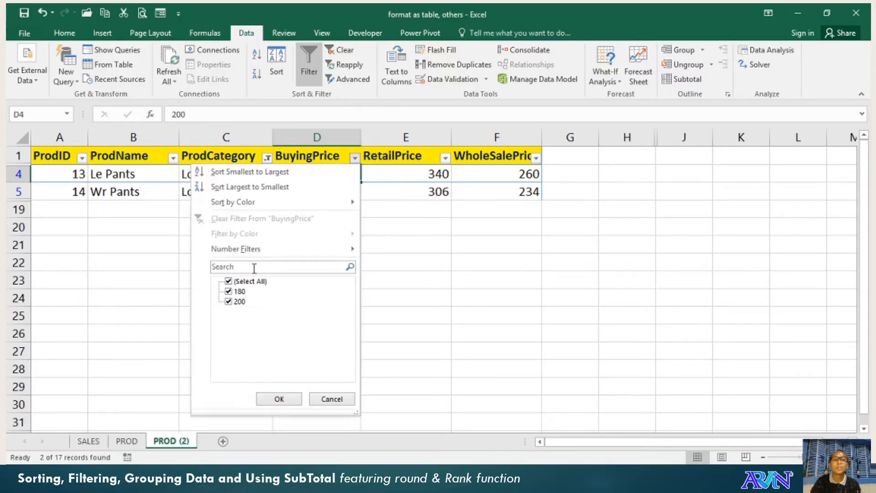
left_click(228, 302)
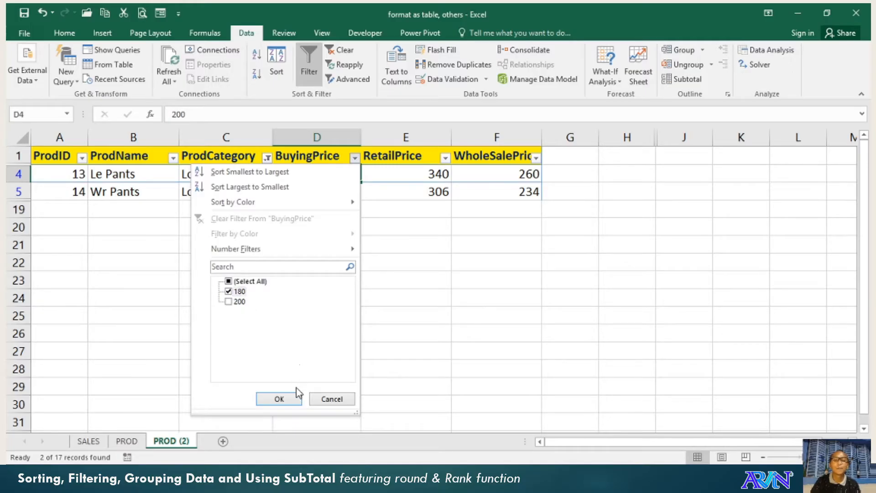
left_click(279, 398)
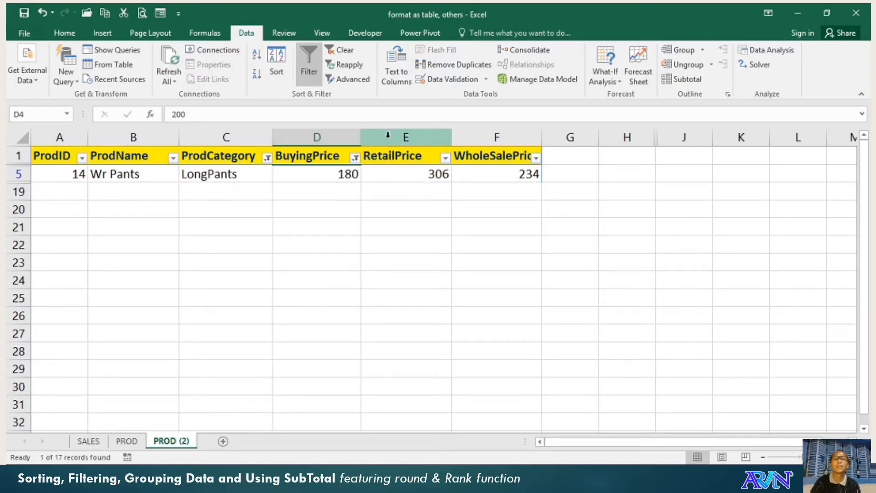
left_click(355, 156)
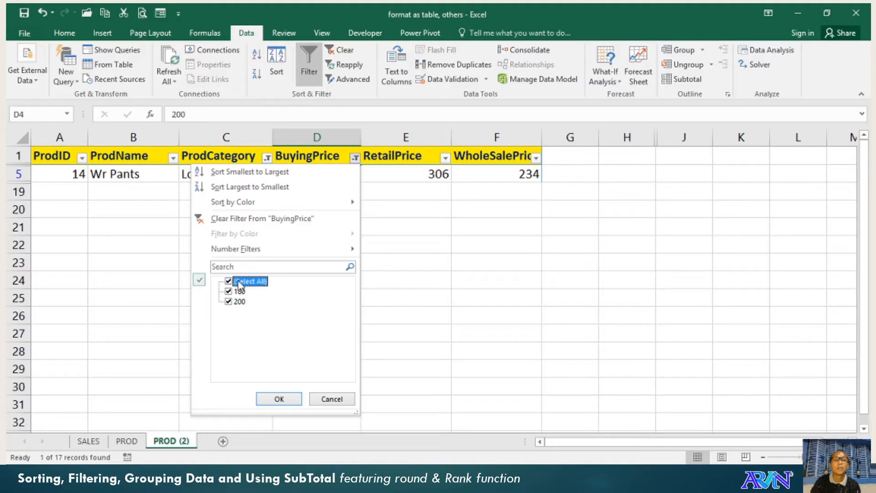
mouse_move(247, 319)
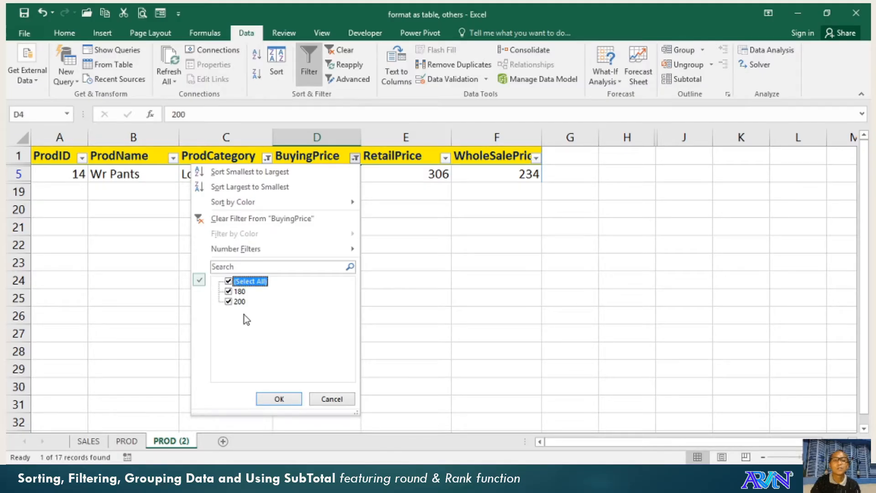
Step: Change the BuyingPrice filter to greater than or equal to 180
left_click(236, 249)
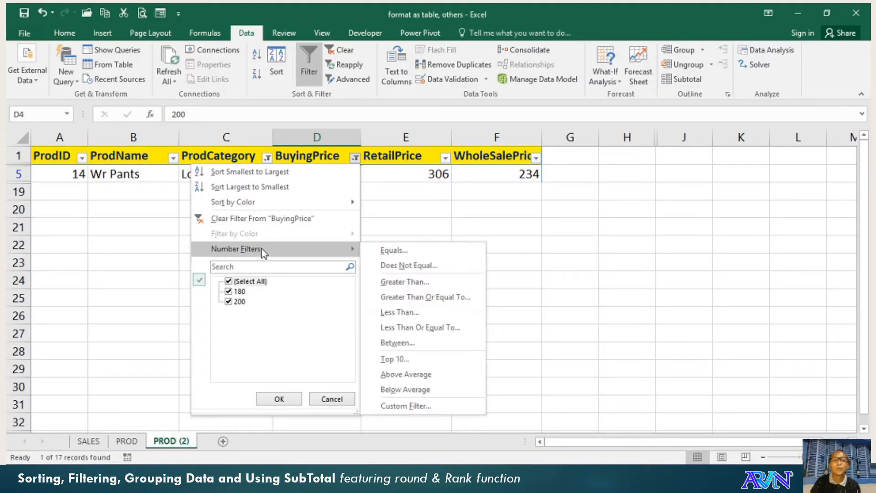
mouse_move(398, 343)
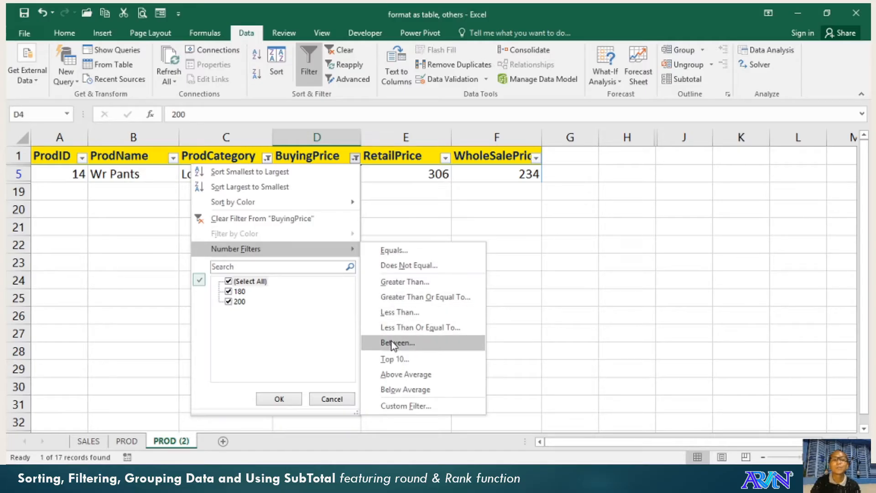
mouse_move(407, 265)
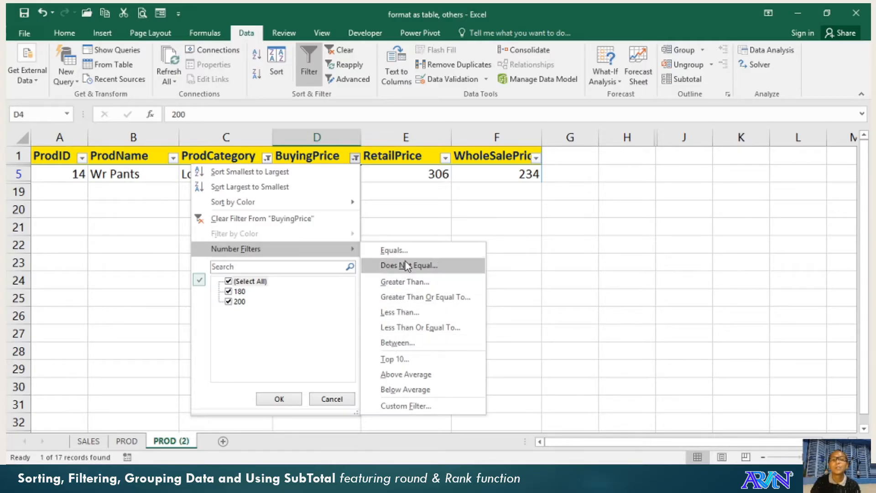
left_click(426, 297)
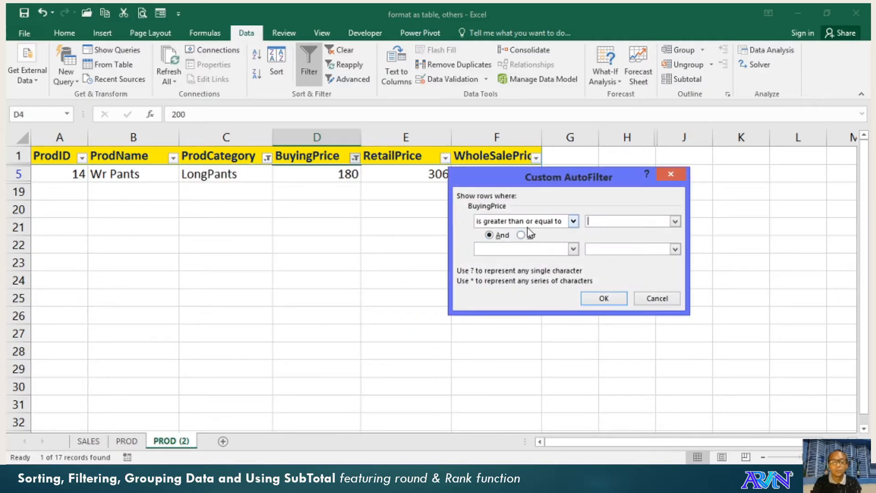
type("180")
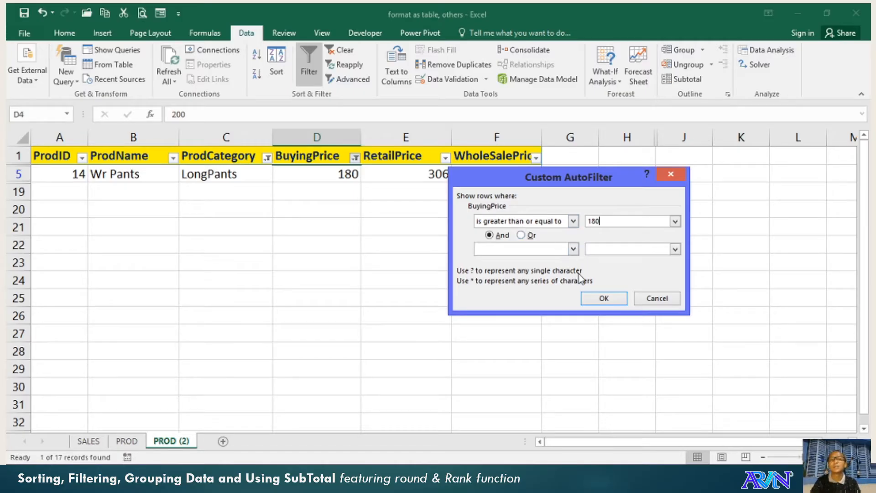
left_click(603, 298)
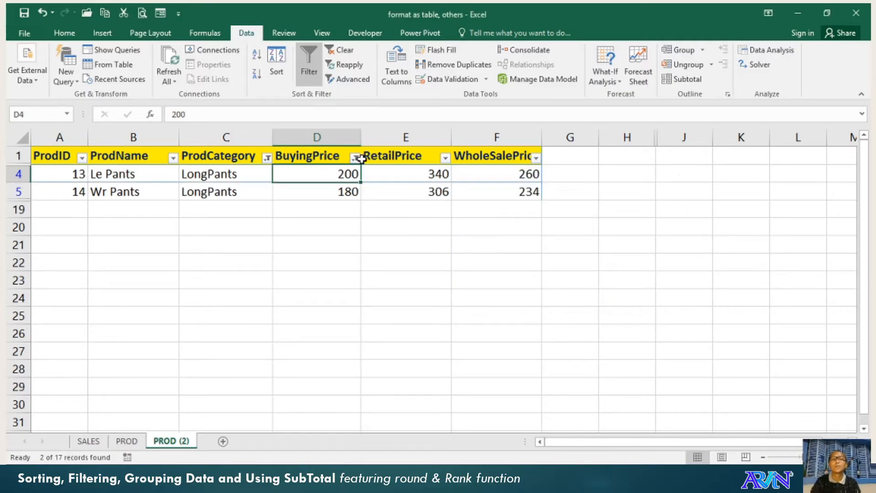
Step: Change the BuyingPrice condition to greater than 180, leaving only Le Pants
left_click(356, 157)
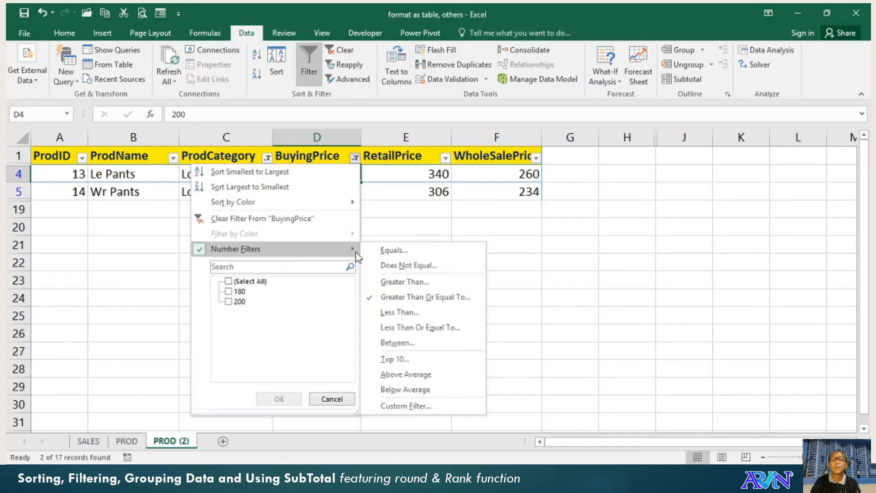
mouse_move(408, 265)
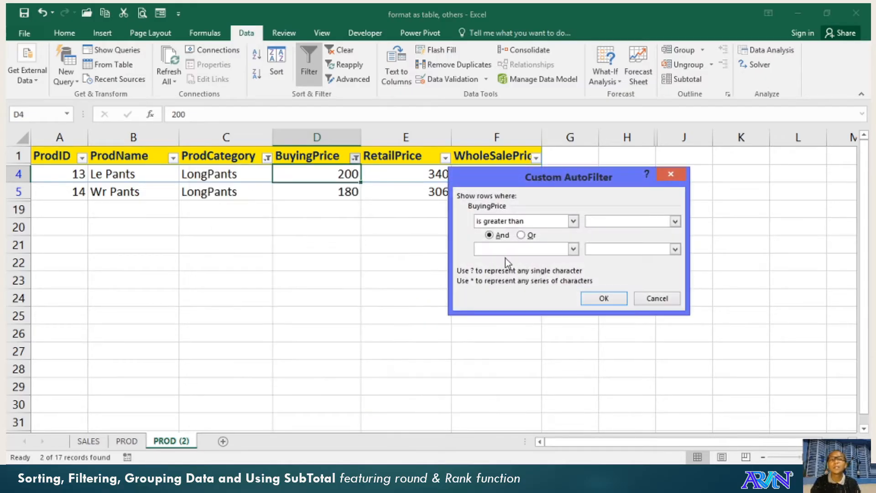
type("180")
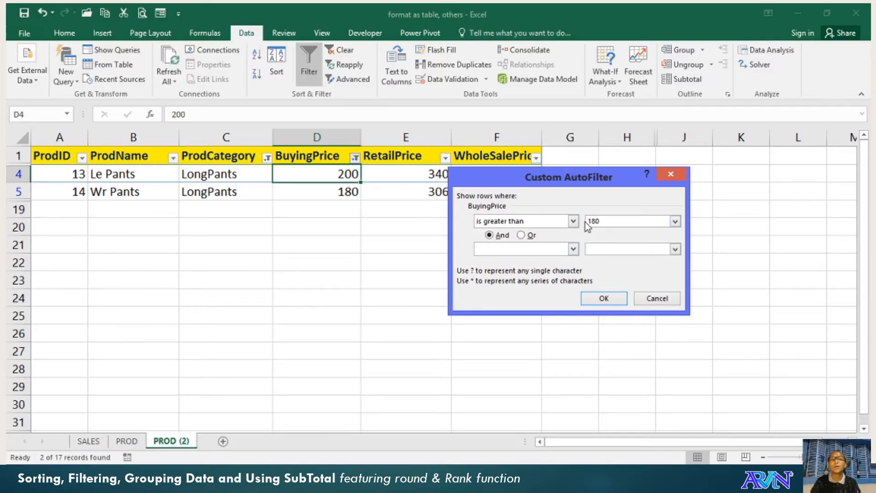
left_click(602, 298)
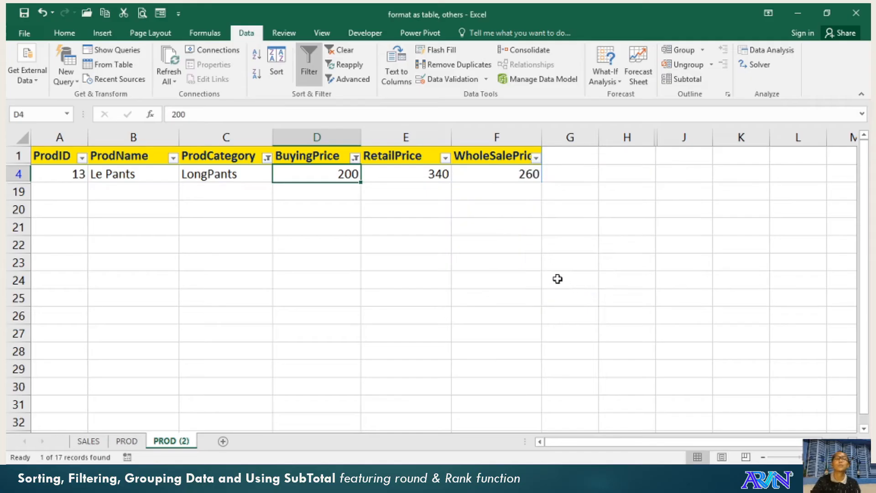
left_click(354, 156)
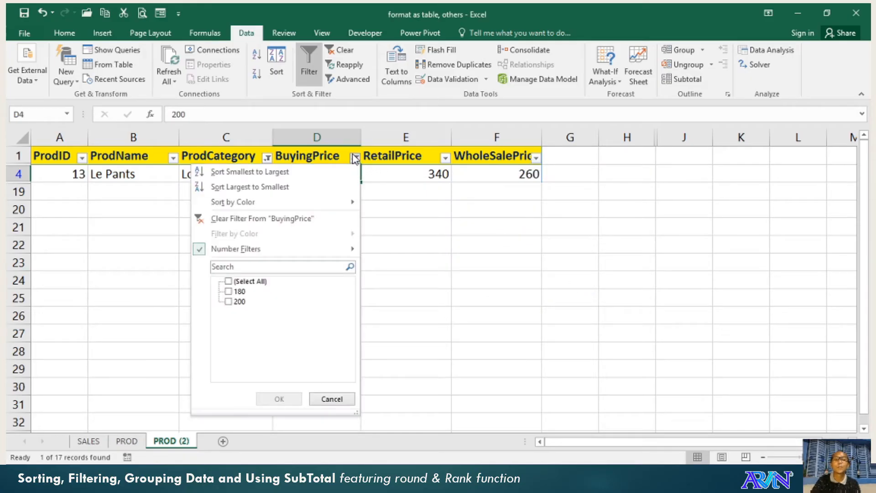
Step: Clear the BuyingPrice filter and reselect all product categories
left_click(228, 281)
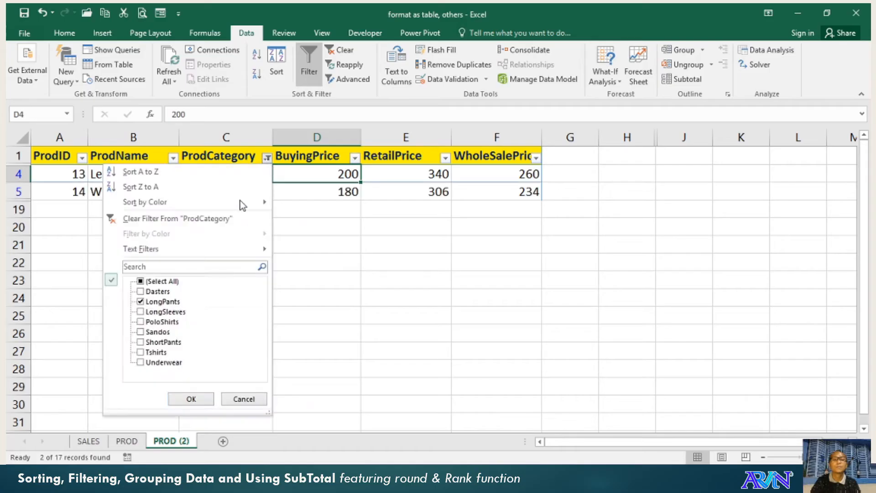
left_click(140, 281)
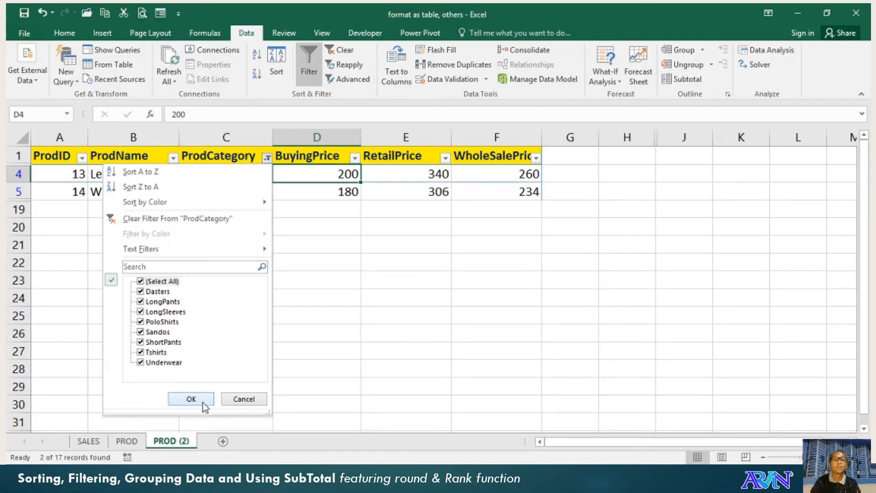
left_click(191, 399)
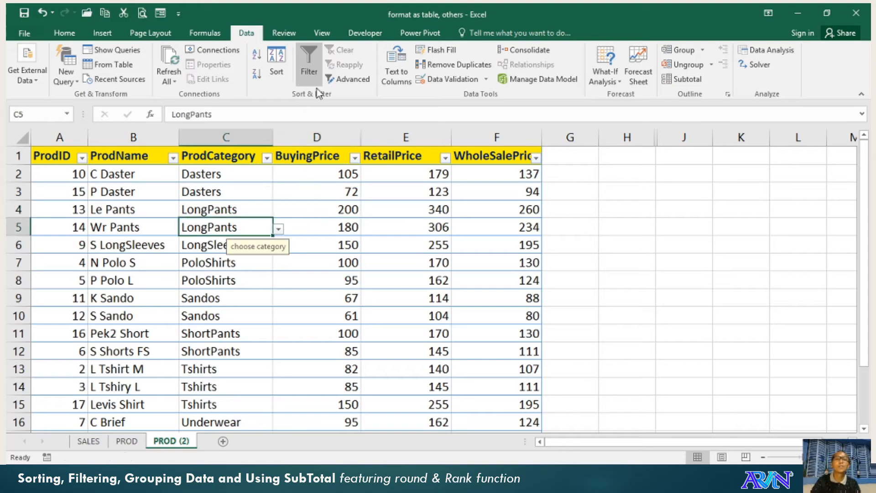
left_click(308, 62)
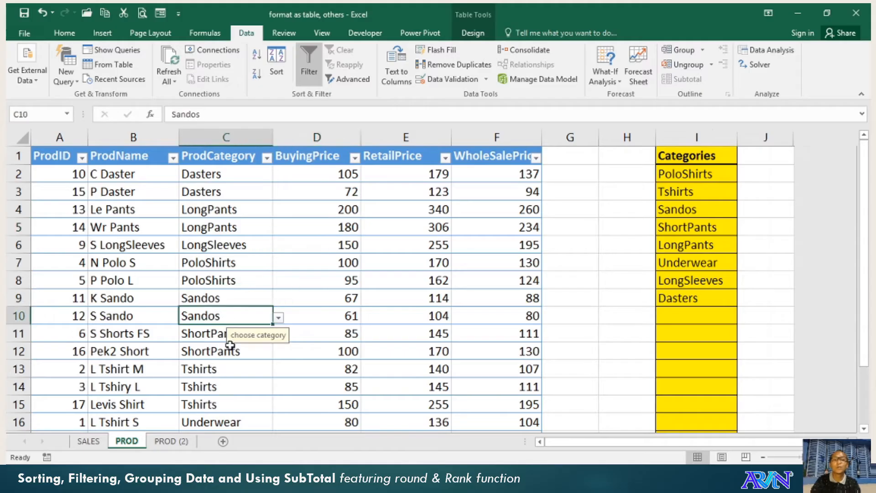
mouse_move(267, 250)
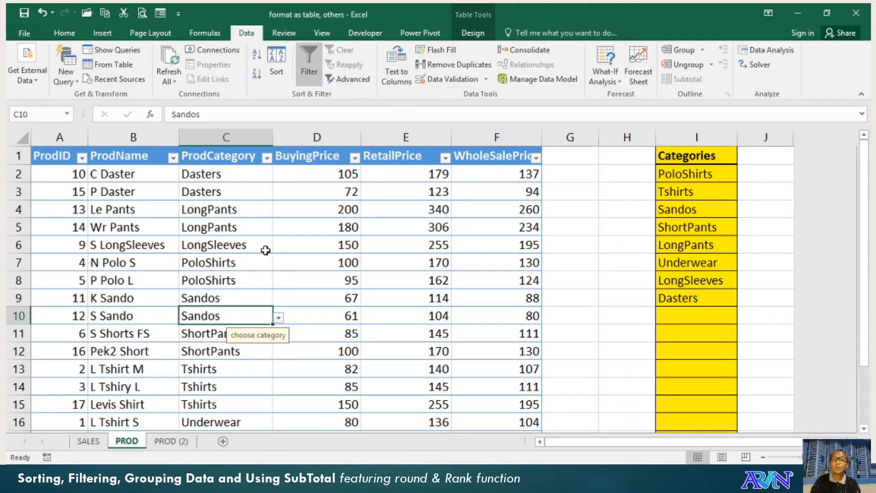
Step: Turn PROD table filtering off and on, then open and cancel the BuyingPrice filter
left_click(472, 33)
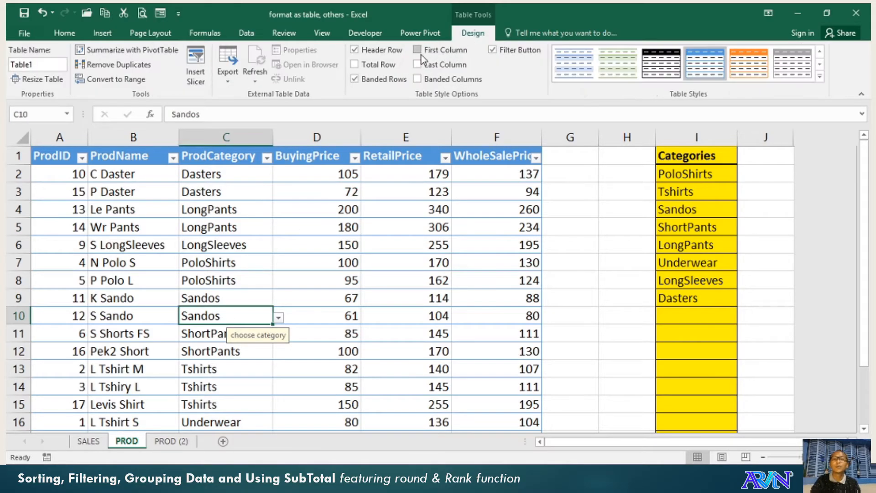
left_click(492, 50)
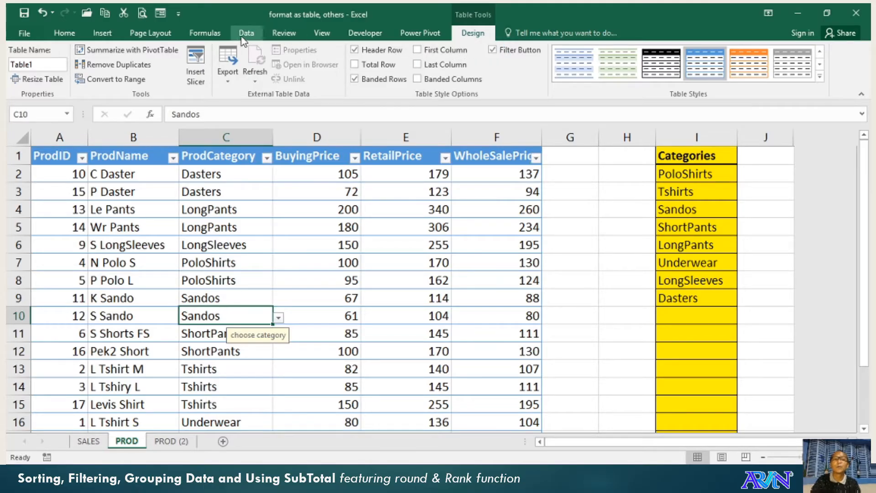
left_click(246, 32)
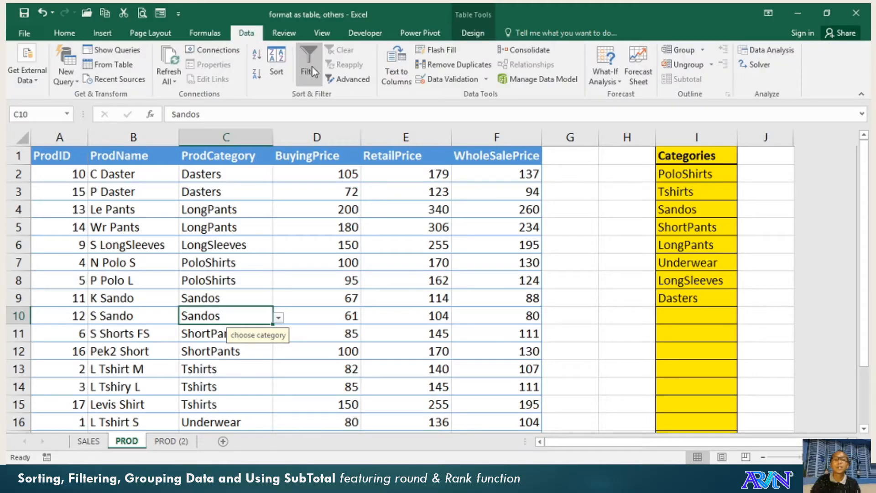
left_click(308, 59)
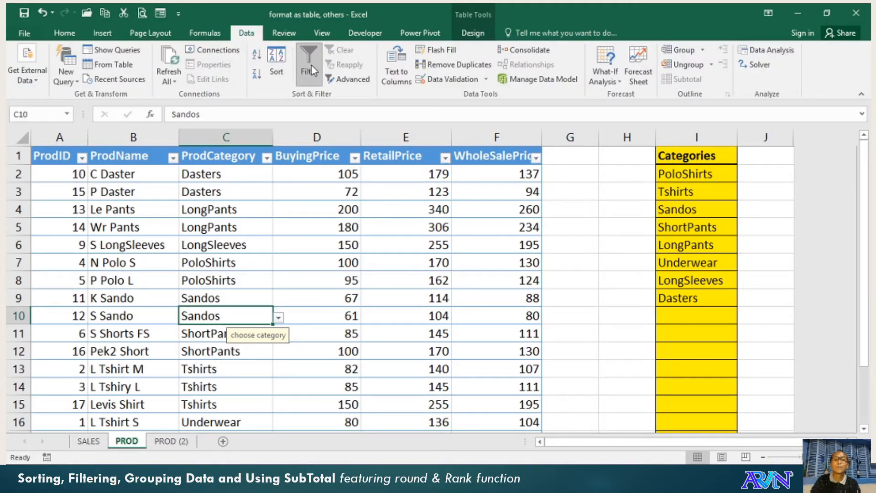
left_click(266, 156)
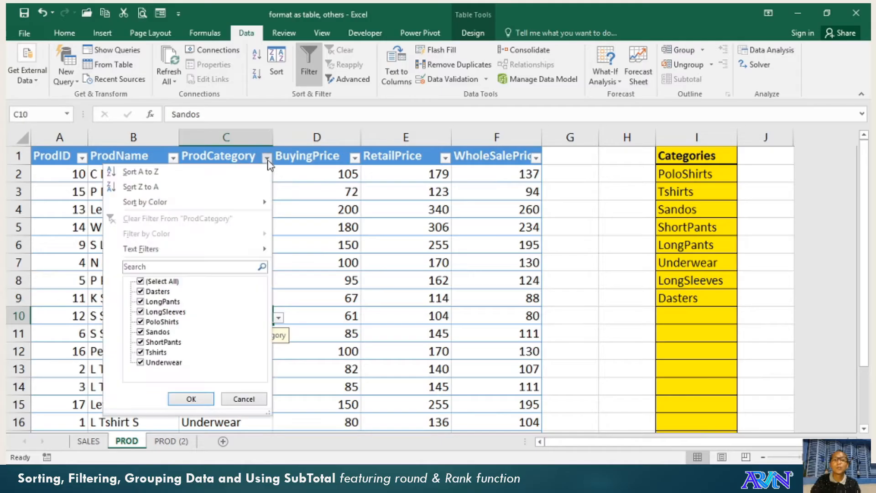
mouse_move(335, 156)
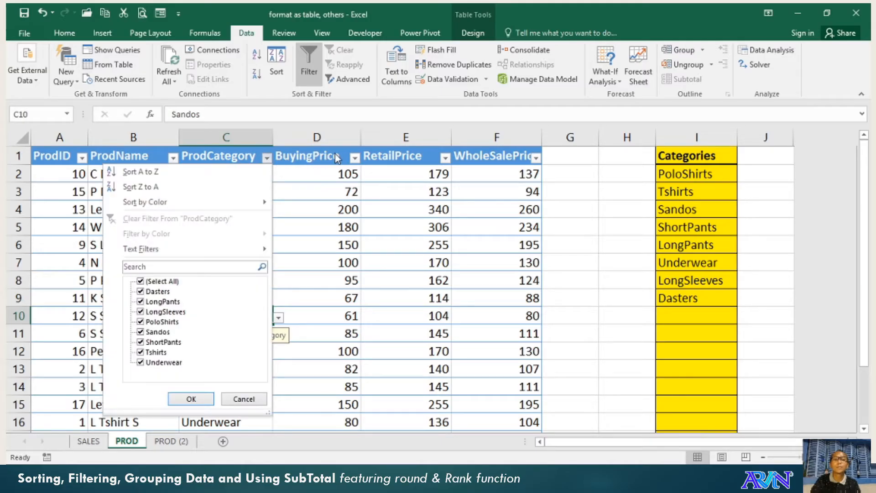
left_click(355, 156)
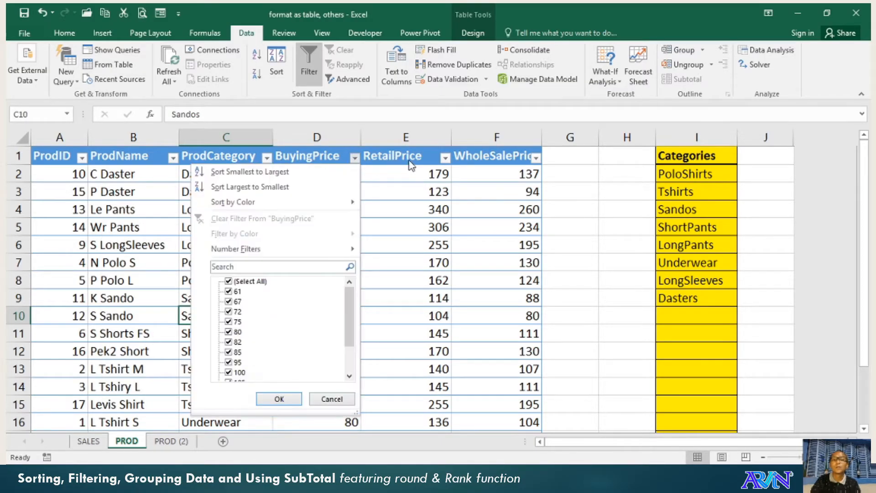
left_click(445, 156)
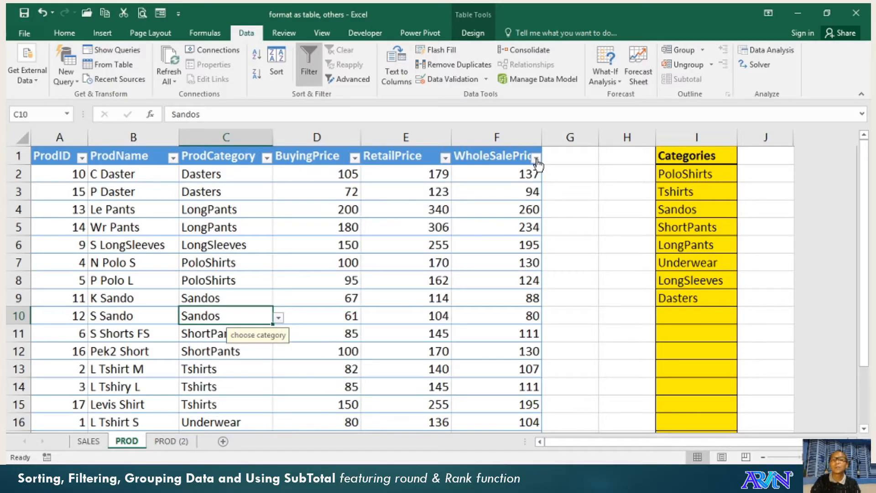
Step: Apply a Top 10 number filter on WholeSalePrice showing the top 5 of 17 products
left_click(534, 157)
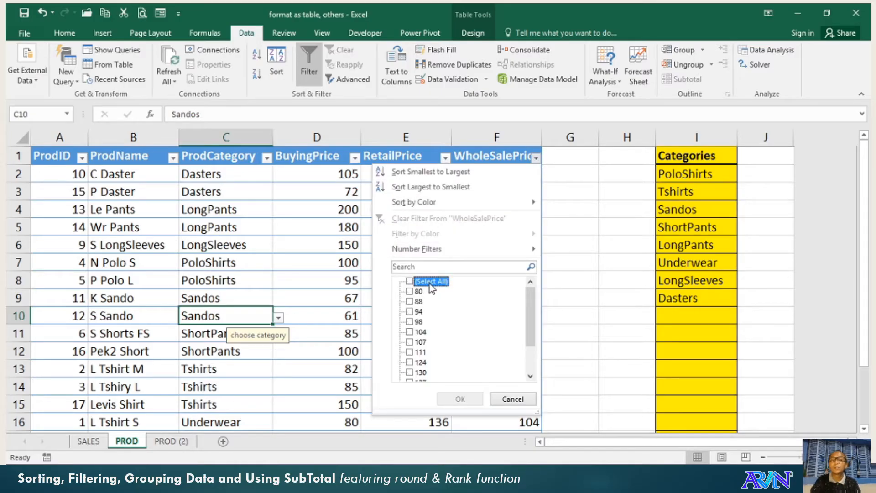
left_click(416, 249)
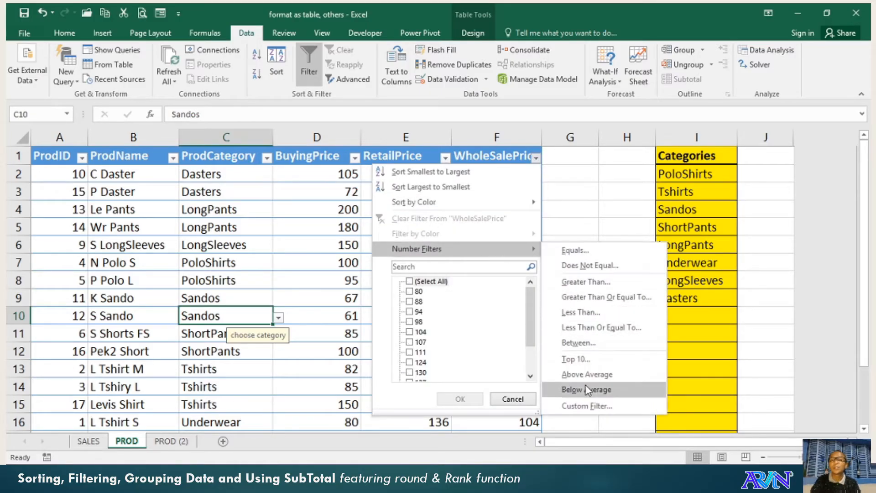
mouse_move(578, 343)
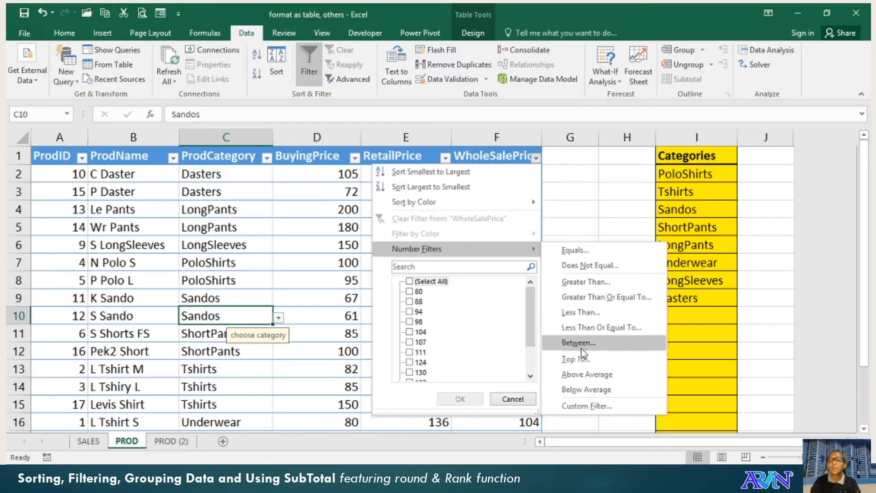
mouse_move(575, 359)
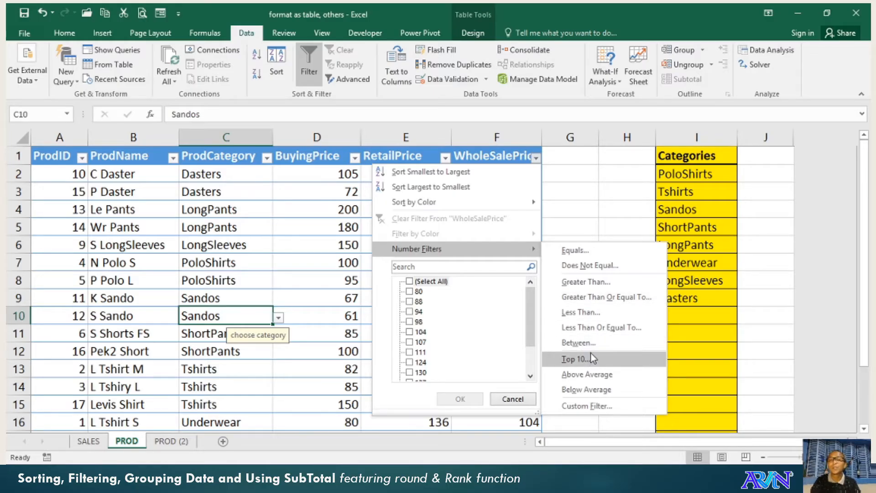
left_click(576, 359)
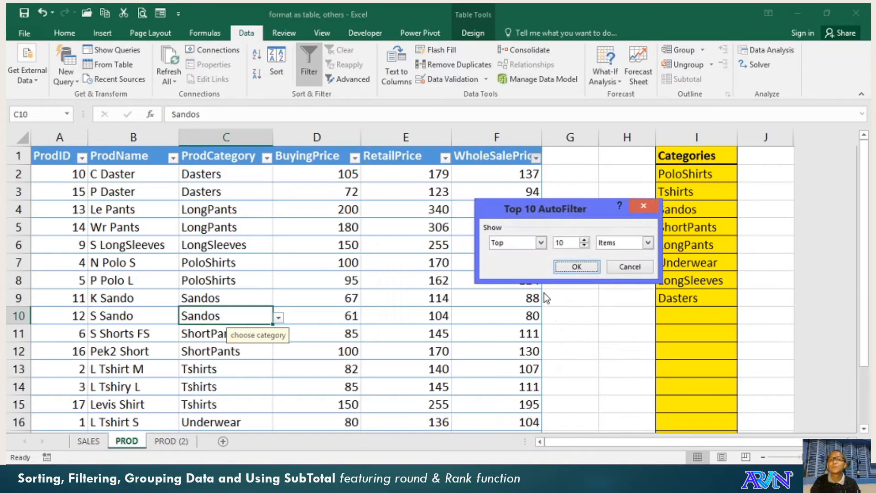
mouse_move(584, 248)
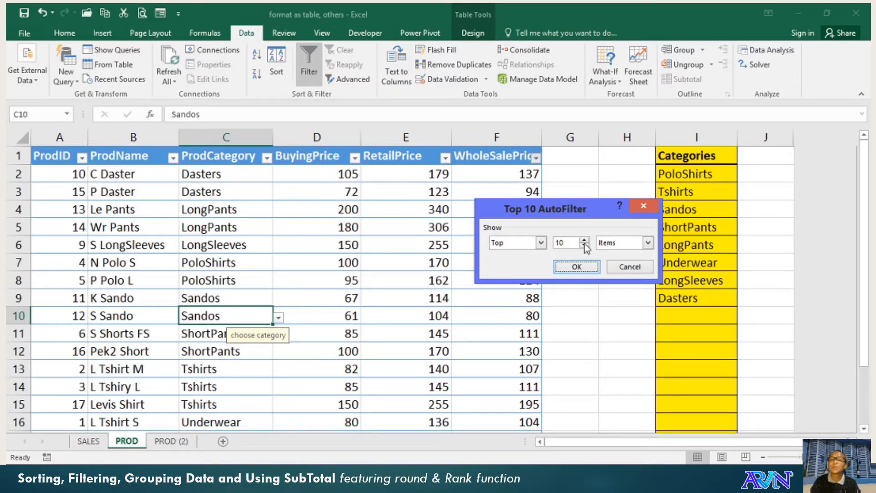
mouse_move(566, 252)
type("5")
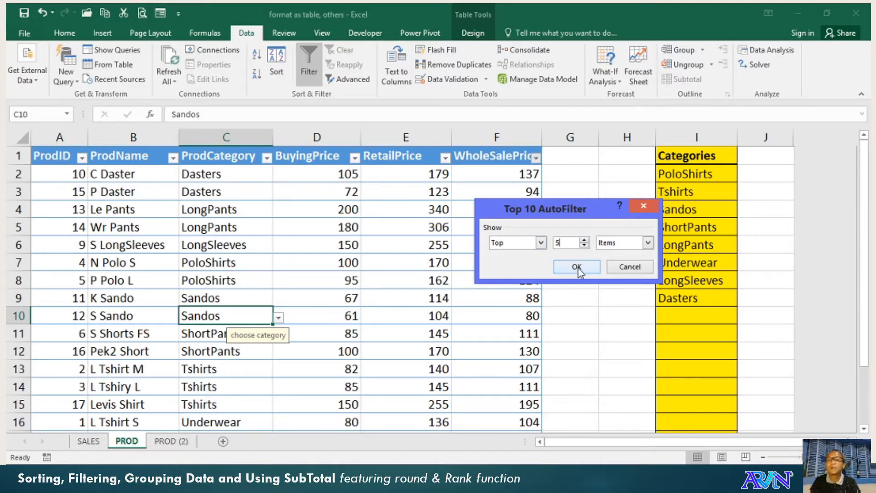
left_click(576, 266)
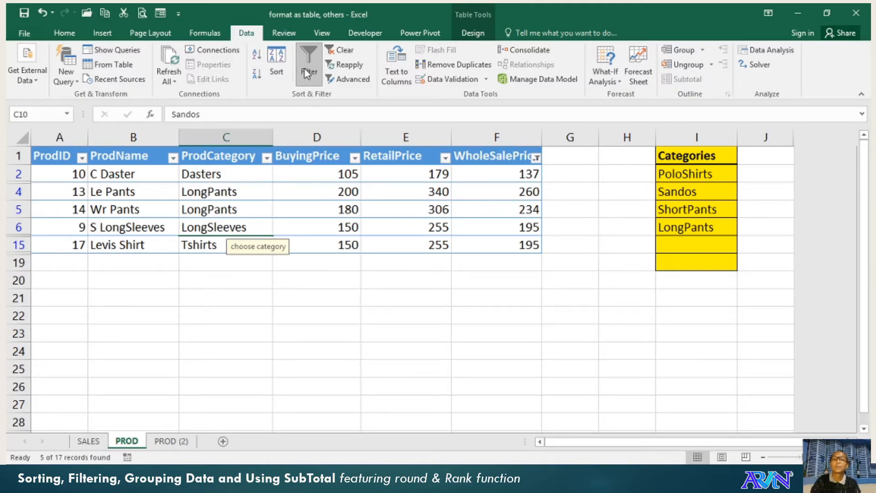
Step: Turn off AutoFilter on the PROD product table
left_click(308, 62)
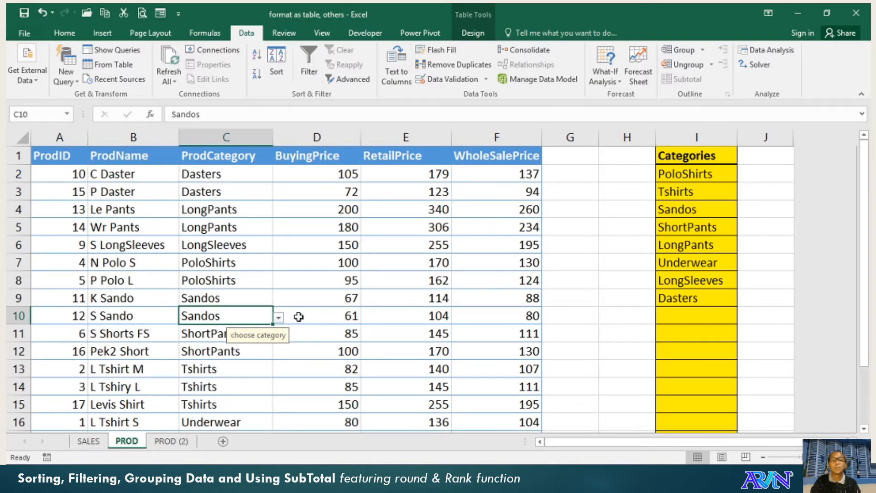
mouse_move(299, 328)
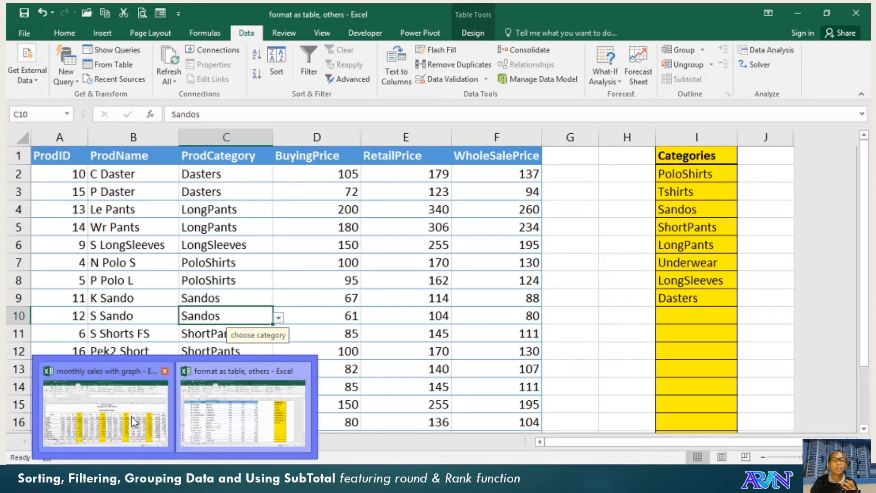
Step: Switch to the monthly sales workbook and select the Apr column
left_click(105, 408)
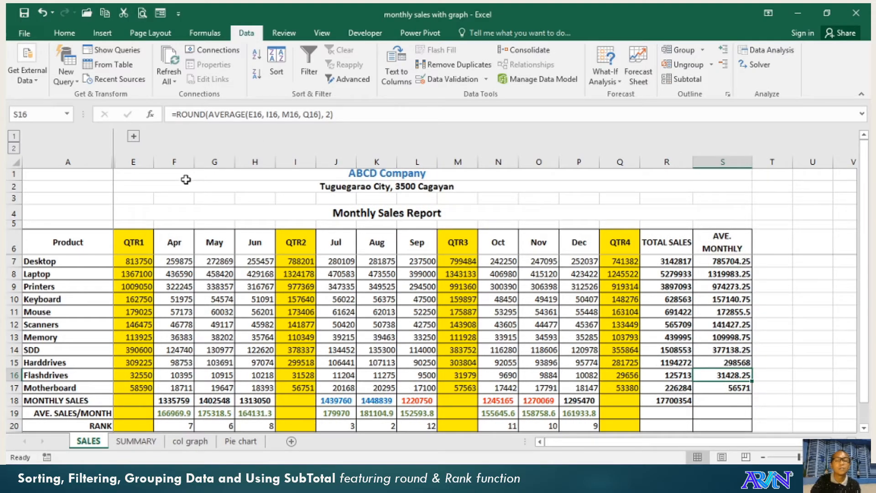
mouse_move(187, 189)
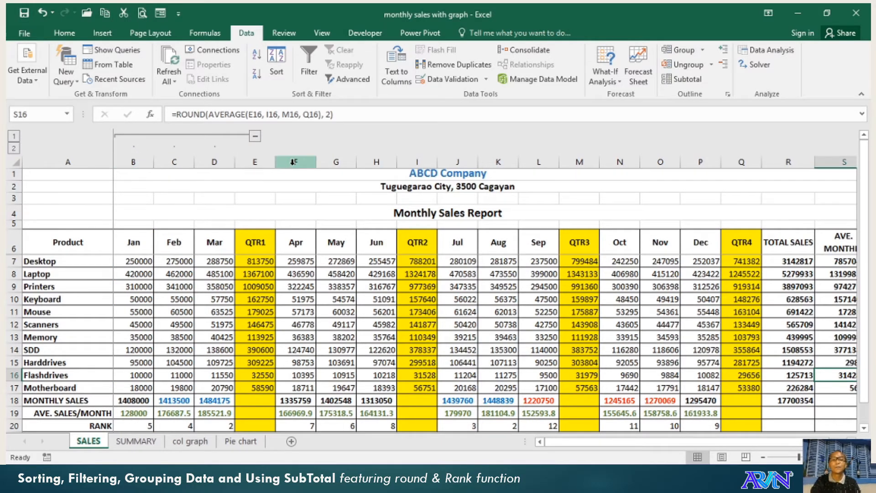
left_click(295, 162)
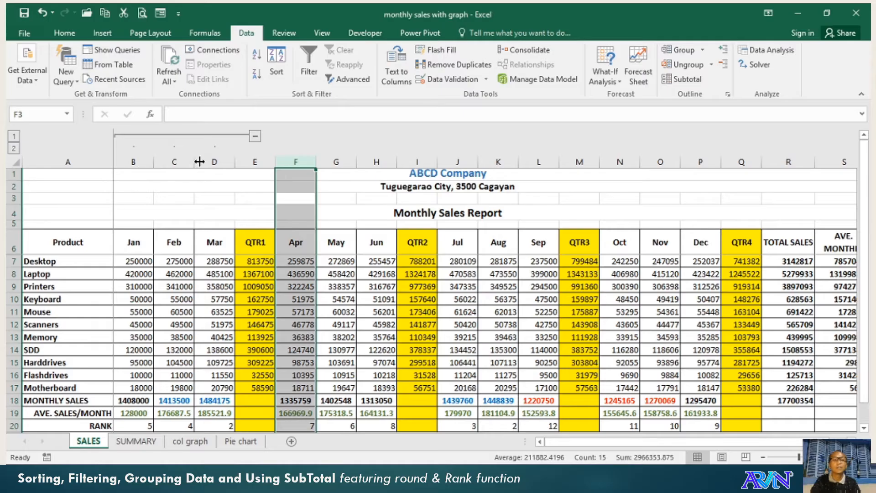
mouse_move(333, 255)
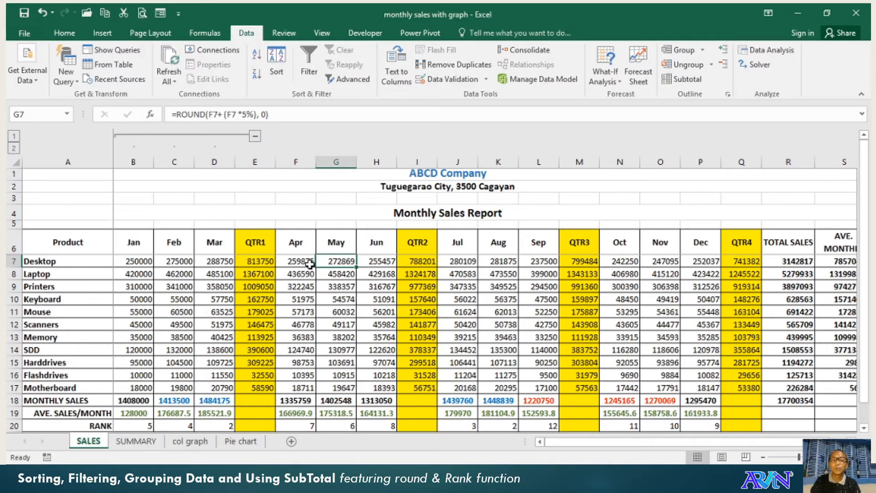
mouse_move(305, 174)
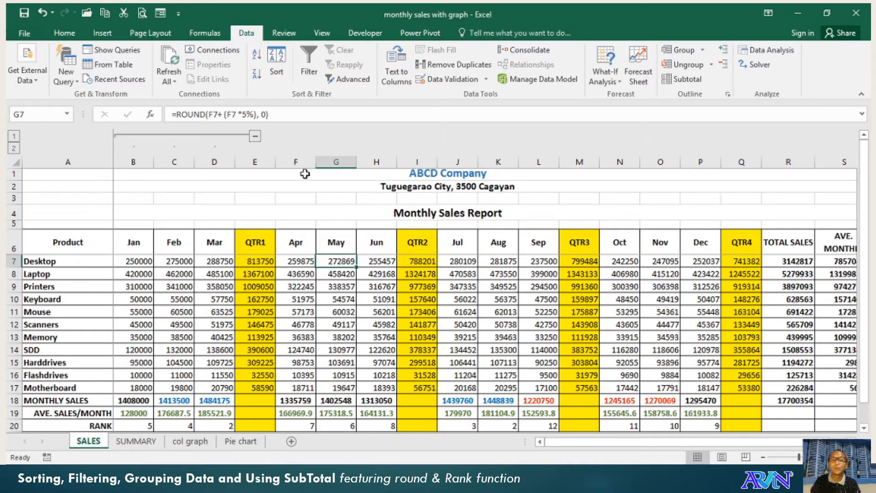
Step: Group the Apr–Jun and Oct–Dec month columns into outline groups
left_click_drag(296, 161, 376, 162)
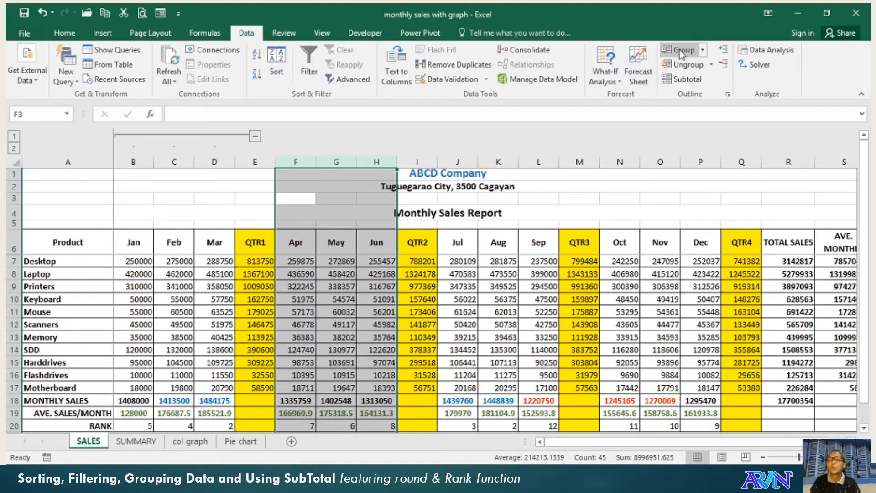
left_click(681, 49)
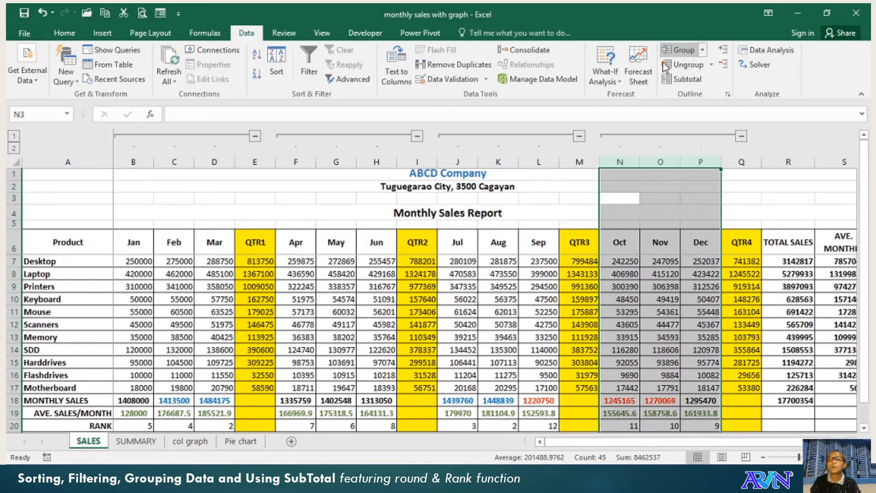
left_click(742, 136)
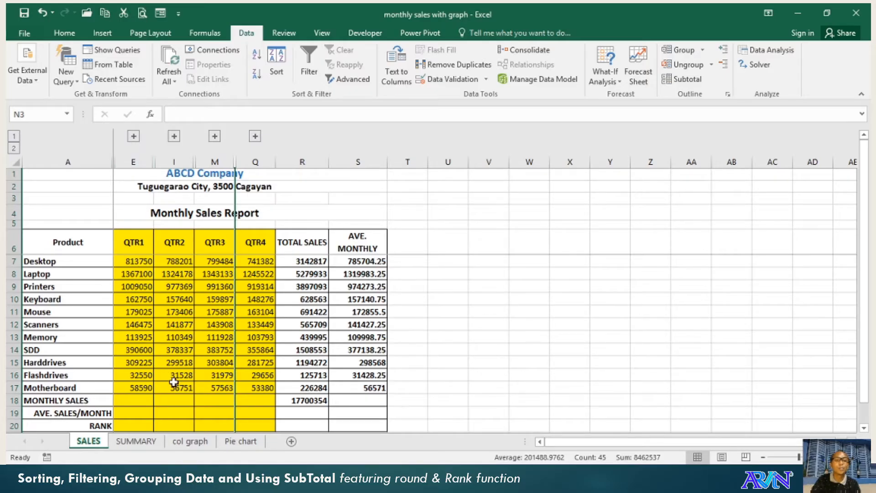
mouse_move(190, 286)
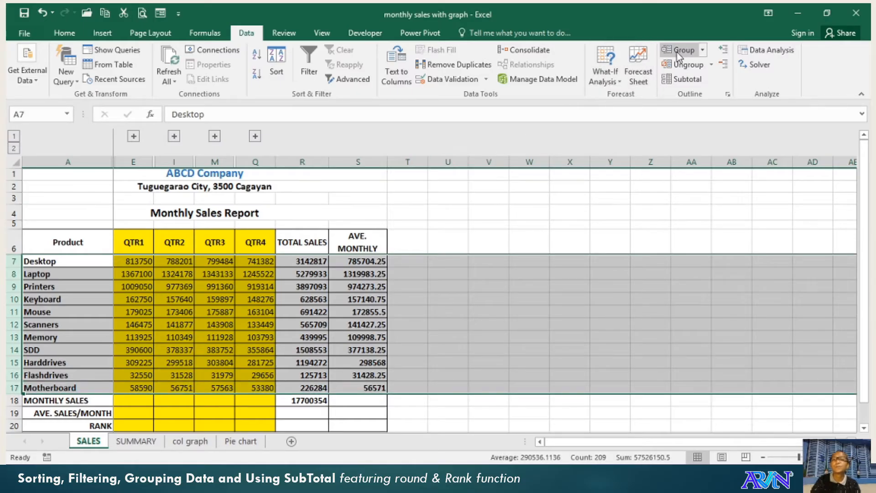
Step: Group product rows 7–17 and collapse them, then expand Apr–Jun and collapse Jan–Mar
left_click(680, 50)
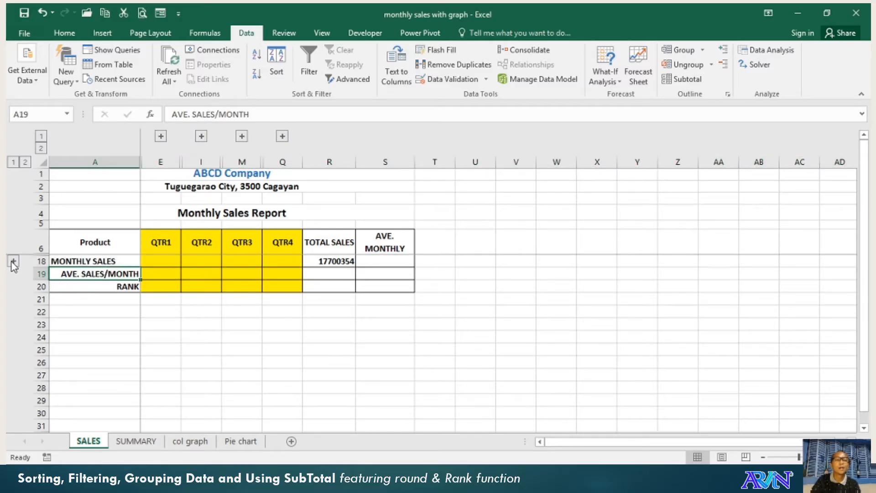
left_click(13, 261)
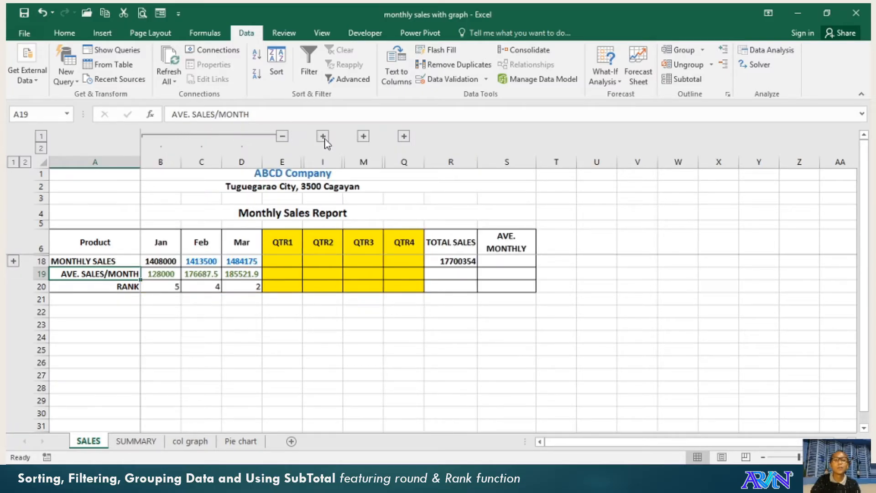
left_click(322, 136)
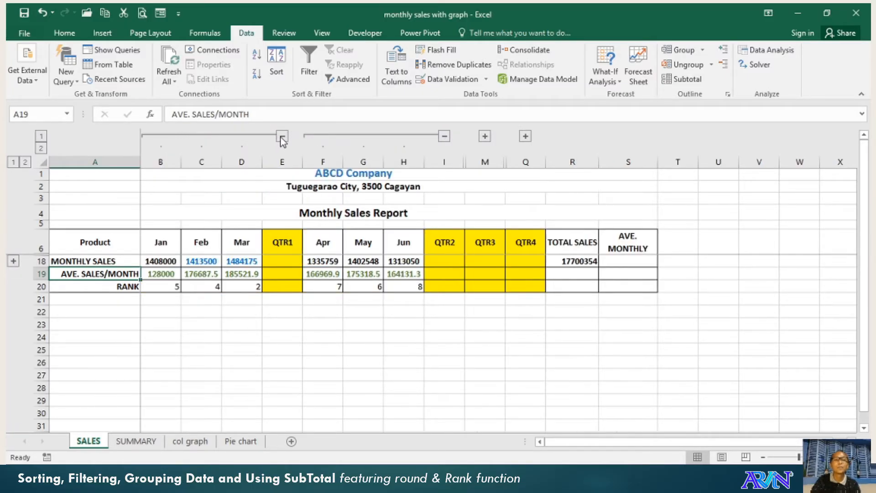
left_click(281, 136)
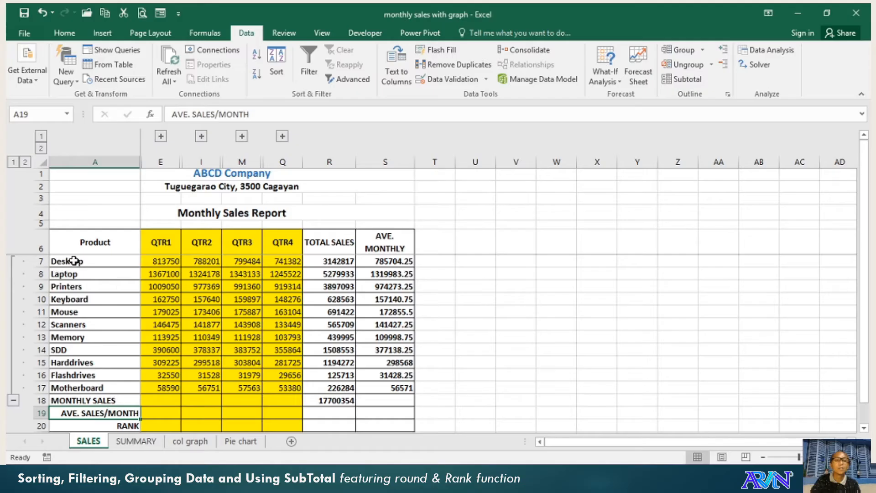
Step: Ungroup the product rows A7:A18 and re-expand the Jan–Mar columns
left_click_drag(72, 261, 81, 400)
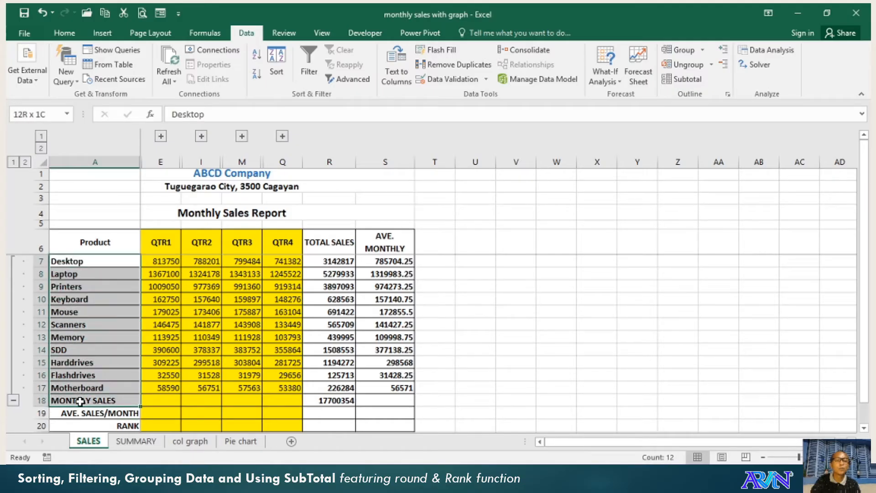
left_click(686, 64)
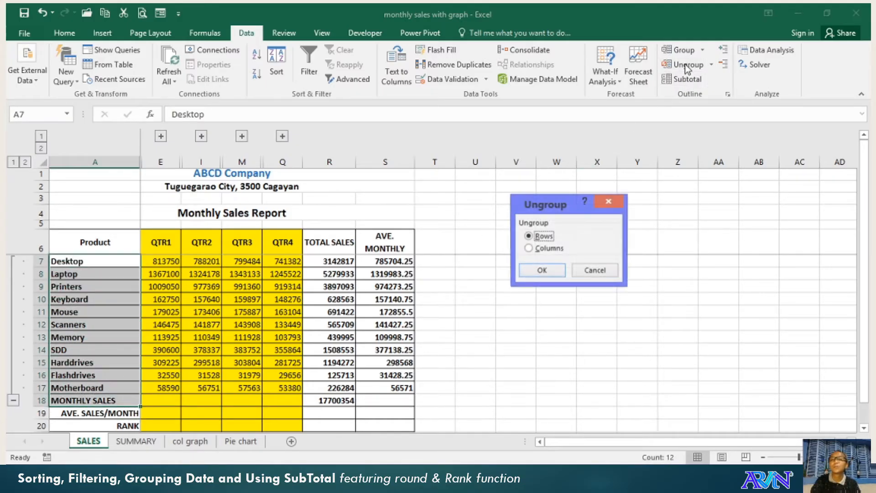
left_click(540, 270)
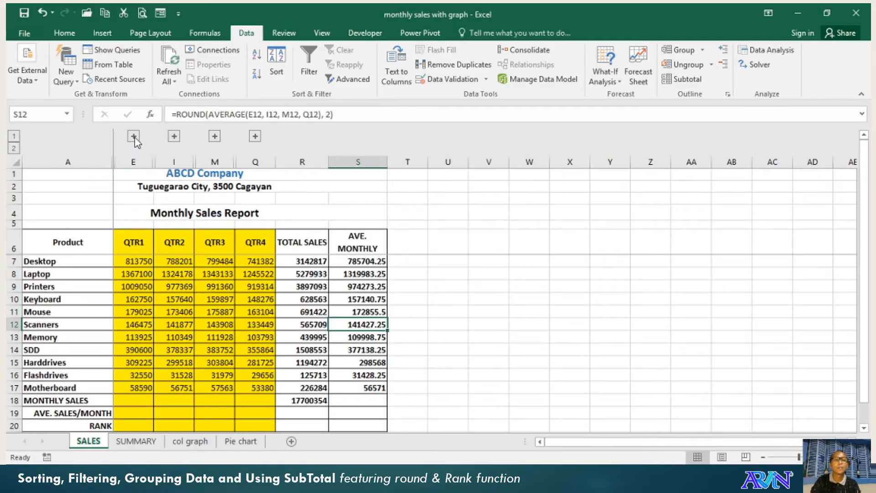
left_click(133, 136)
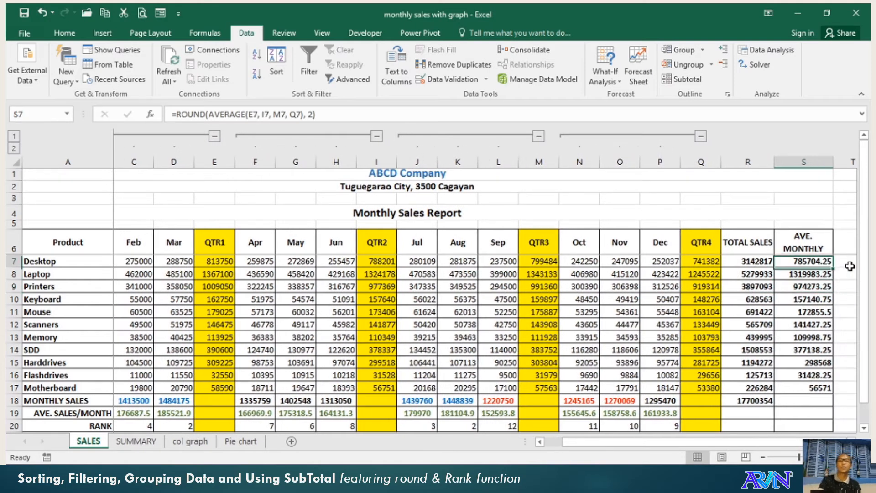
Step: Change the ROUND digits in S7's average formula to 0, then back to 2
double_click(804, 261)
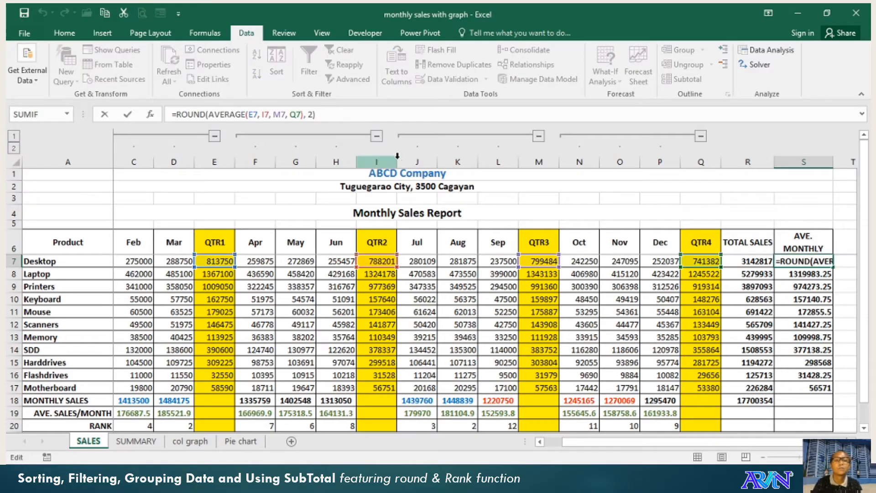
left_click(299, 114)
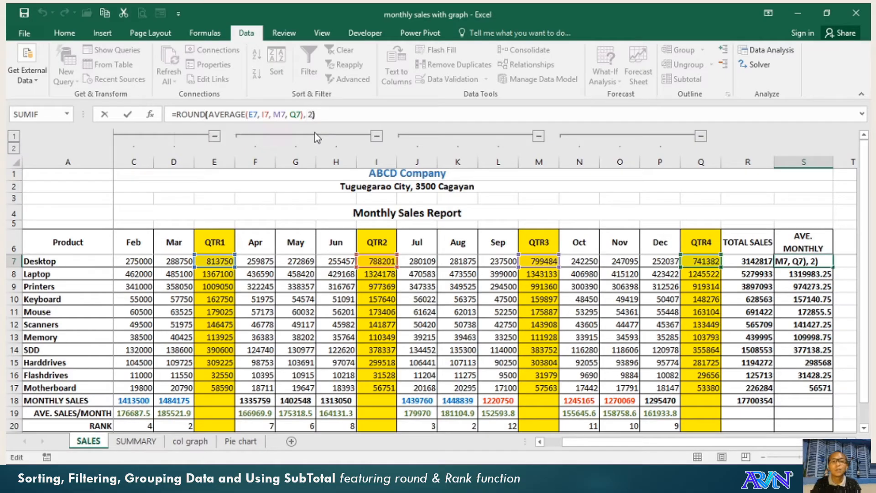
type("0")
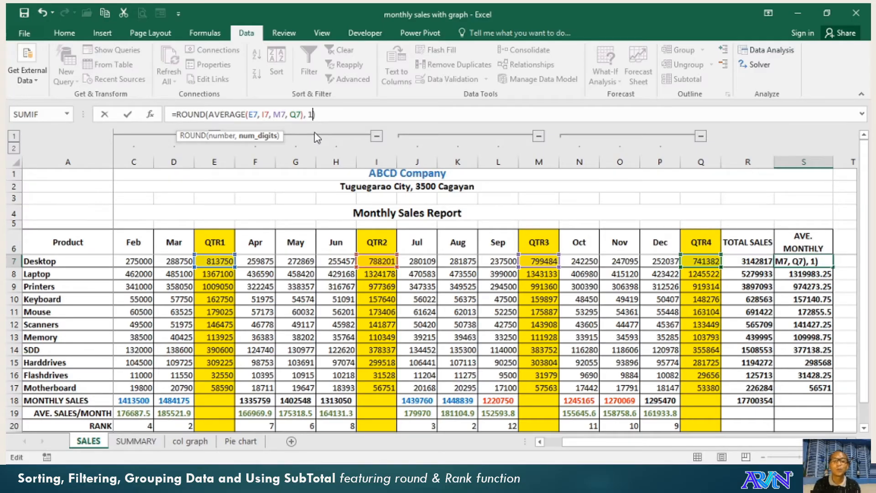
type("2")
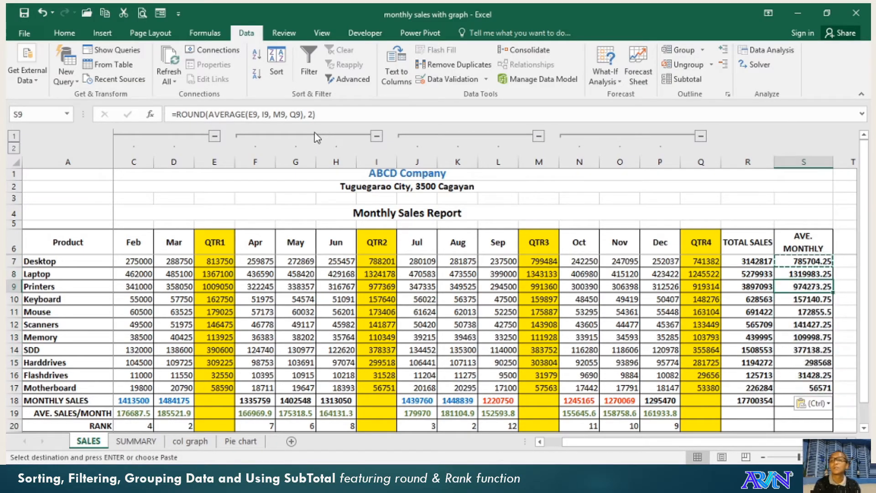
left_click(173, 376)
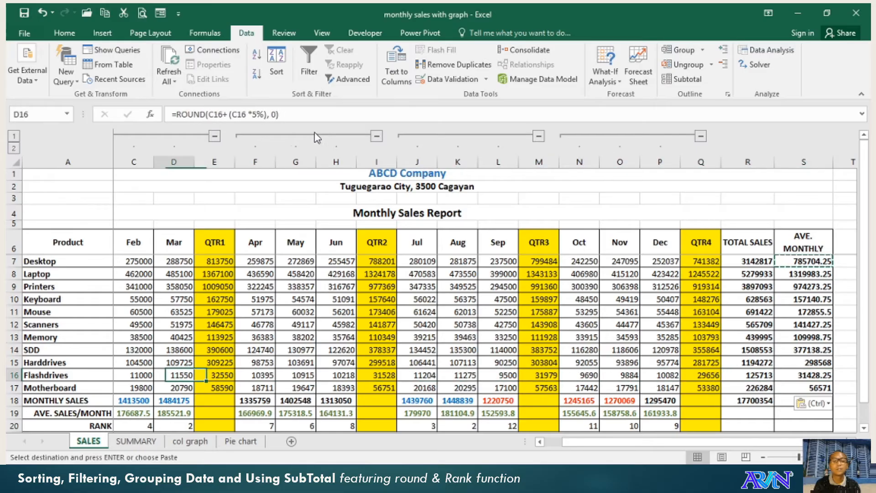
left_click(133, 425)
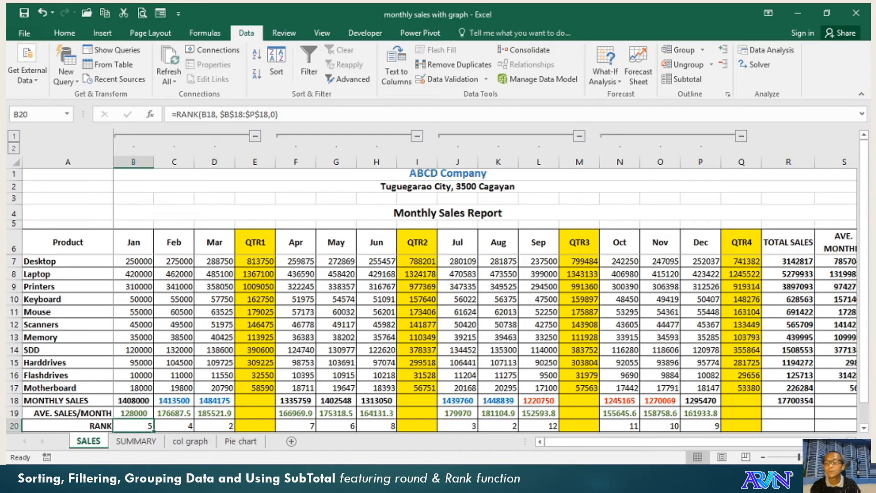
scroll("down", 3)
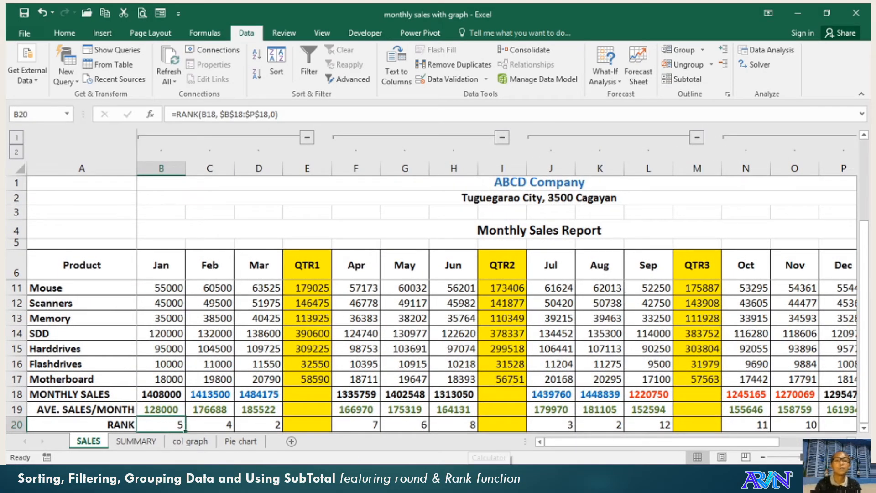
double_click(162, 424)
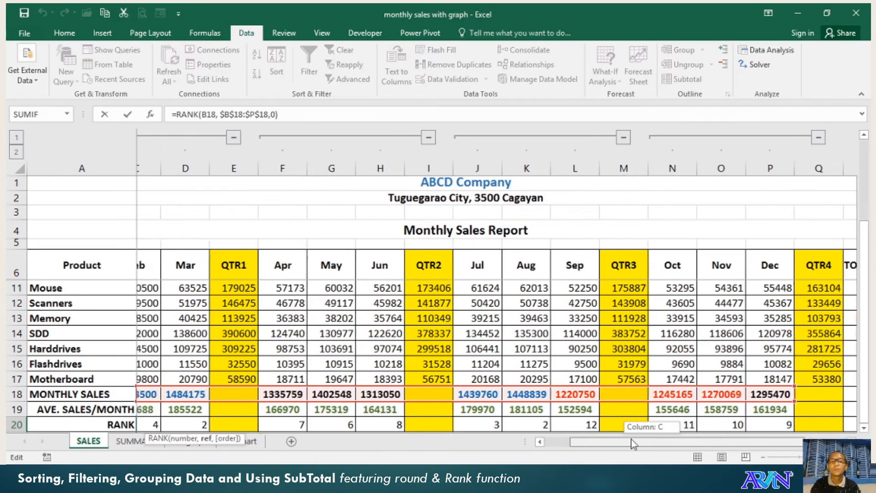
Step: Scroll the sales sheet left toward the RANK row
scroll("left", 3)
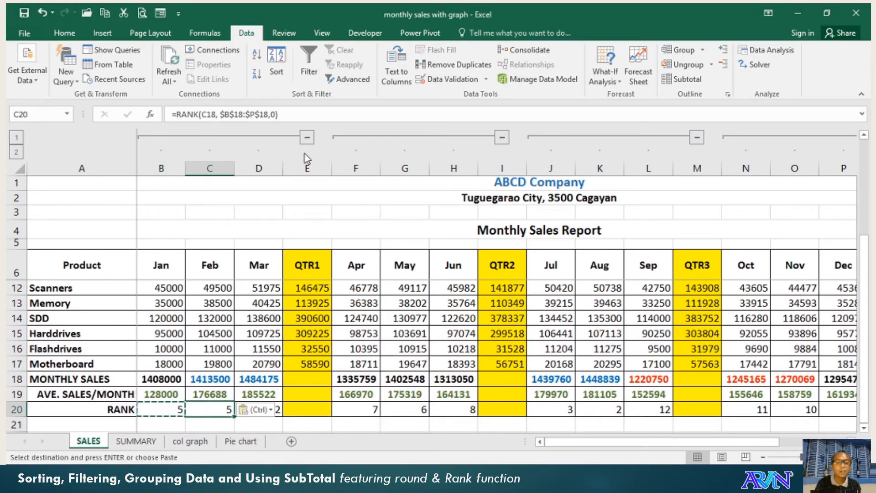
Step: Inspect Feb's rank formula in C20 and the neighbouring rank cell
double_click(209, 409)
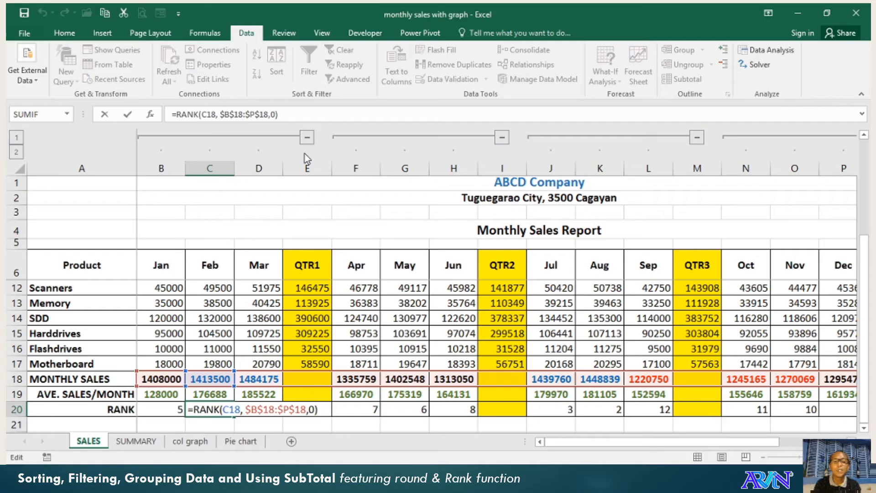
key("Enter")
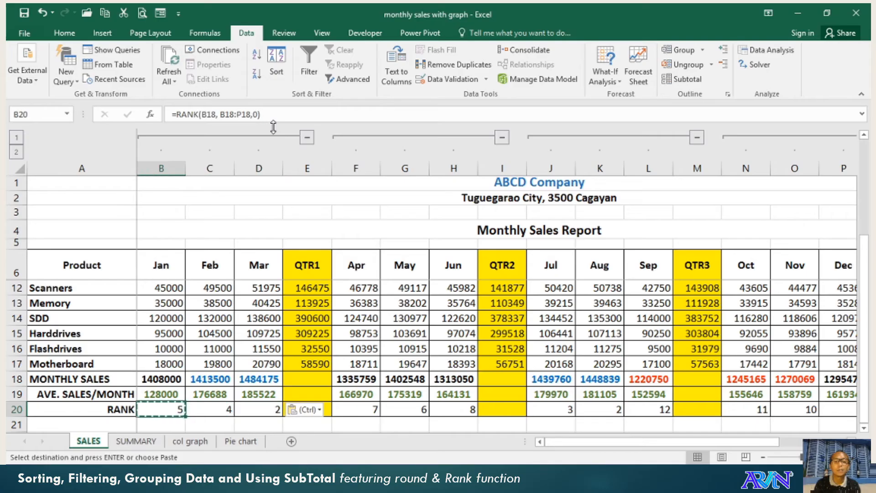
left_click(210, 409)
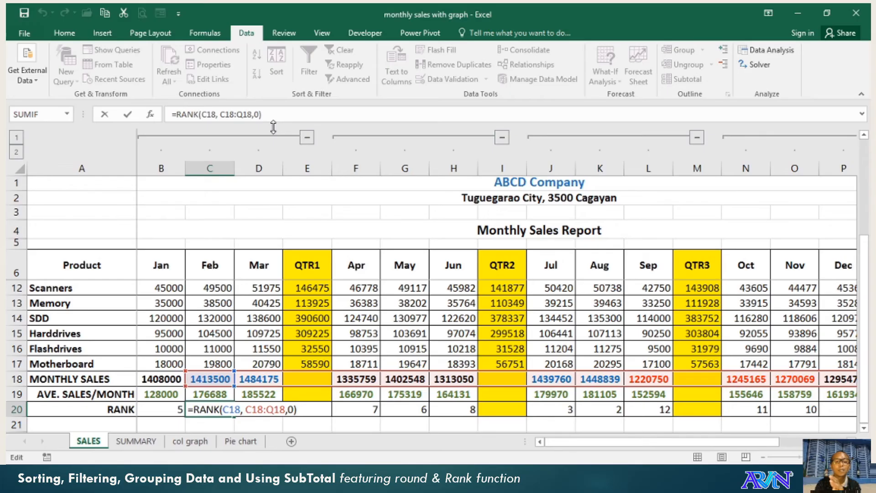
left_click(258, 409)
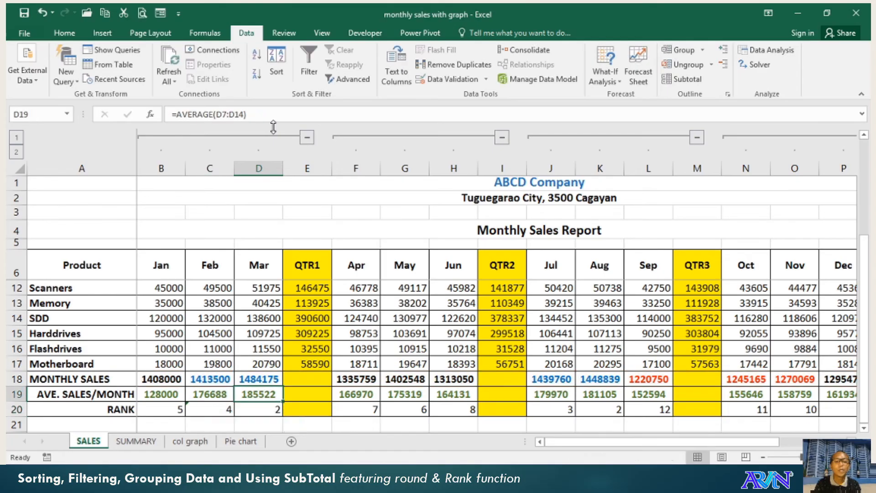
Step: Make Jan's B20 rank range absolute with F4 and verify the Feb and Jan formulas
left_click(161, 409)
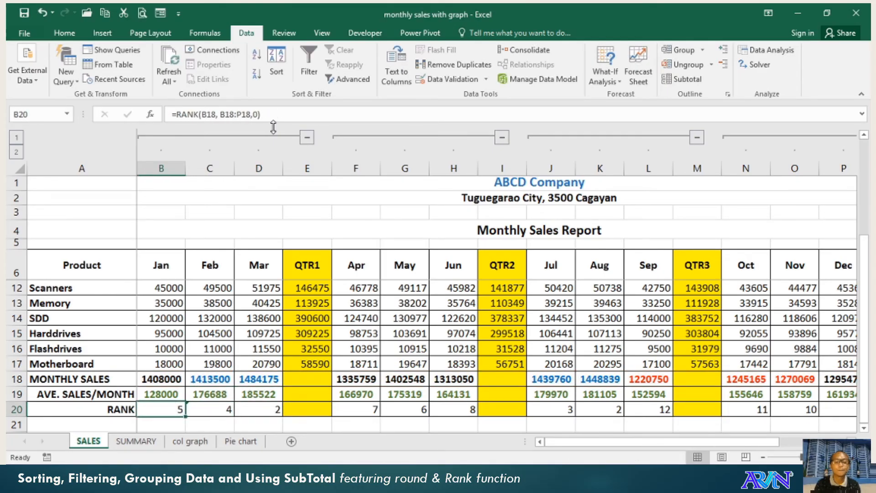
key("f4")
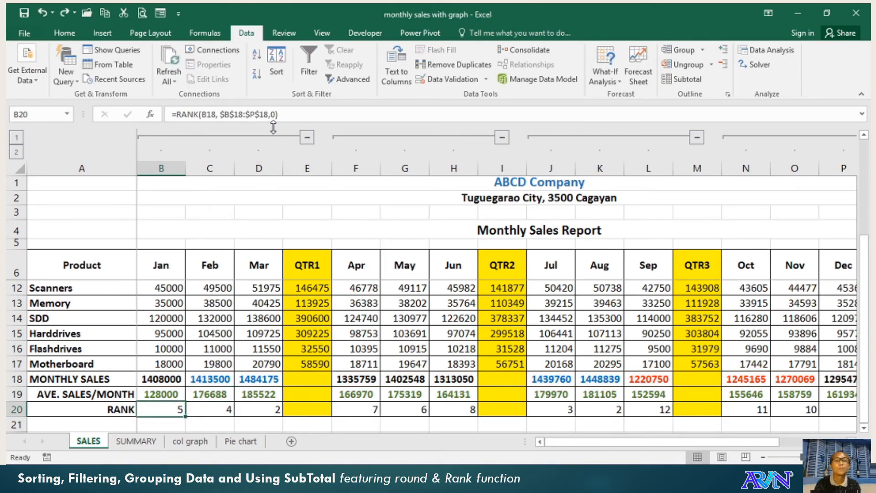
left_click(210, 409)
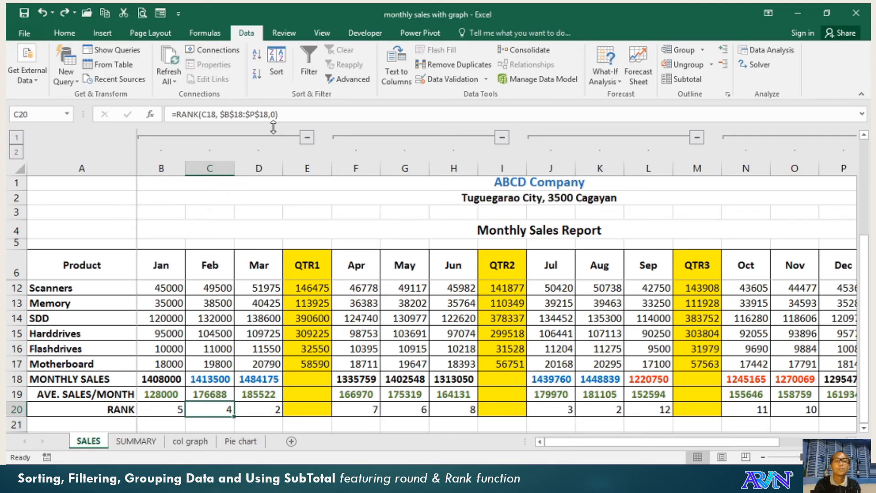
double_click(209, 409)
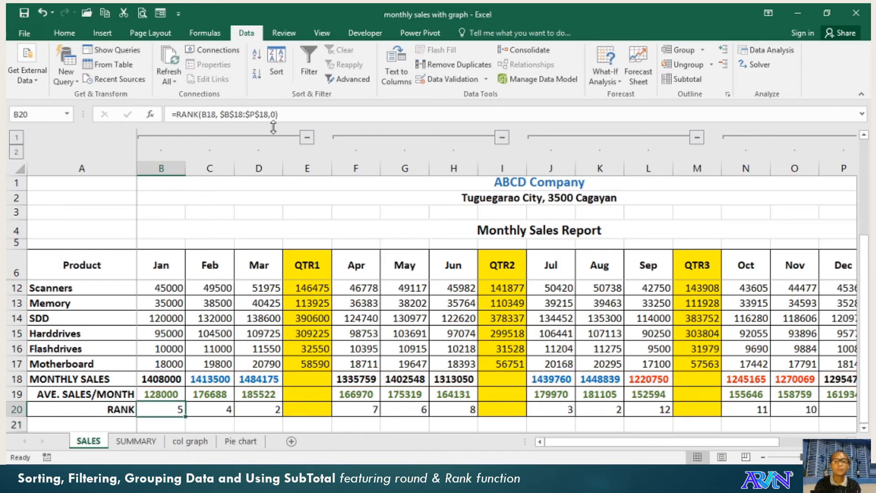
Step: Enter 100000 as Flashdrives January sales in B16 and check January's updated rank
left_click(161, 394)
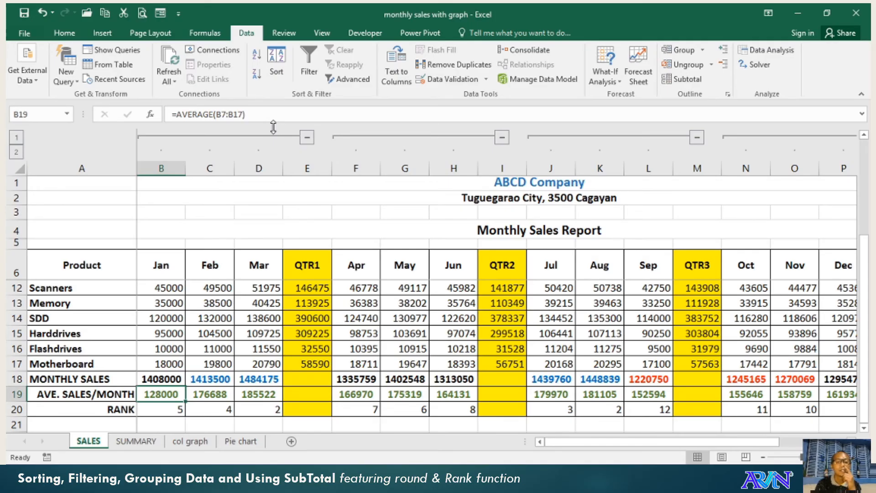
type("1")
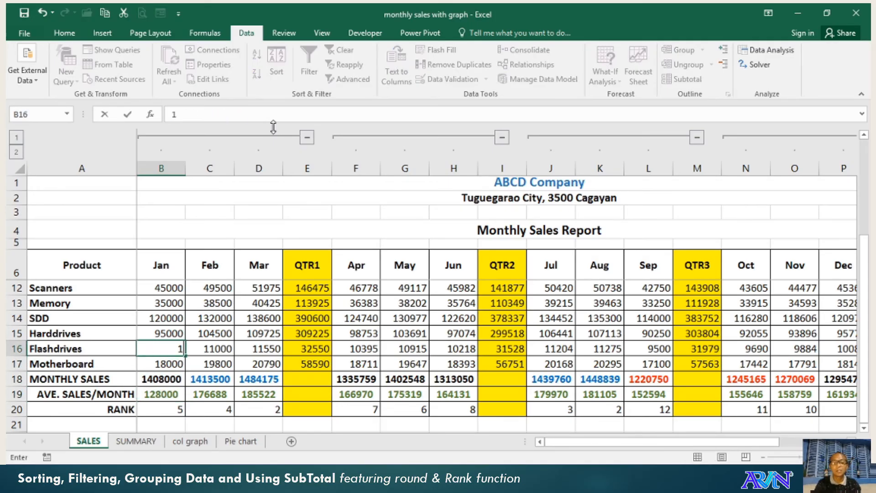
type("100000")
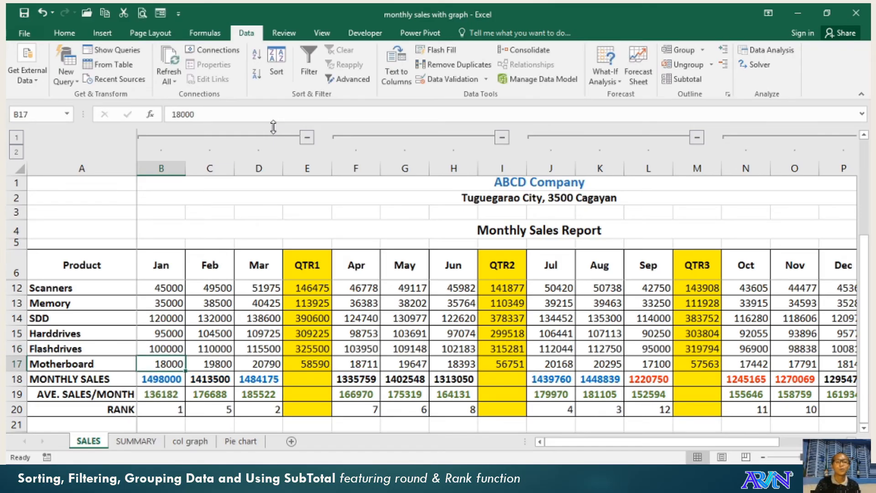
left_click(161, 409)
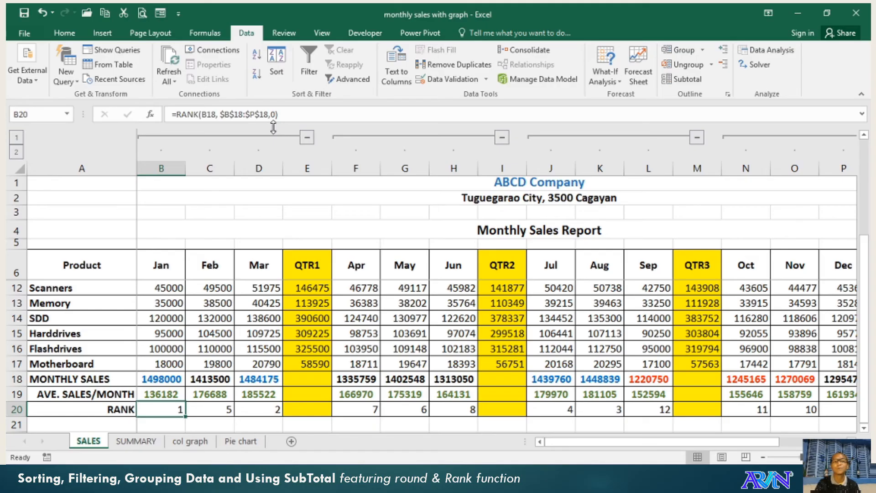
Step: Enter 1000 into February sales cells in column C to lower February's rank
left_click(209, 348)
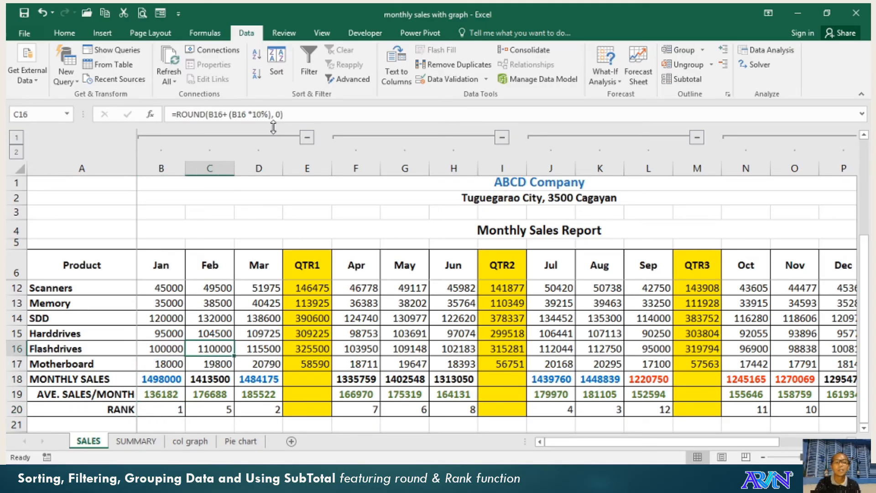
type("1000")
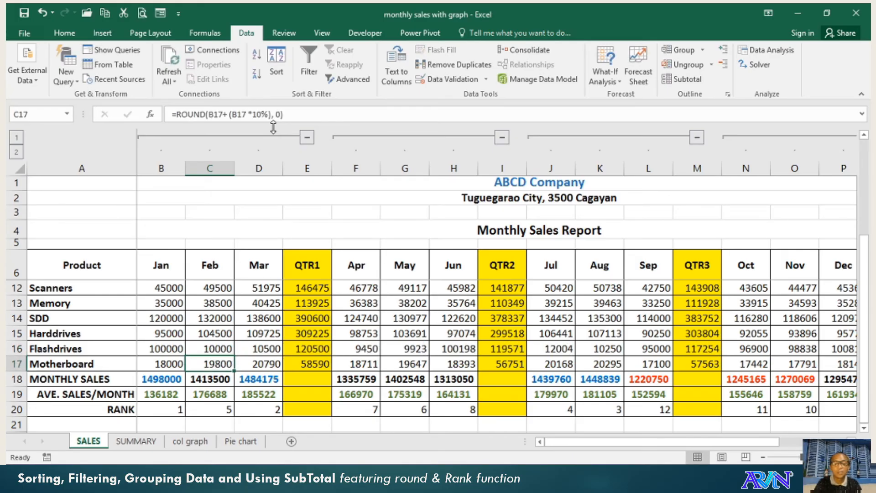
type("1000")
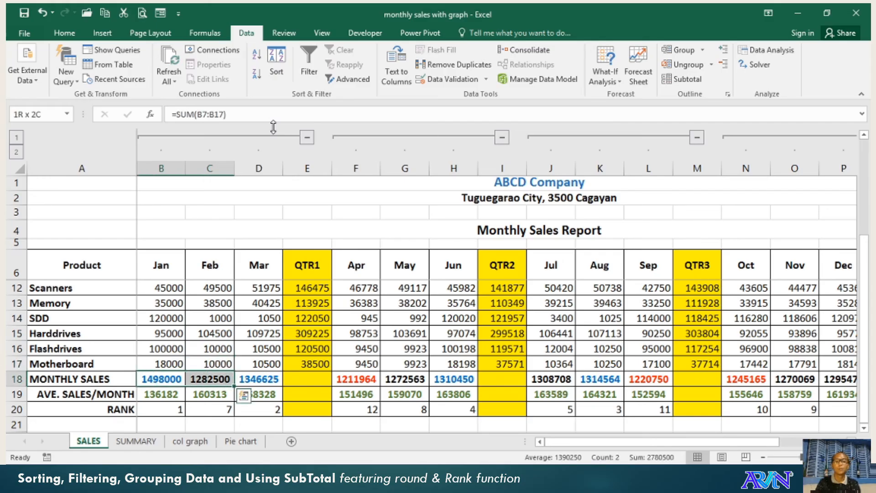
Step: Switch to the PROD (2) sheet and bring up Data > Subtotal for its product table
scroll("right", 3)
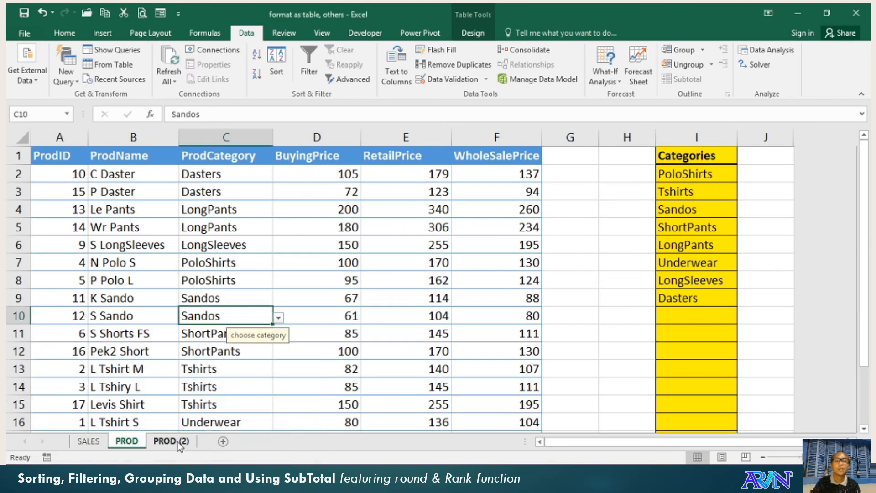
left_click(171, 441)
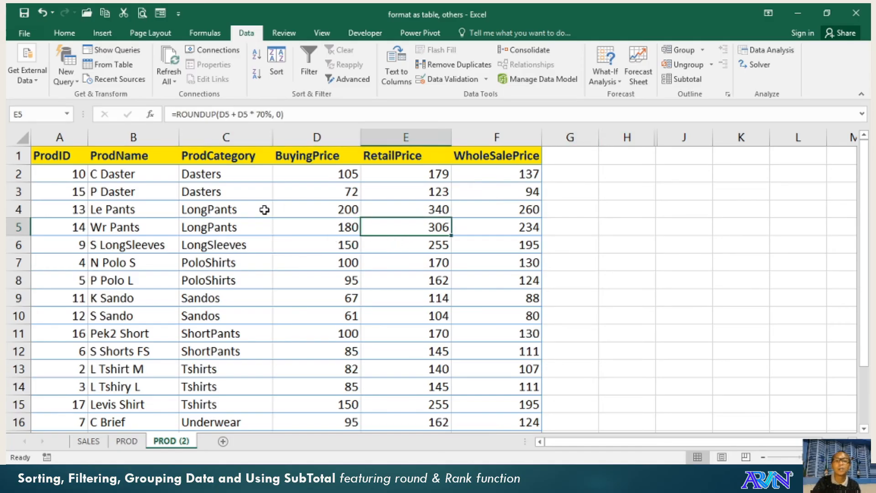
mouse_move(247, 211)
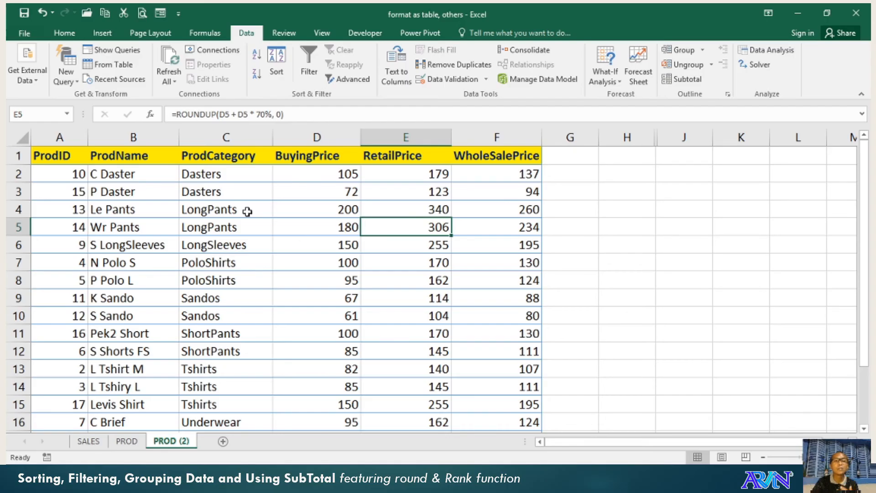
mouse_move(246, 217)
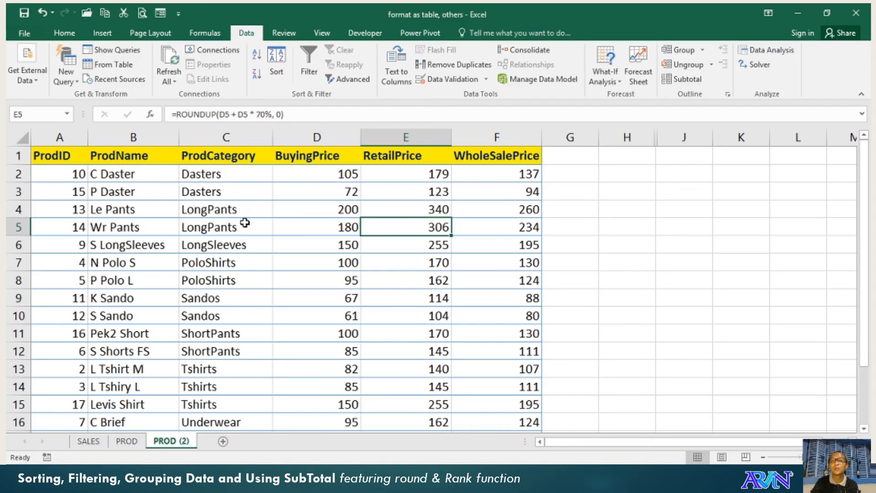
mouse_move(259, 223)
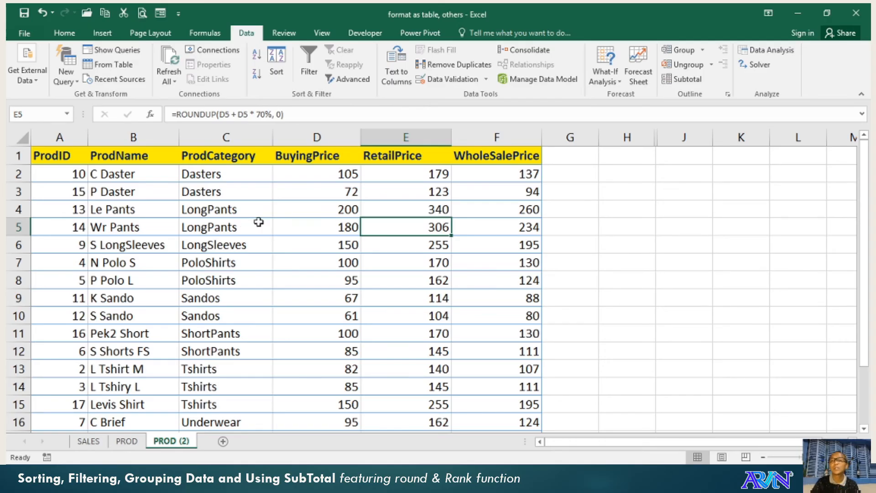
left_click(684, 79)
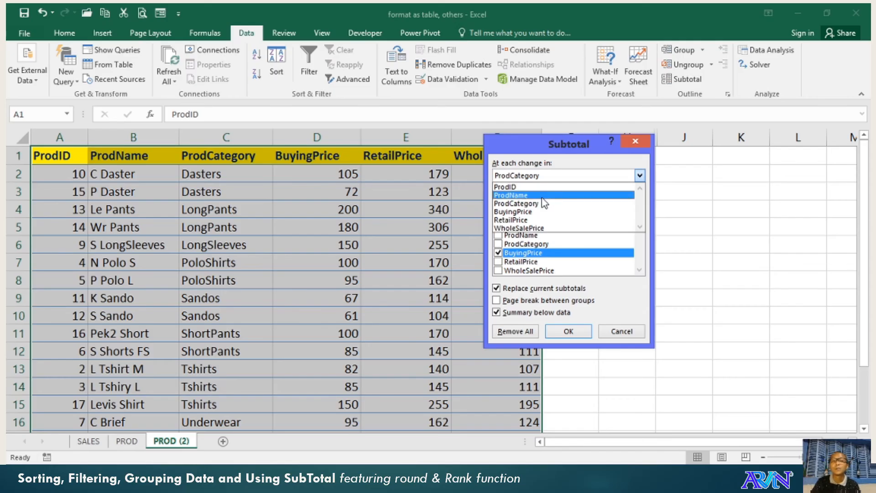
Step: Add Sum subtotals of BuyingPrice at each ProdCategory change, then Remove All subtotals
left_click(516, 175)
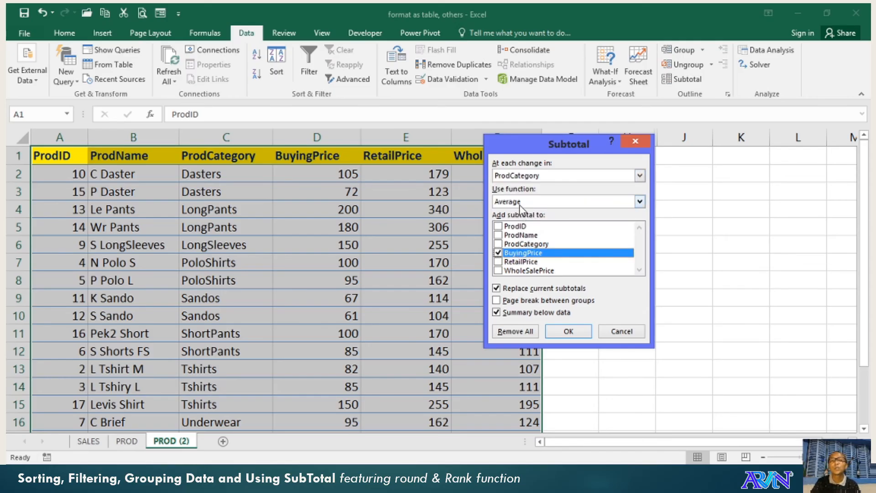
left_click(639, 201)
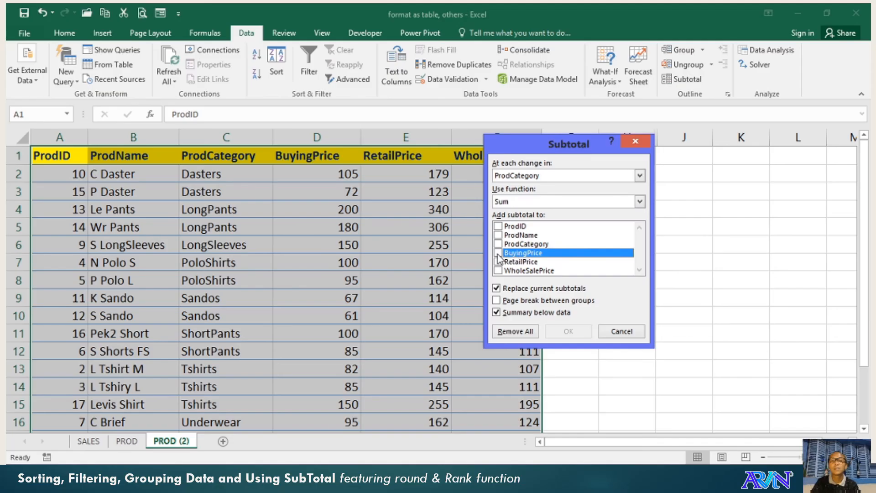
left_click(498, 252)
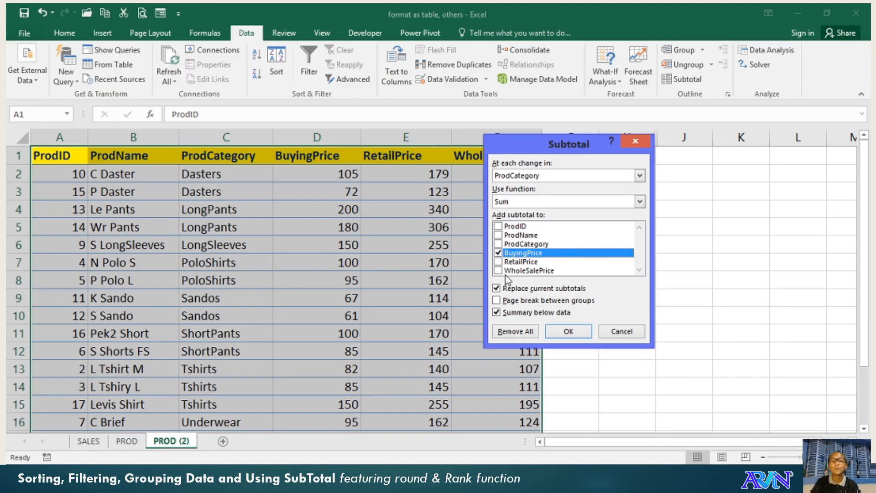
left_click(621, 331)
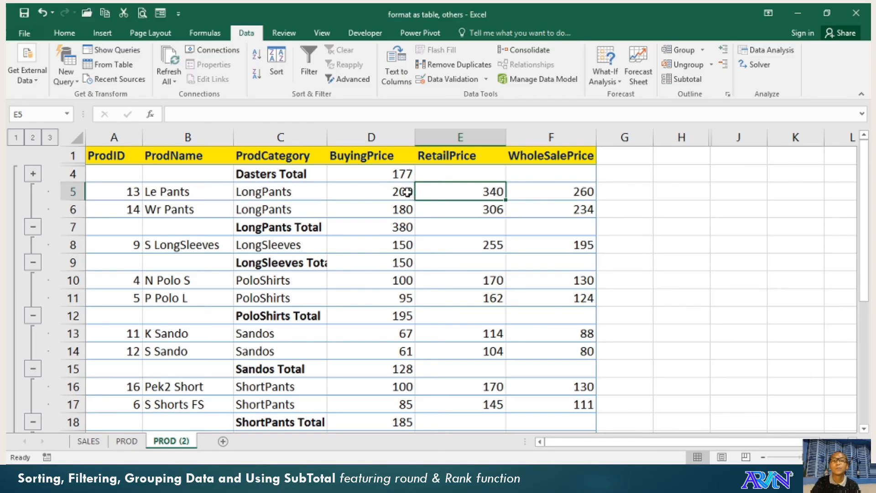
mouse_move(365, 181)
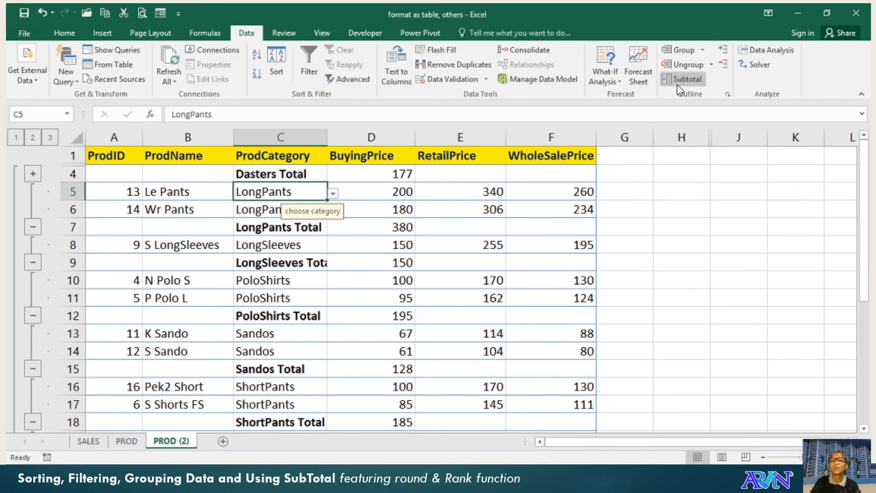
left_click(687, 79)
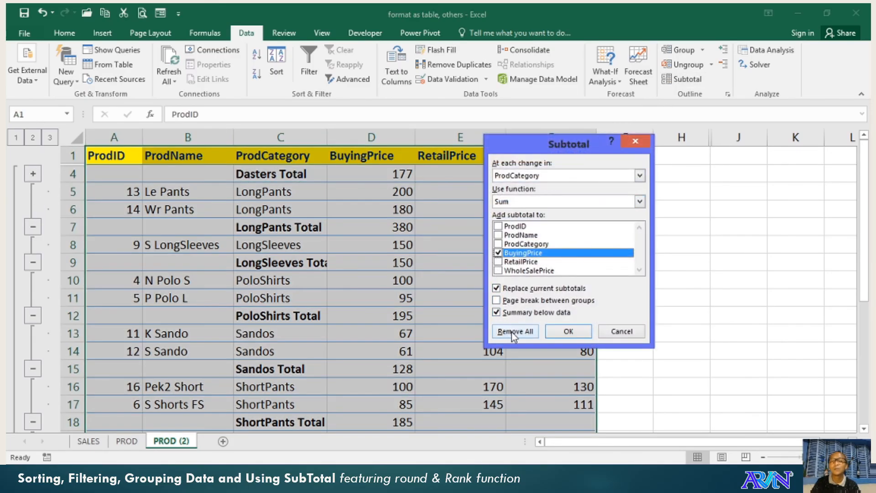
left_click(514, 330)
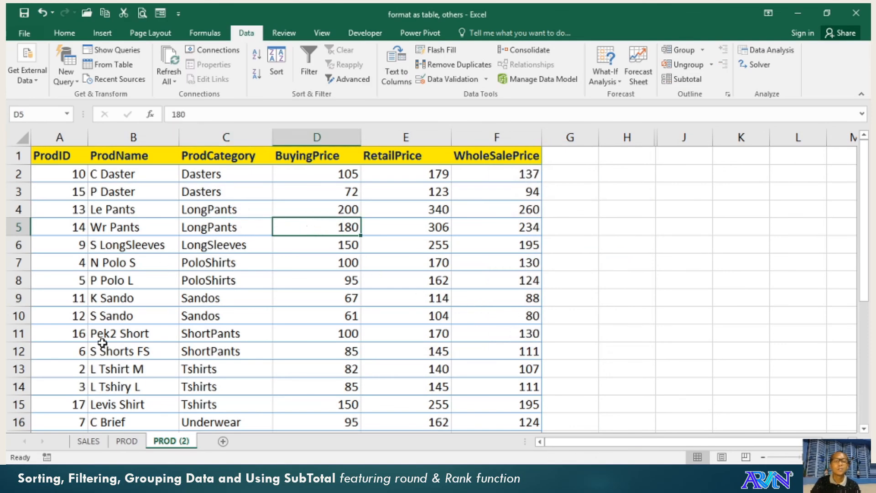
Step: On the SALES sheet, add Sum subtotals at each ProductName change
left_click(88, 441)
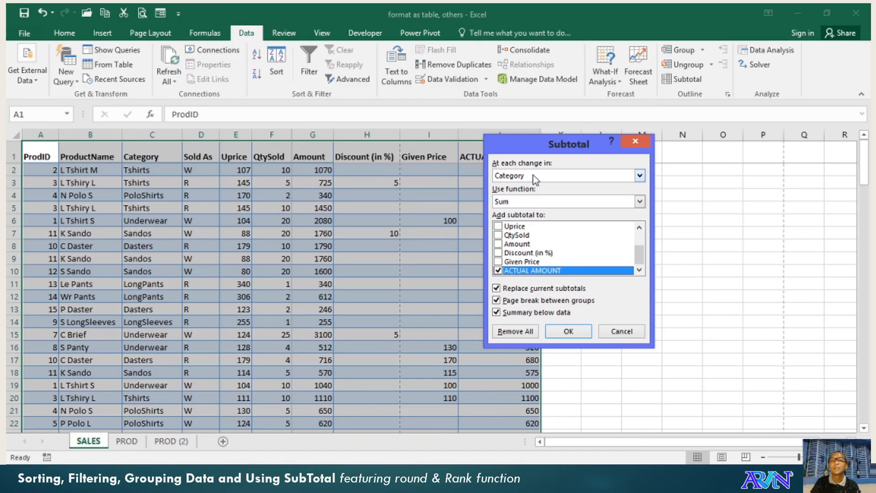
left_click(639, 175)
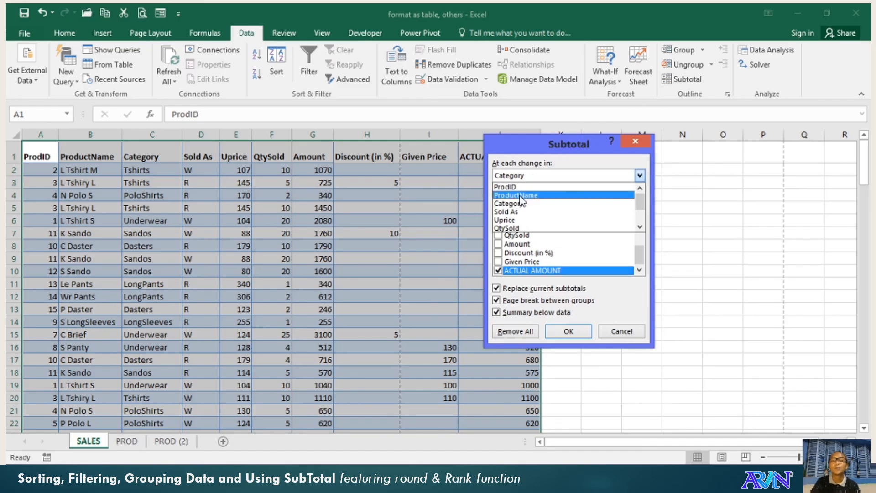
left_click(515, 194)
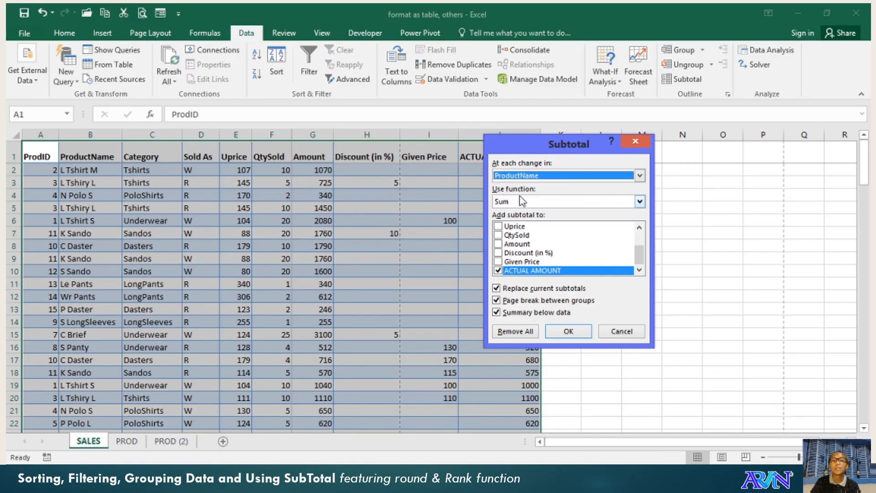
left_click(639, 202)
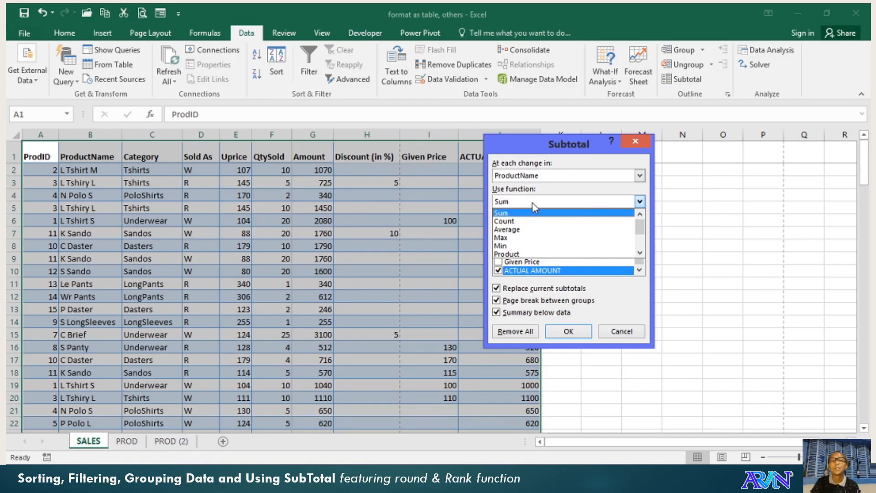
left_click(501, 201)
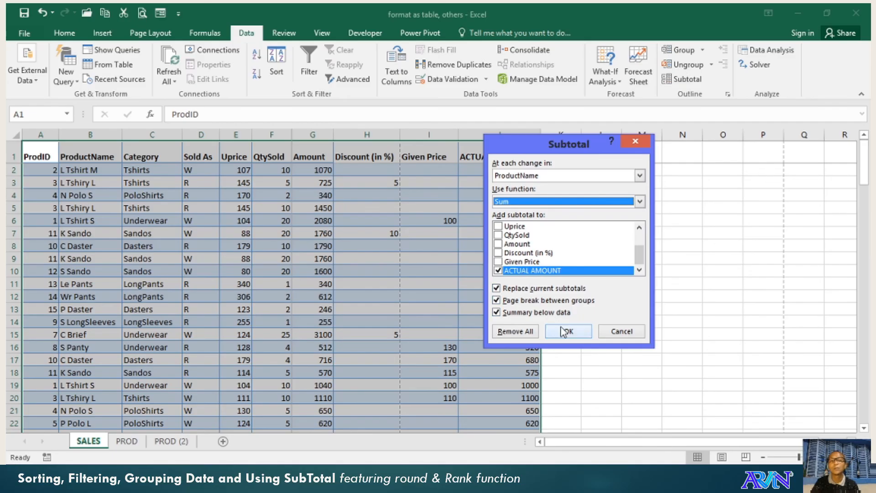
left_click(568, 331)
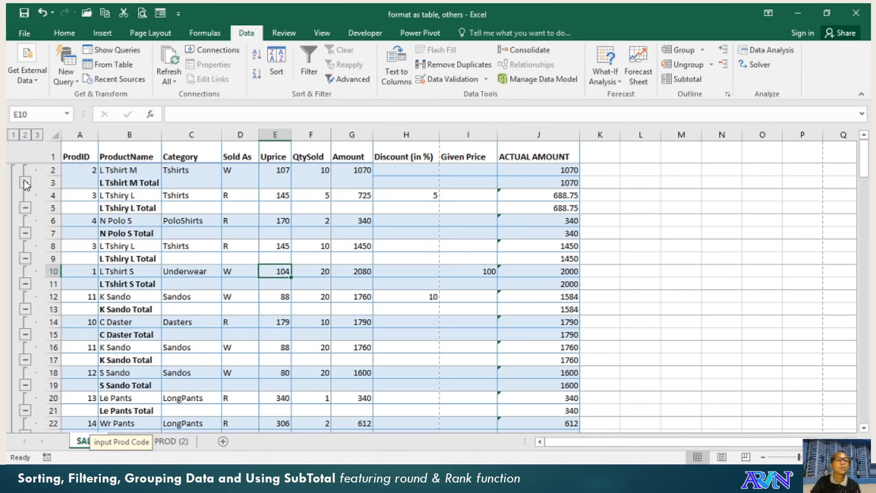
Step: Collapse a product group to its total, then Remove All subtotals
left_click(24, 182)
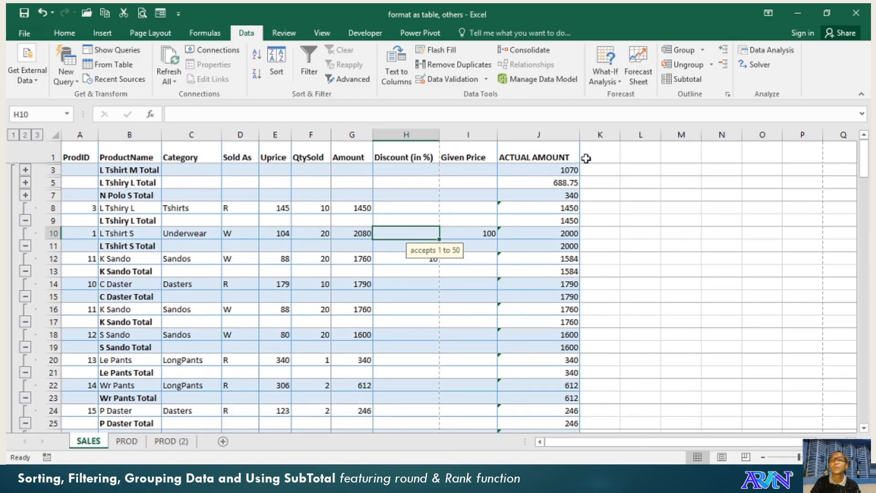
left_click(686, 79)
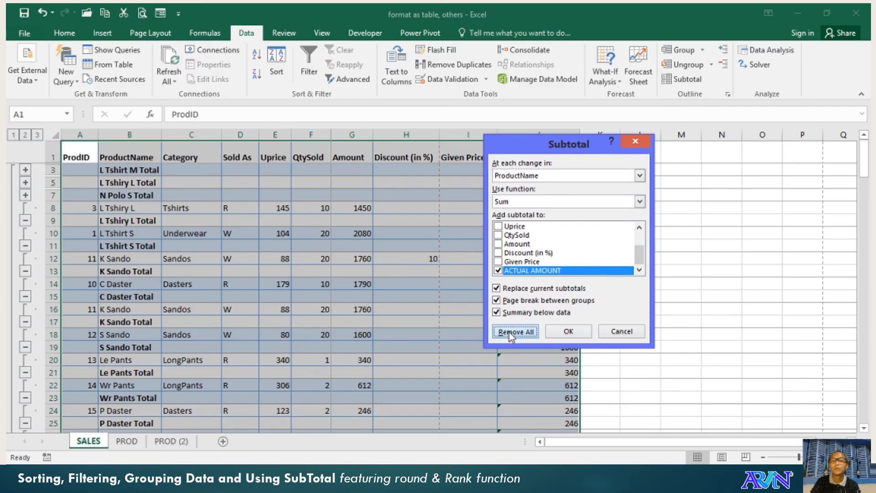
left_click(514, 331)
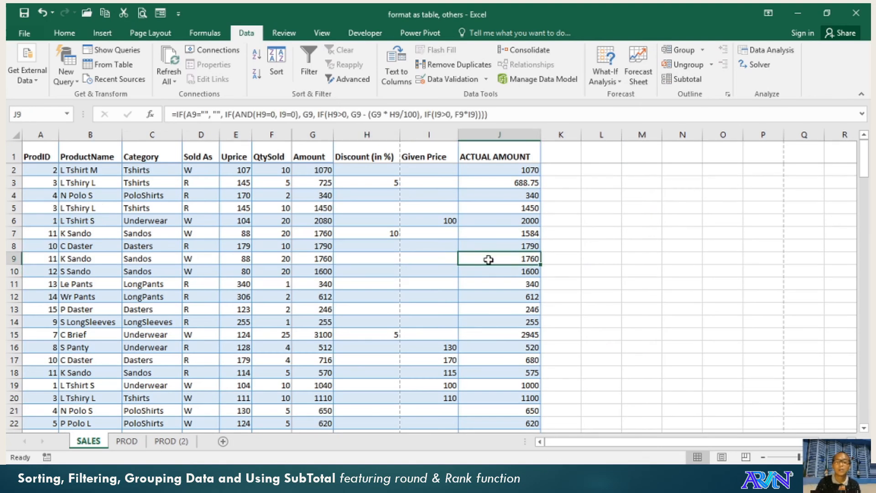